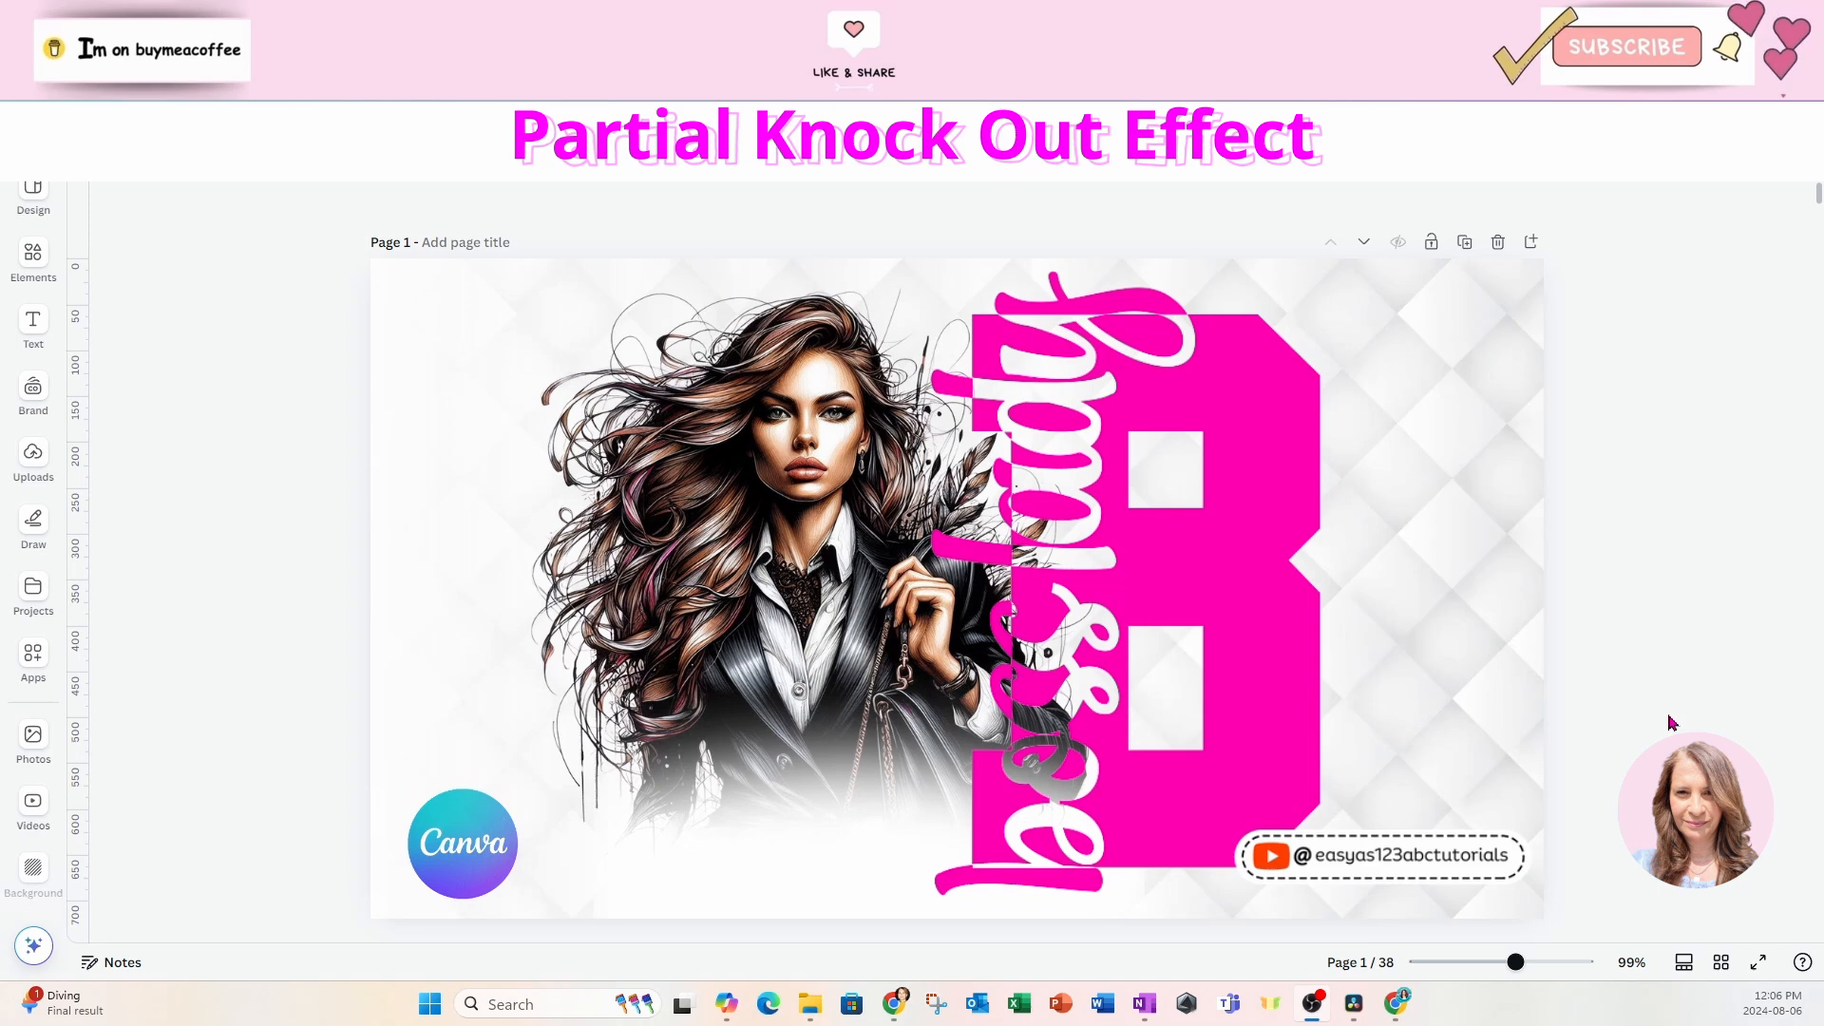
pyautogui.moveTo(1535, 680)
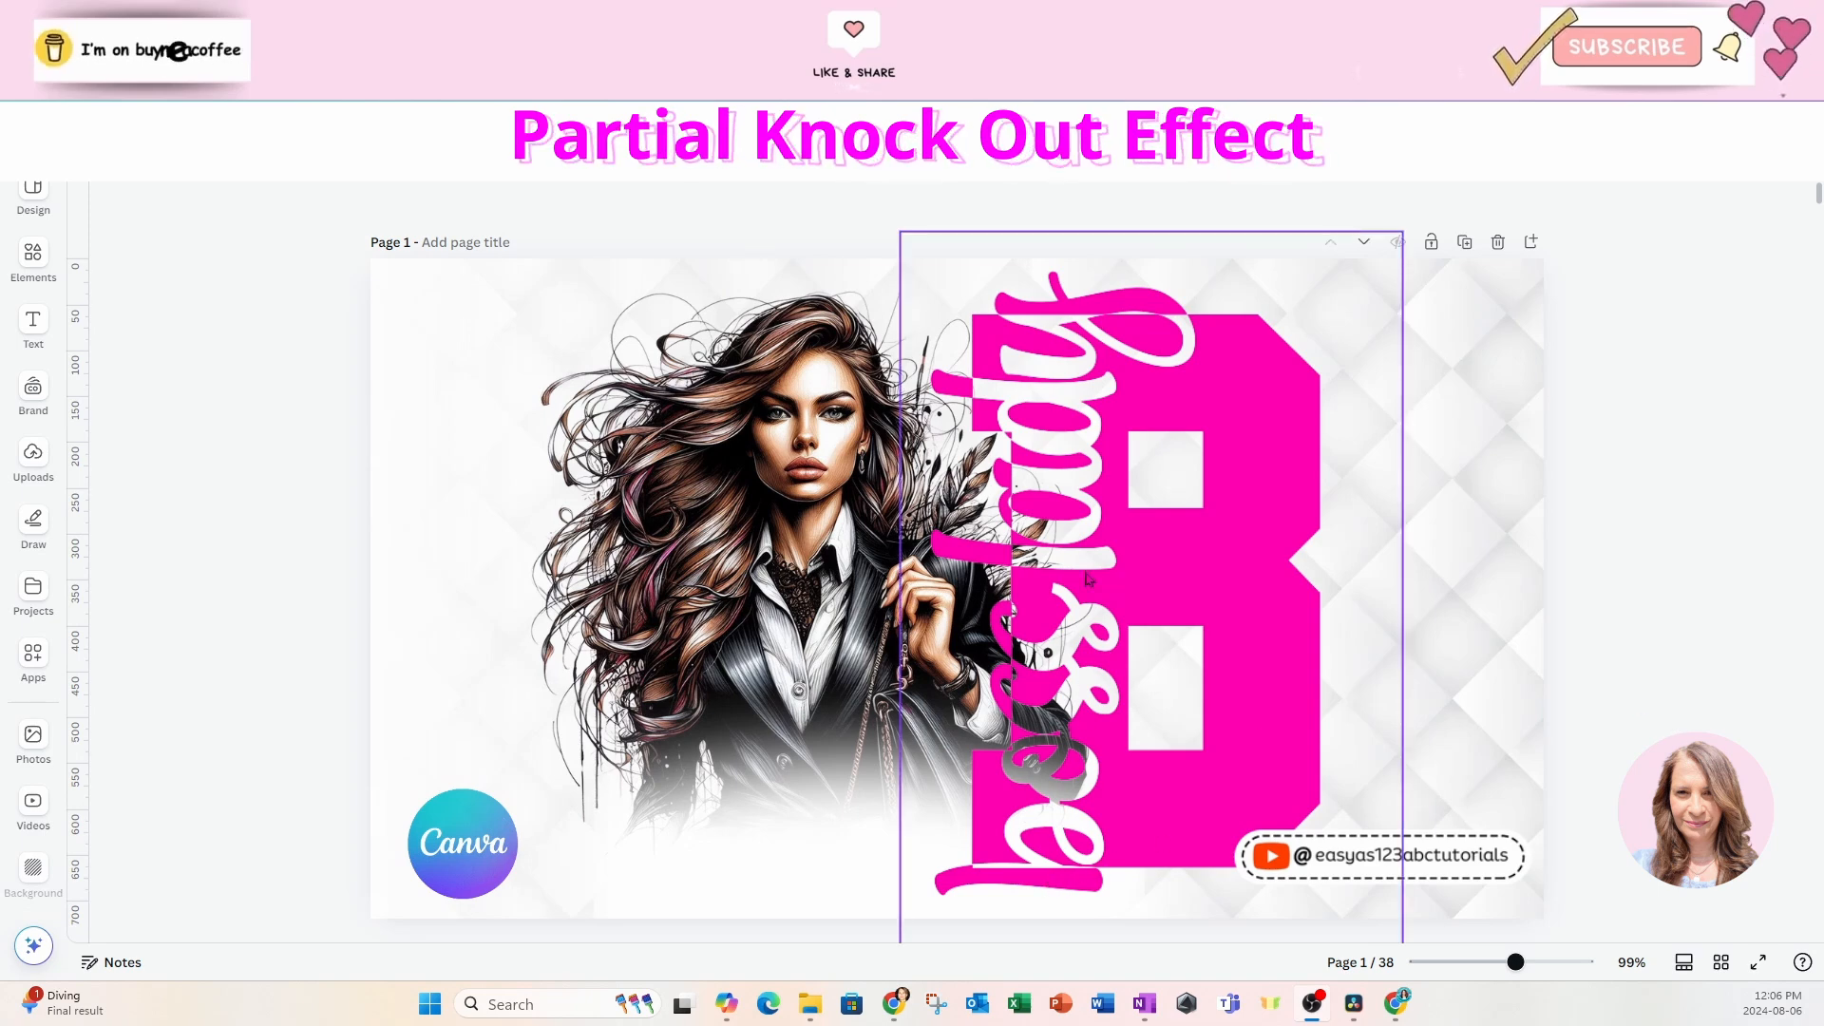
# Check the 1280×720 design size, then bring up the text-adding options.
pyautogui.click(1709, 549)
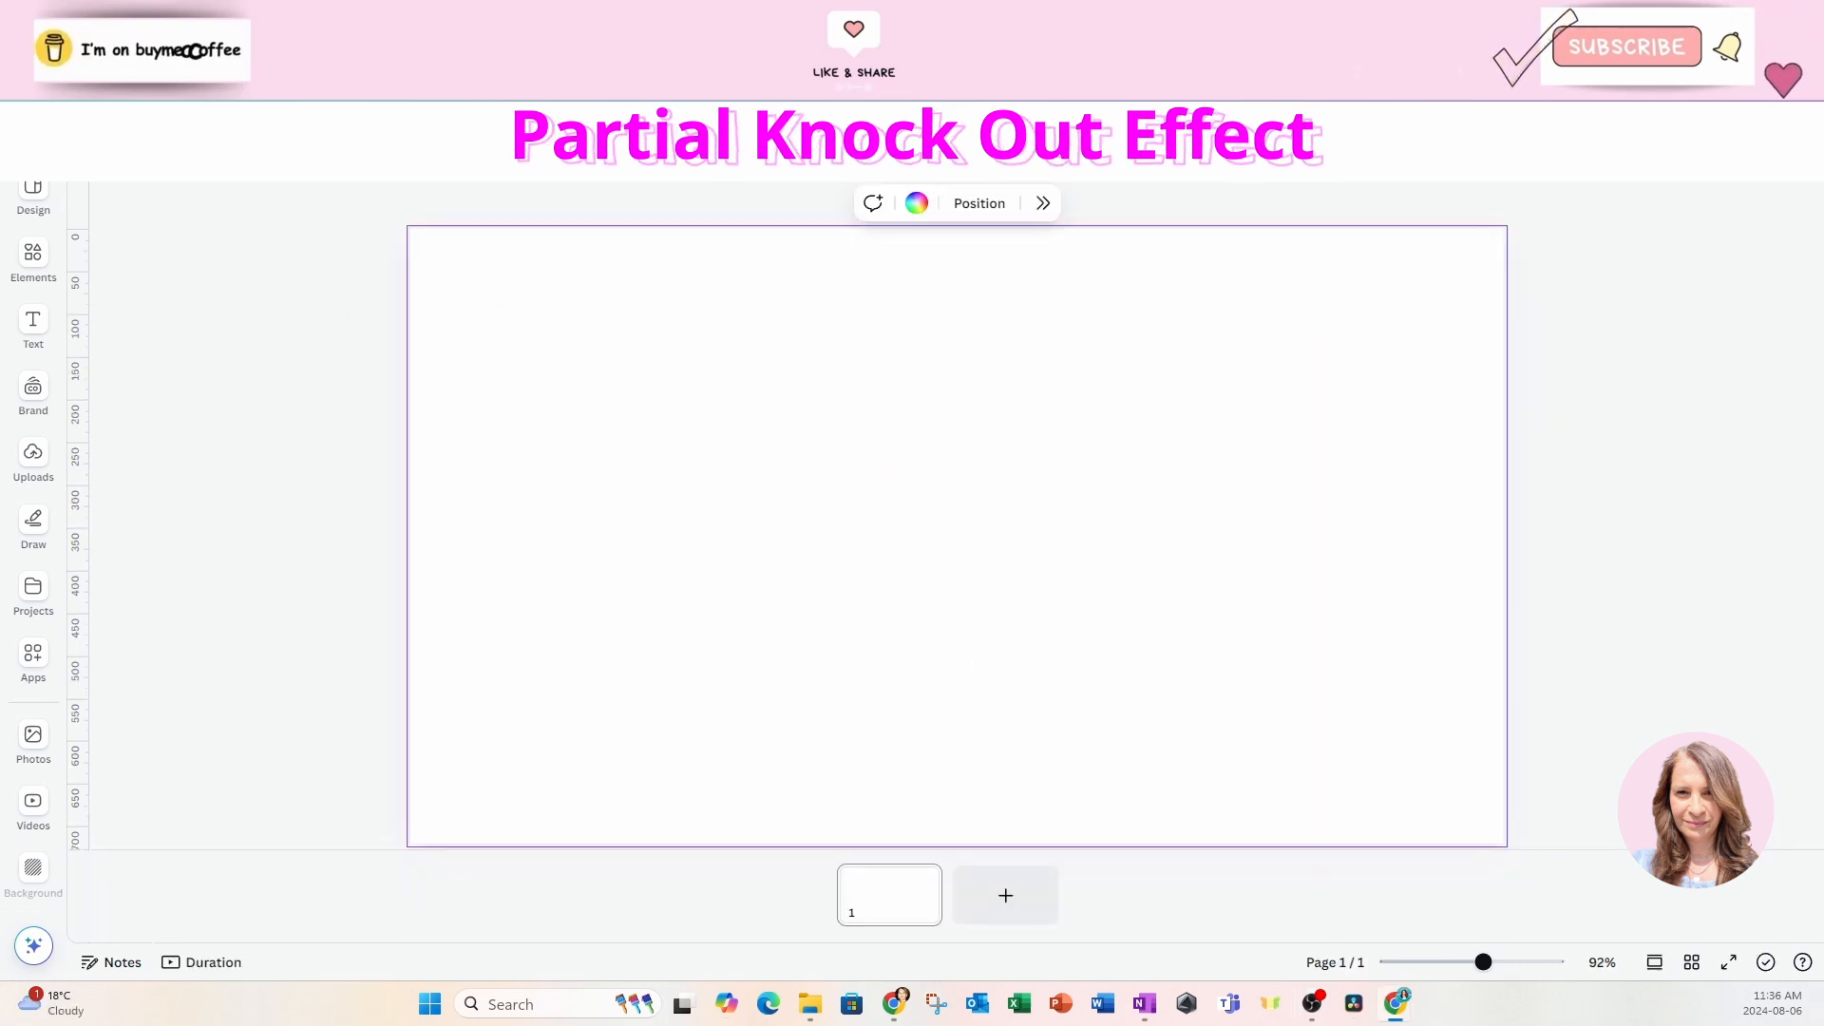
pyautogui.click(32, 195)
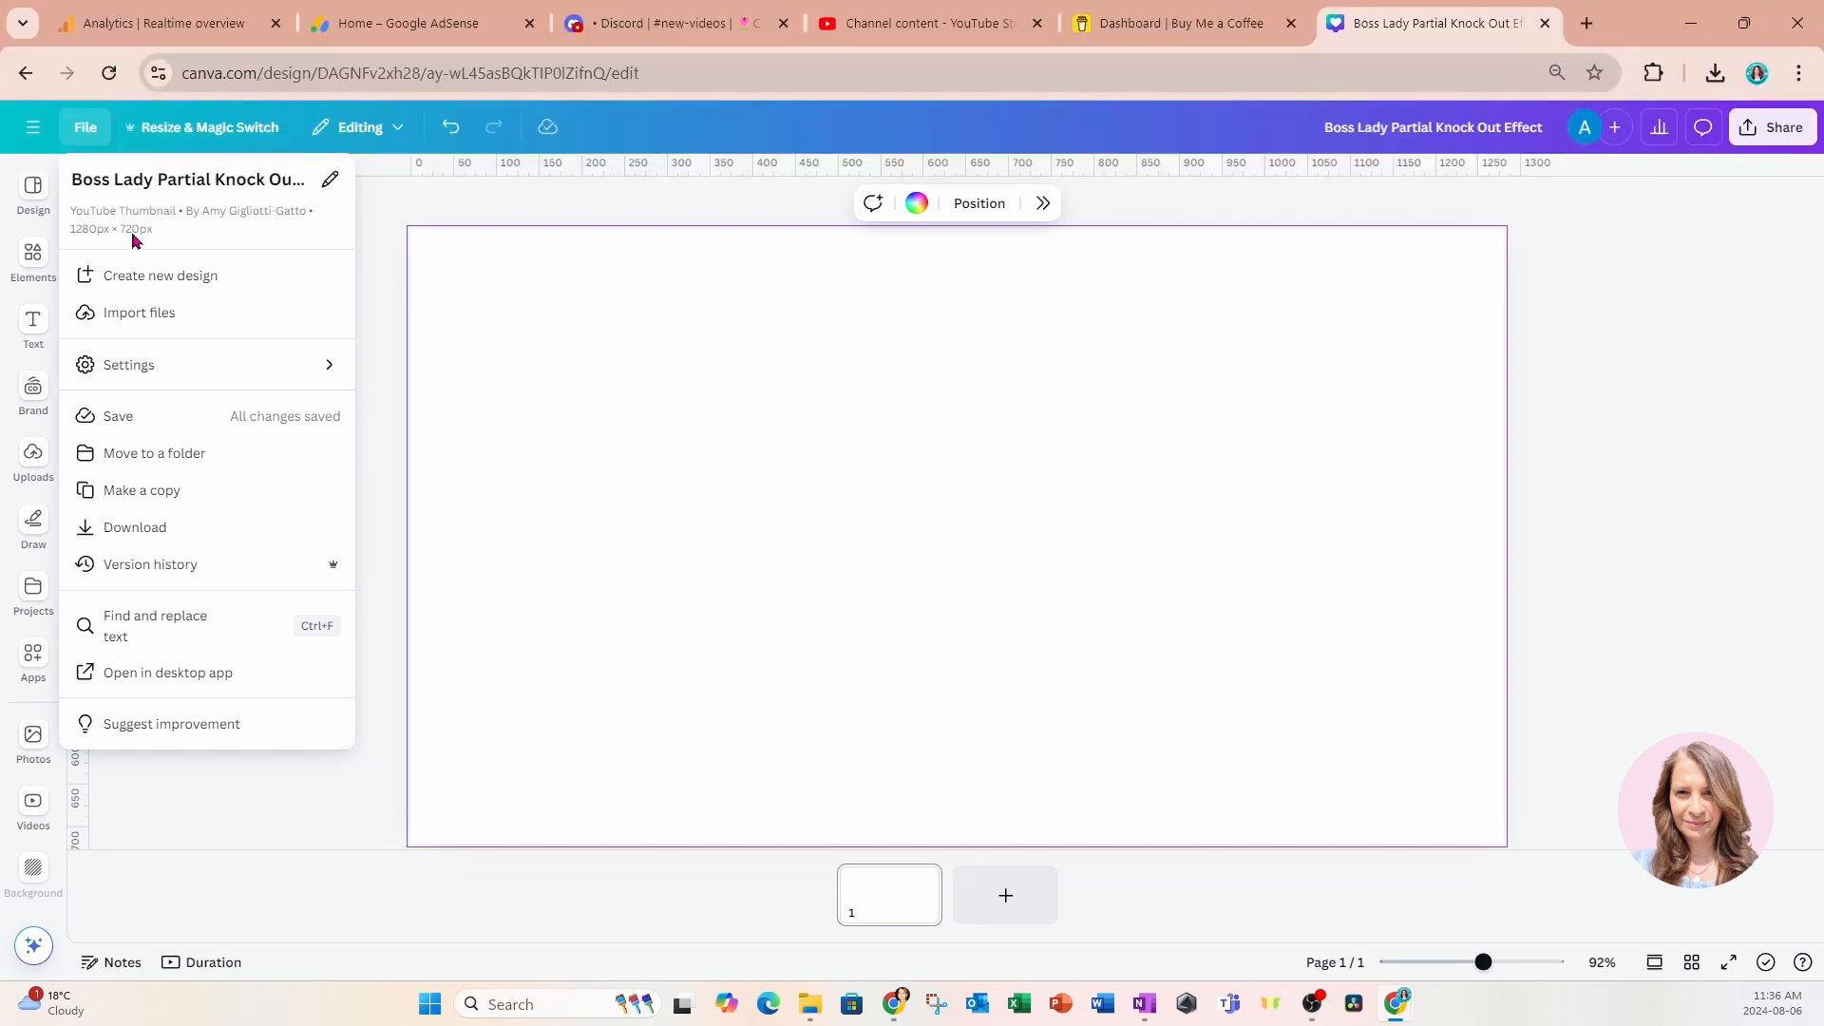
pyautogui.click(639, 351)
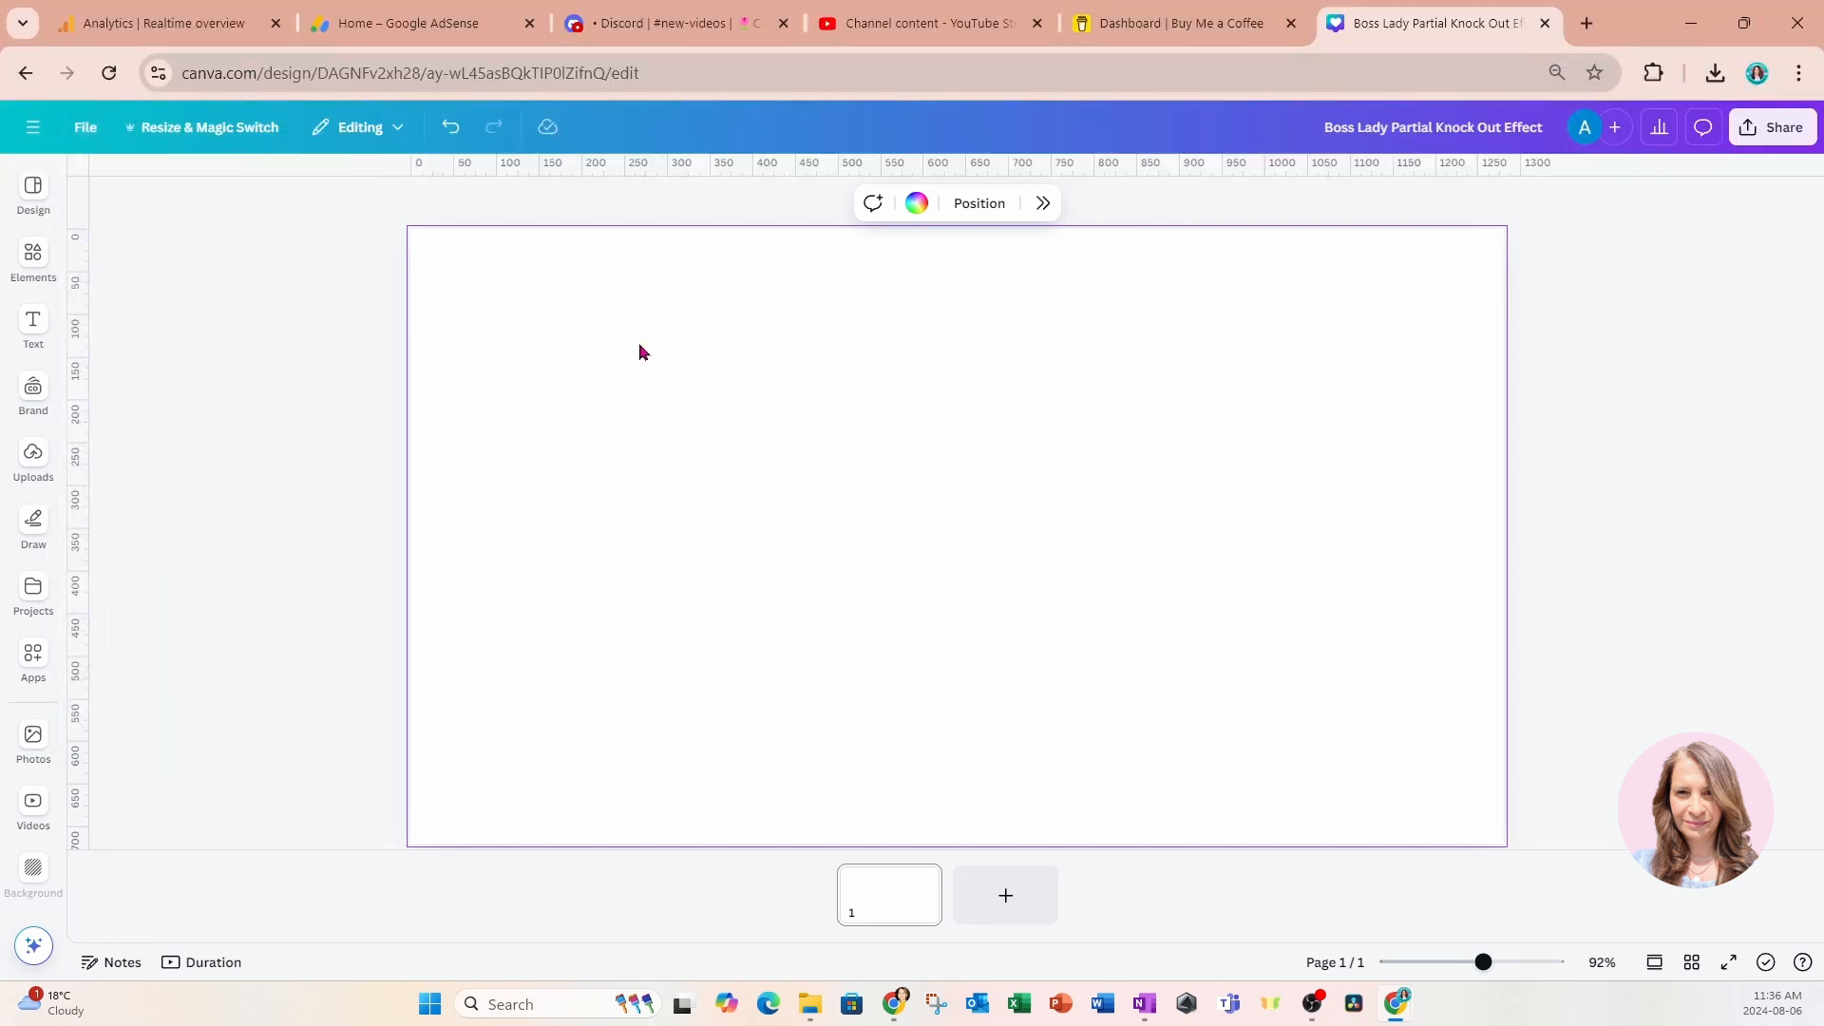
pyautogui.moveTo(1209, 618)
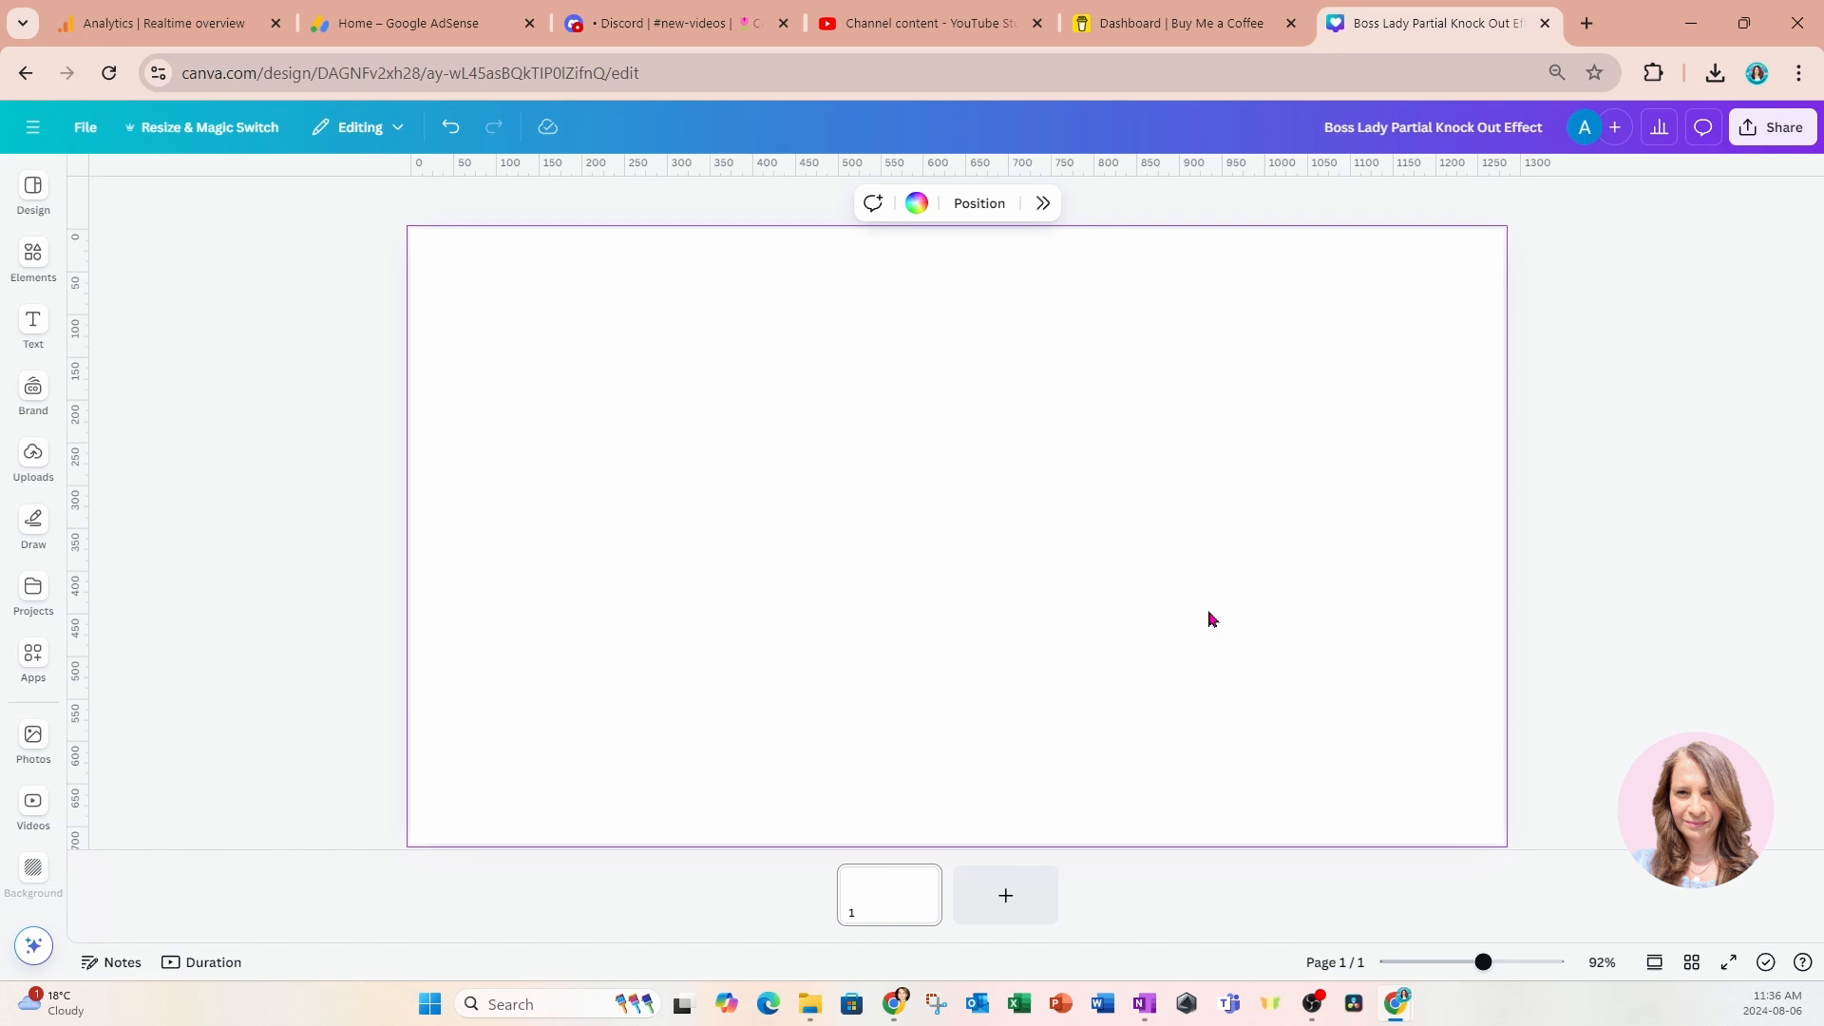
pyautogui.click(32, 326)
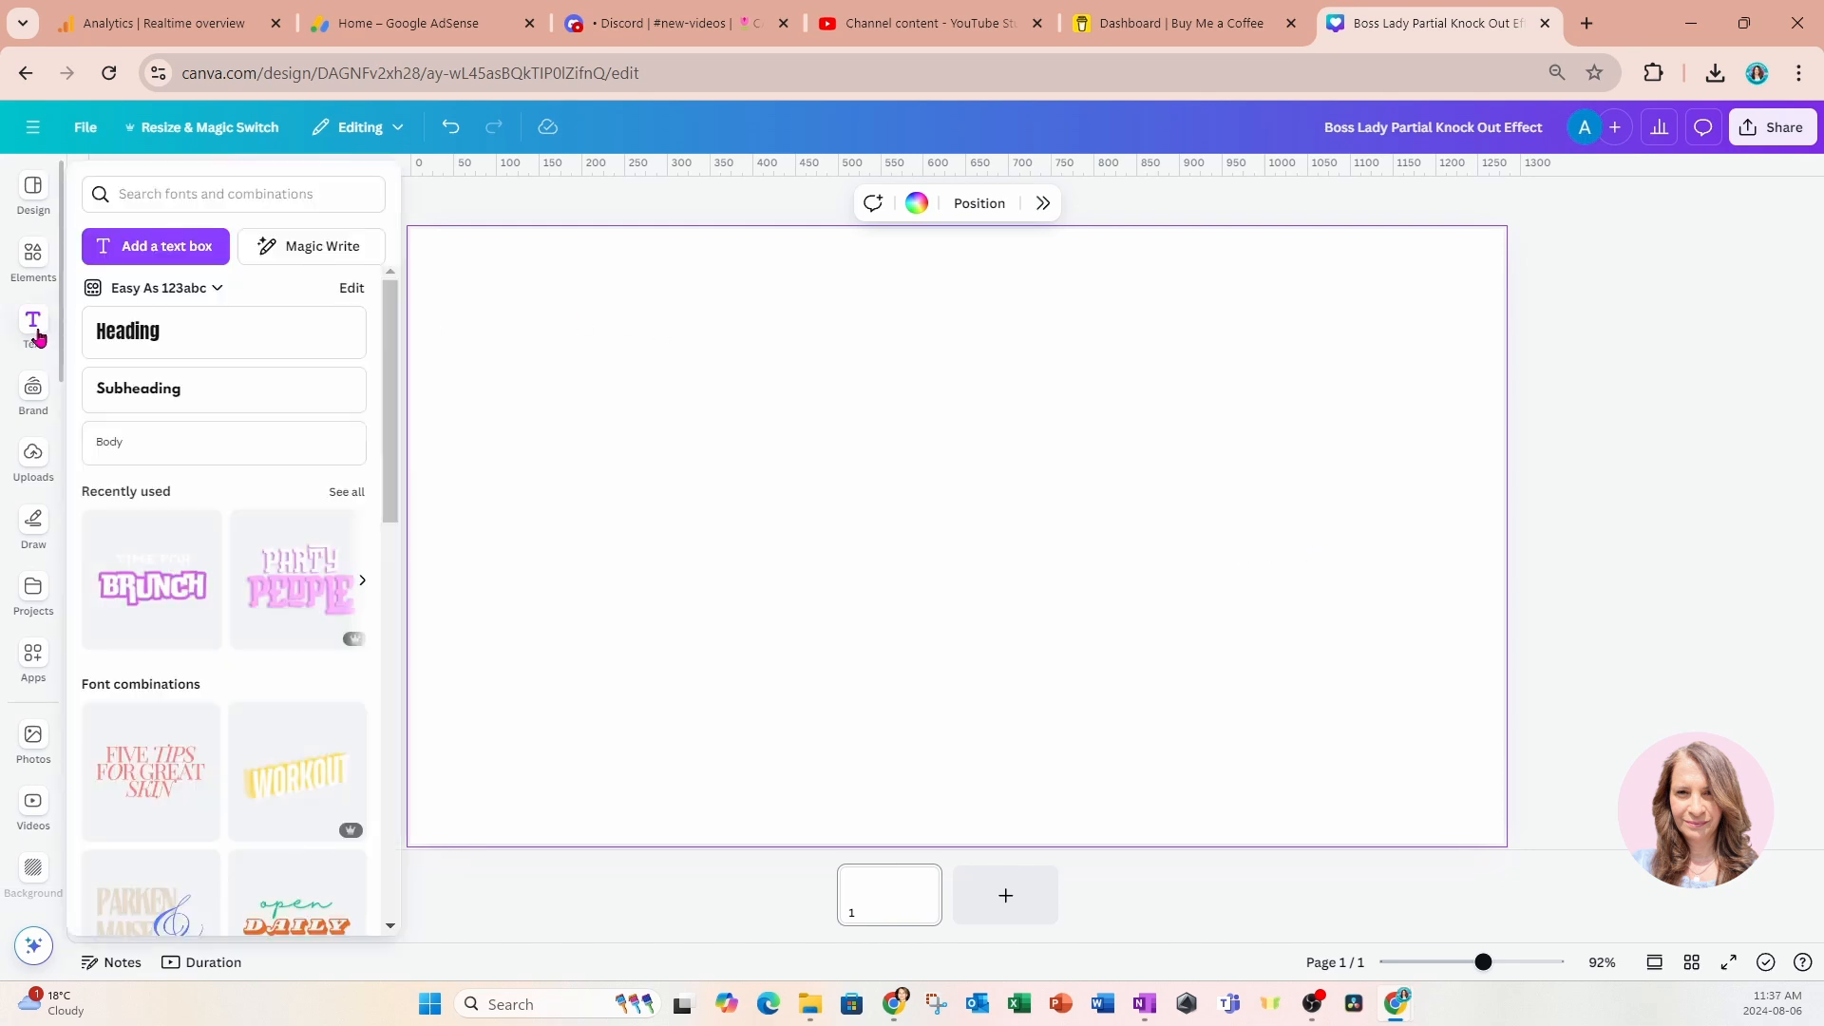
# Add a text box, replace its placeholder with a large black B at size 360.
pyautogui.click(154, 245)
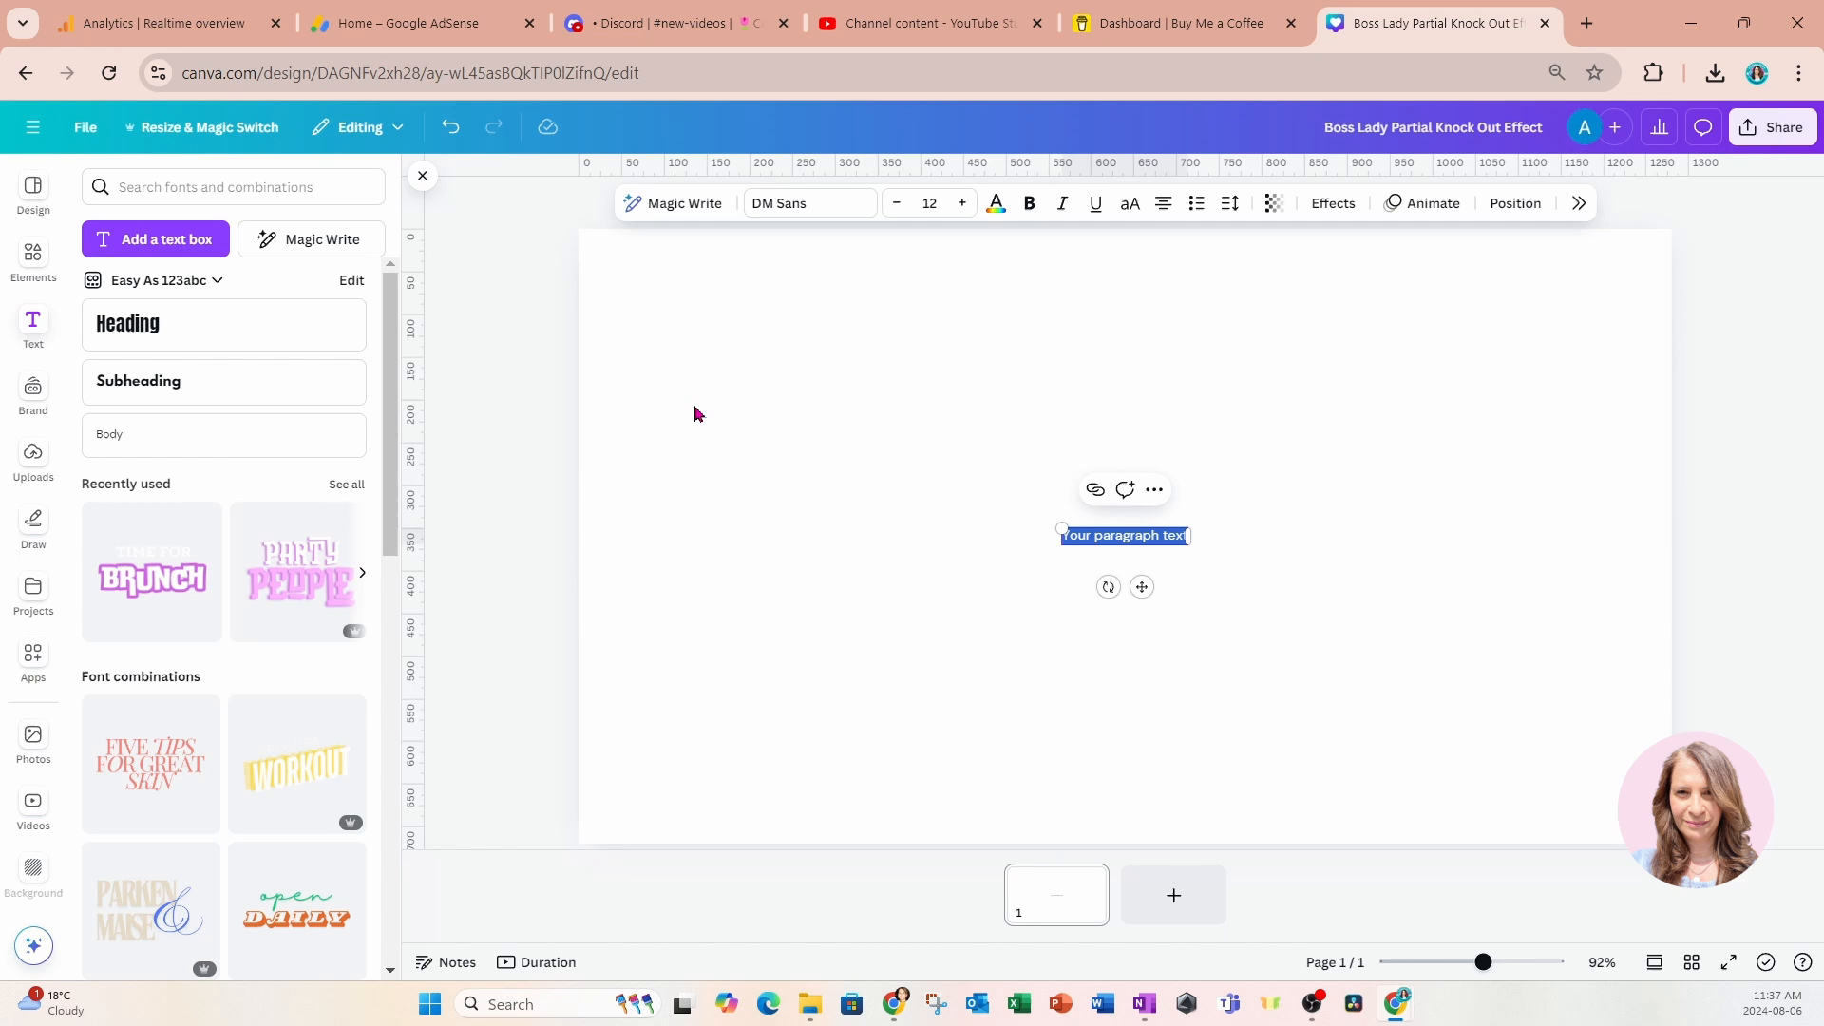
pyautogui.doubleClick(1125, 535)
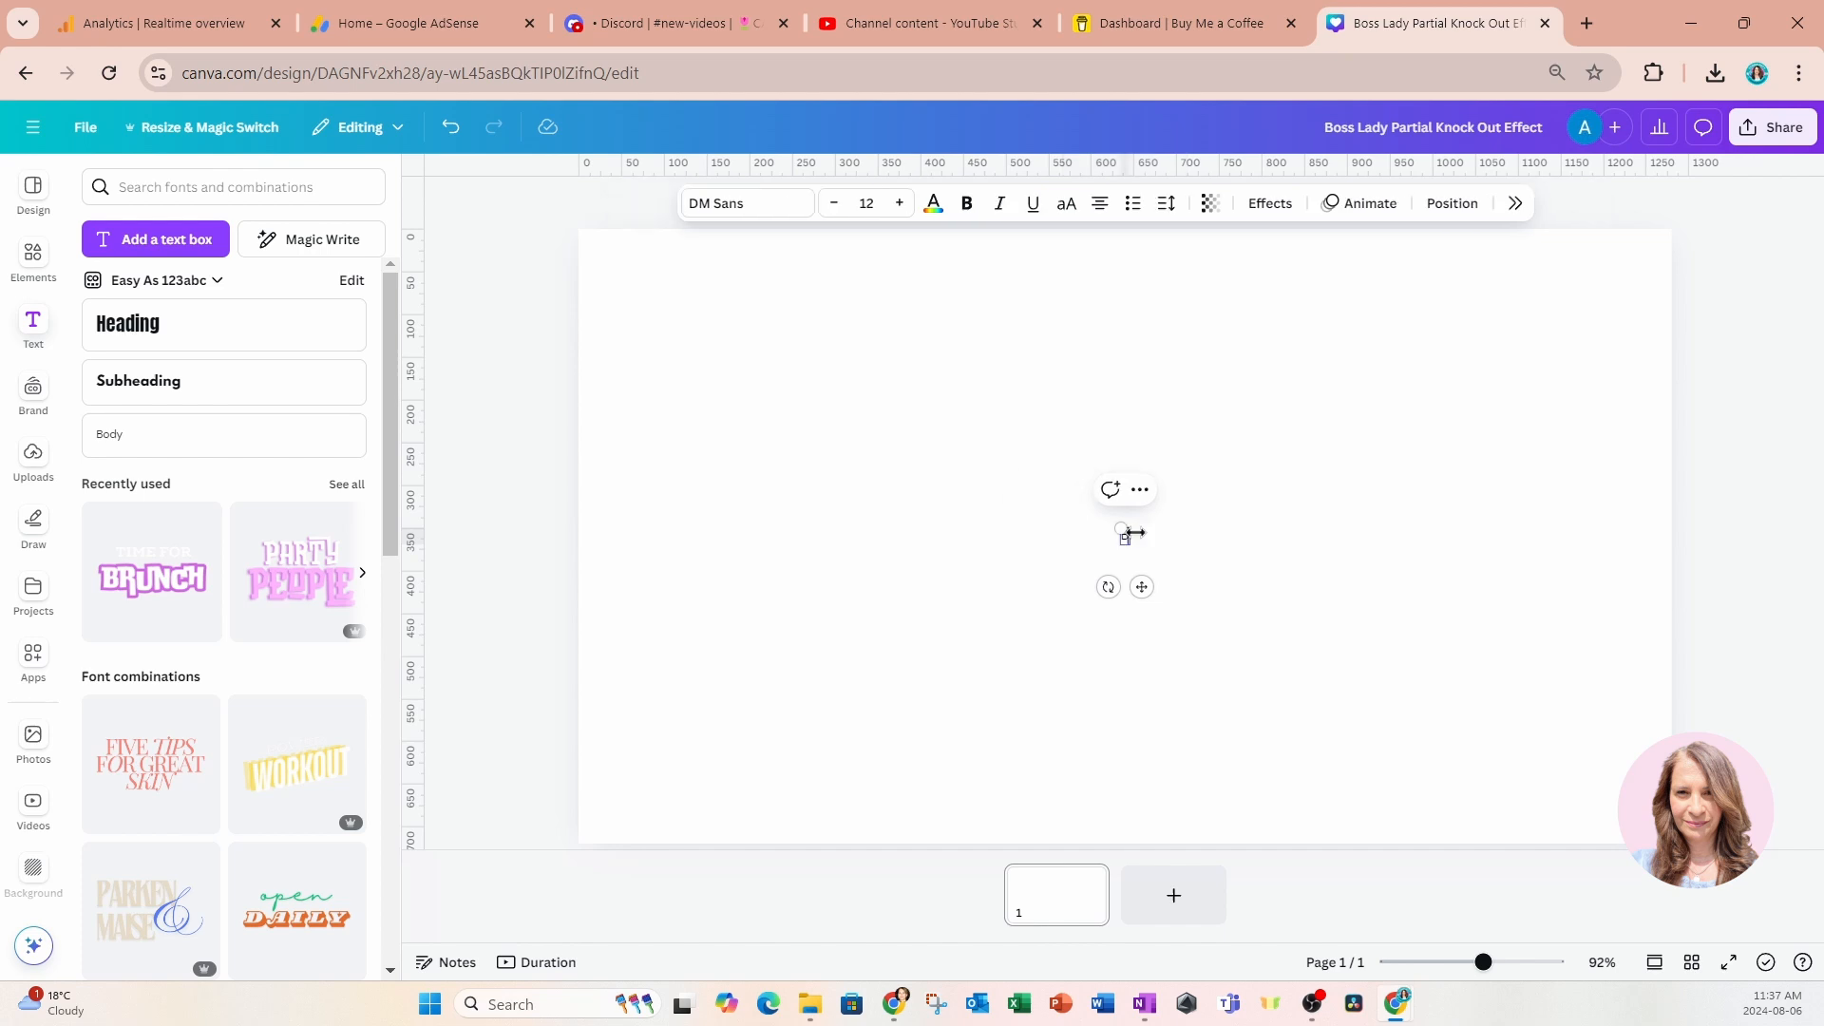
pyautogui.write('B')
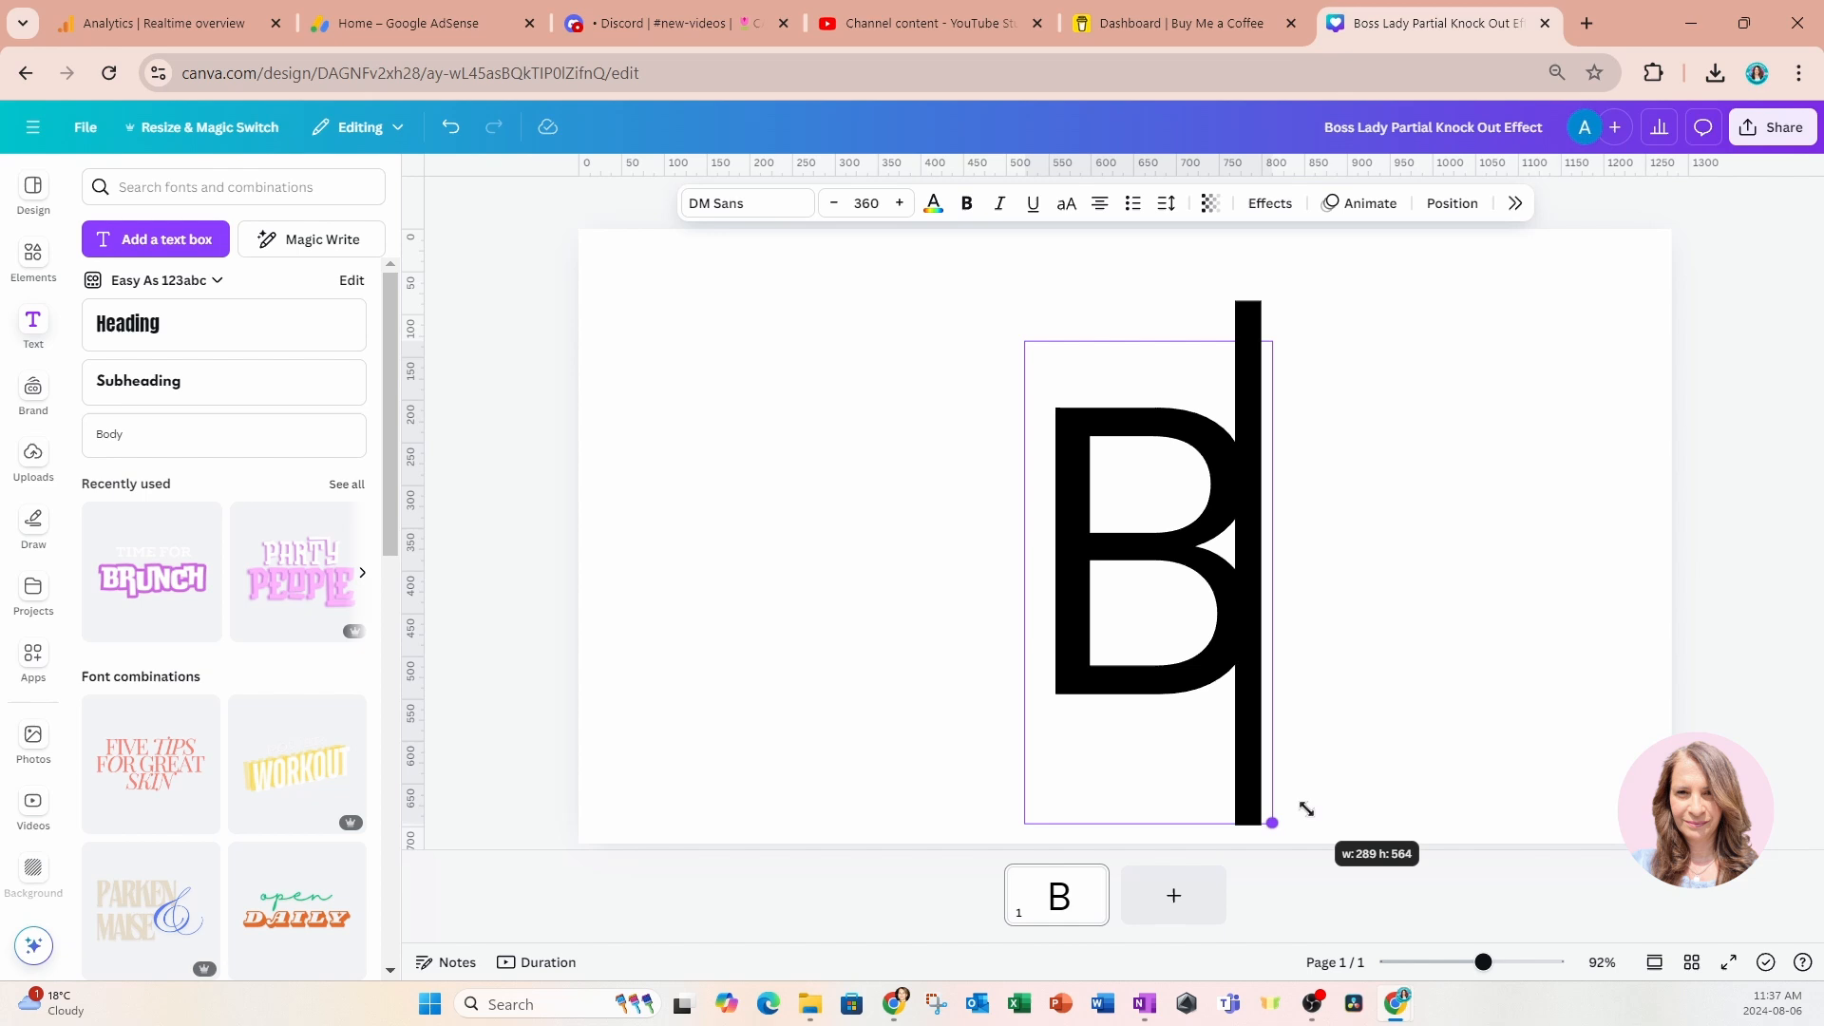
pyautogui.click(779, 202)
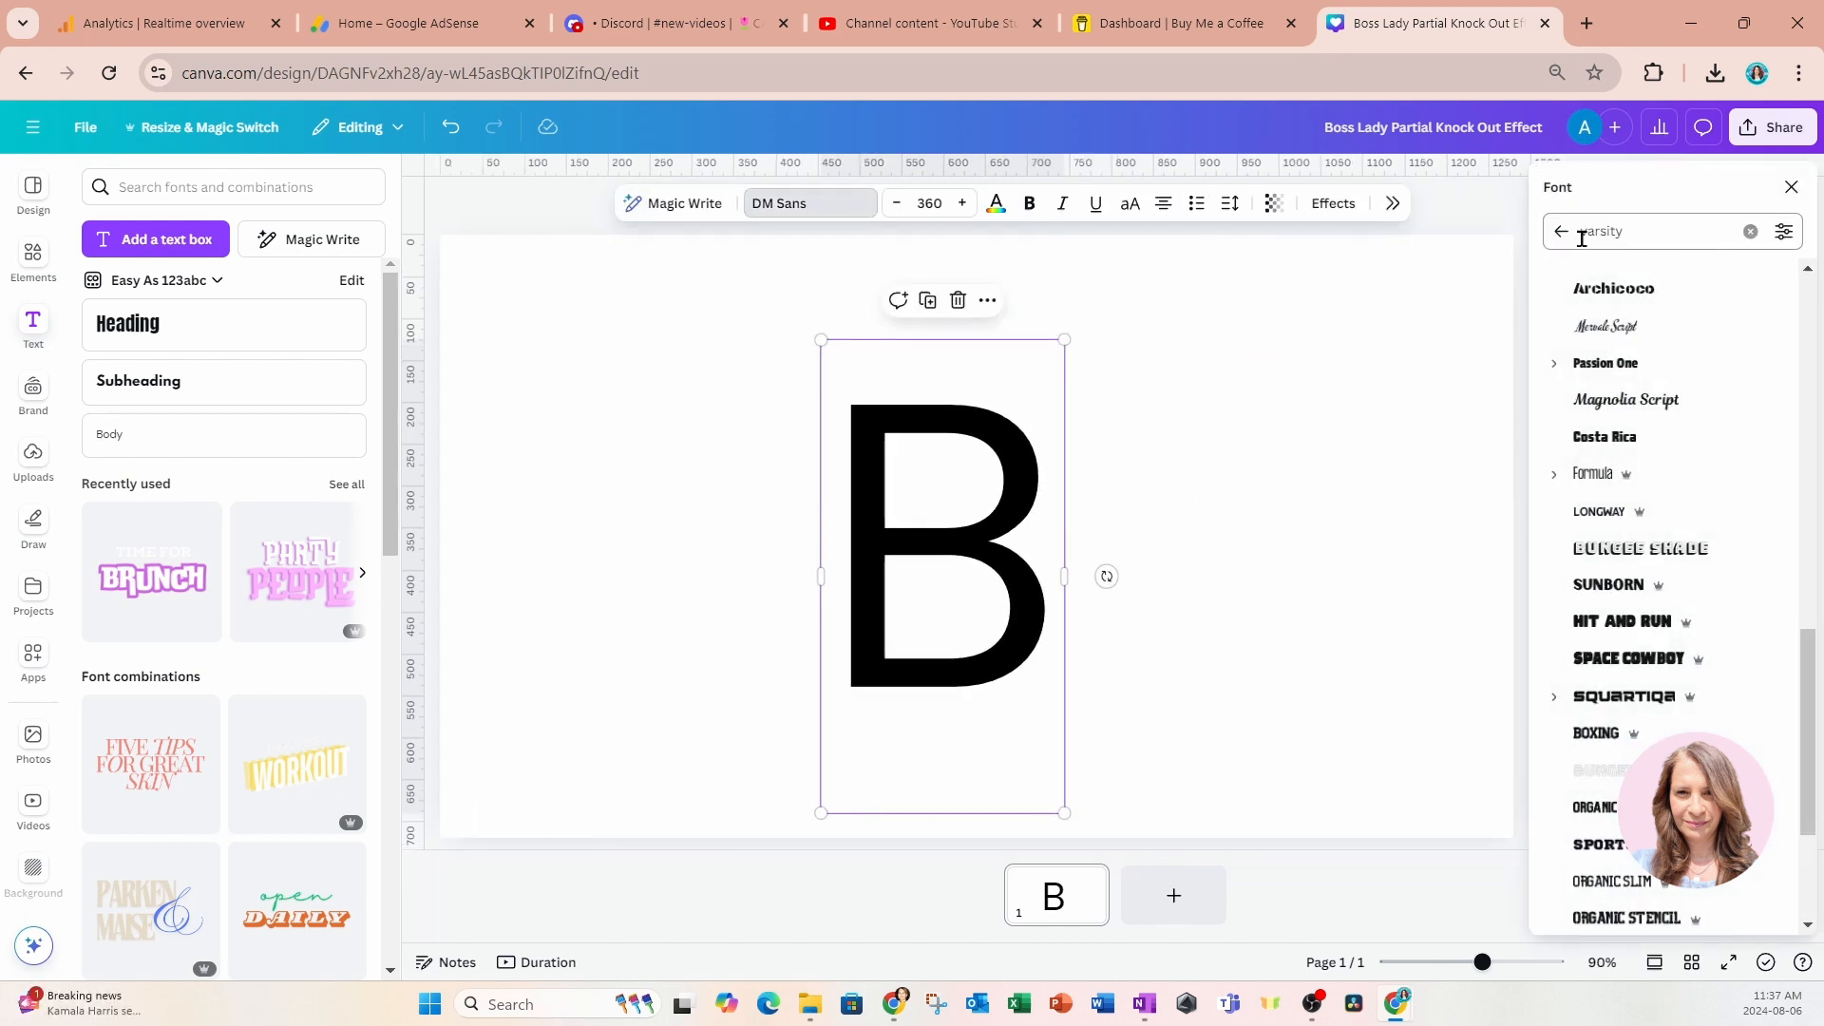
# Switch the B to the Yearbook Solid varsity font at size 439.
pyautogui.scroll(-3)
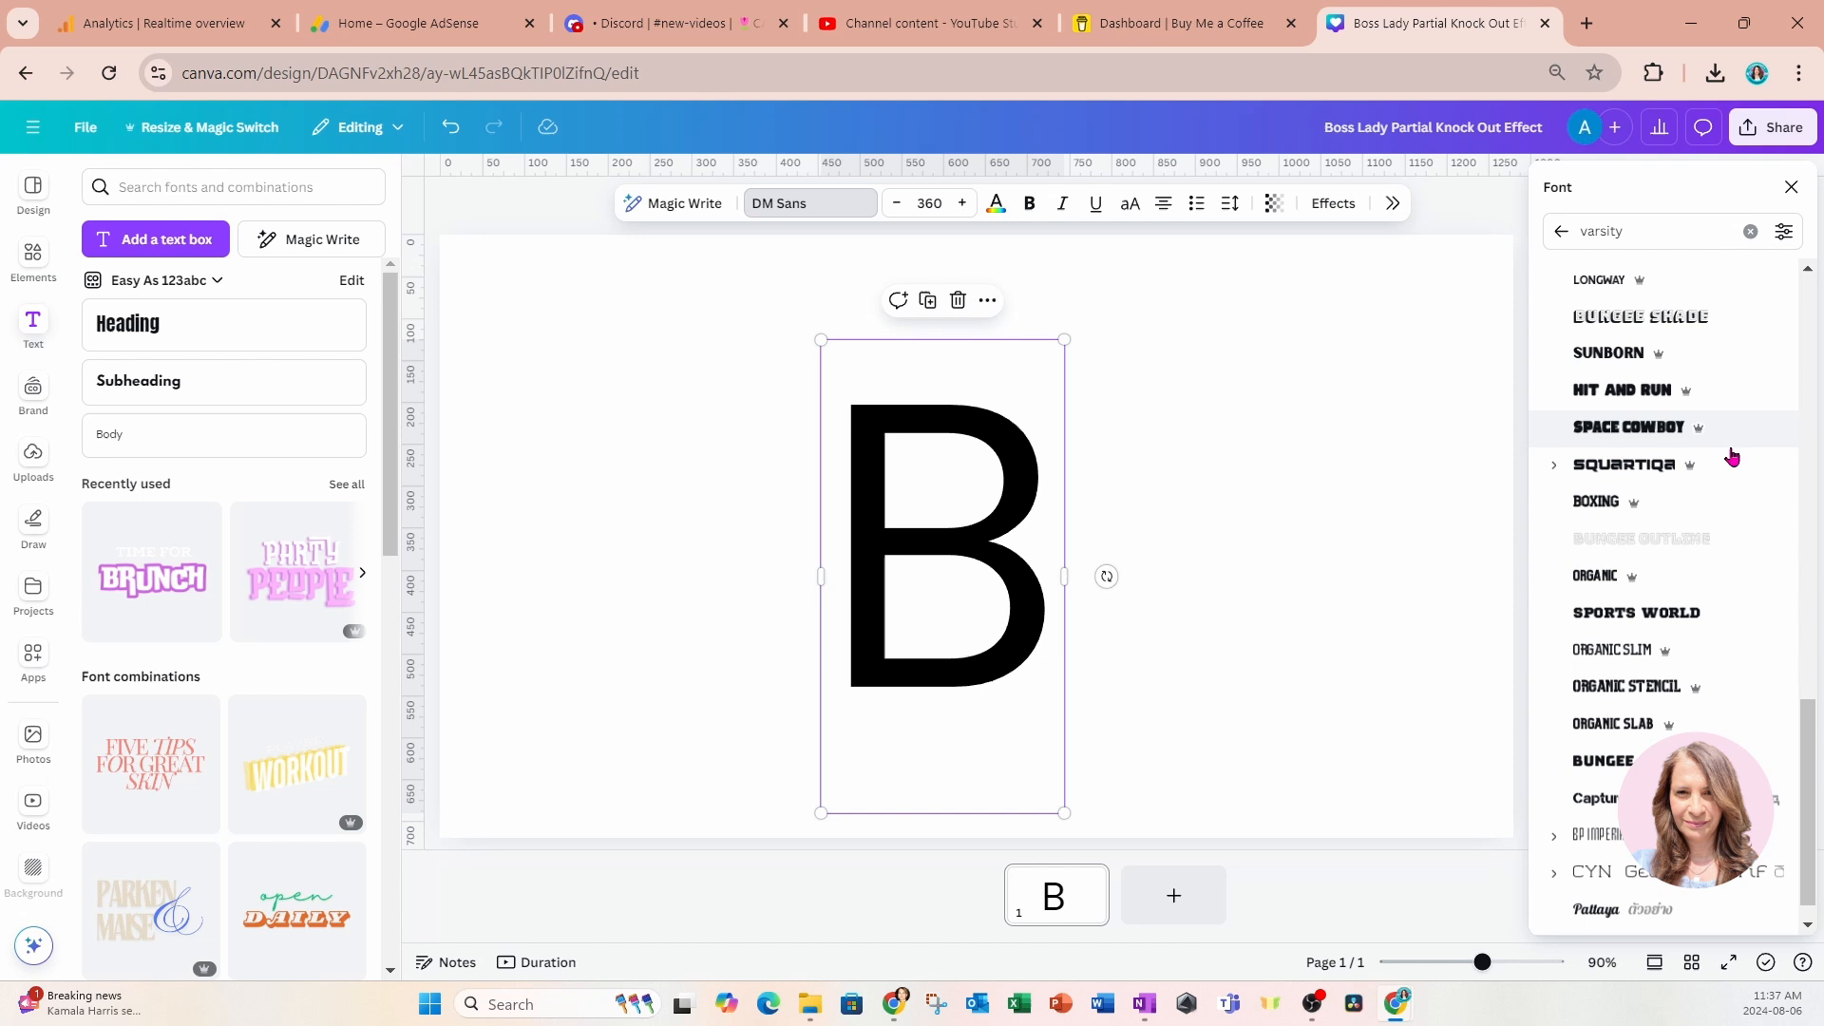
pyautogui.scroll(-3)
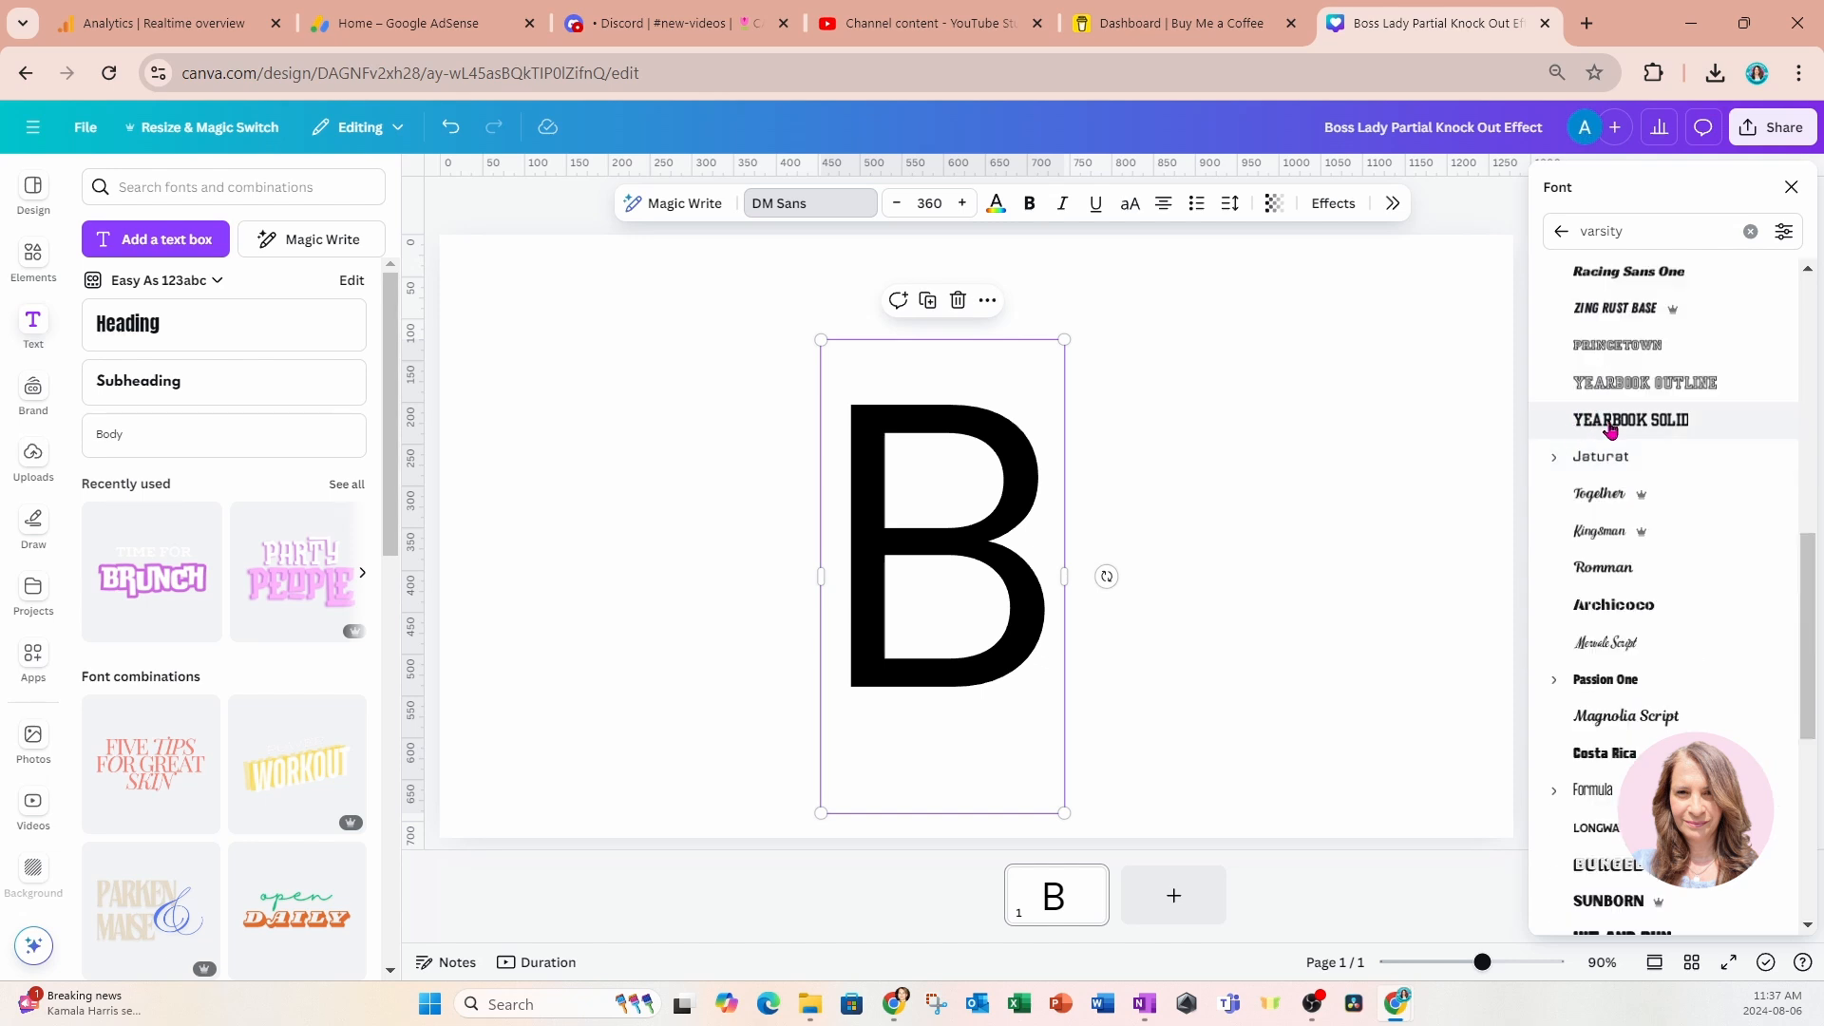
pyautogui.click(1631, 419)
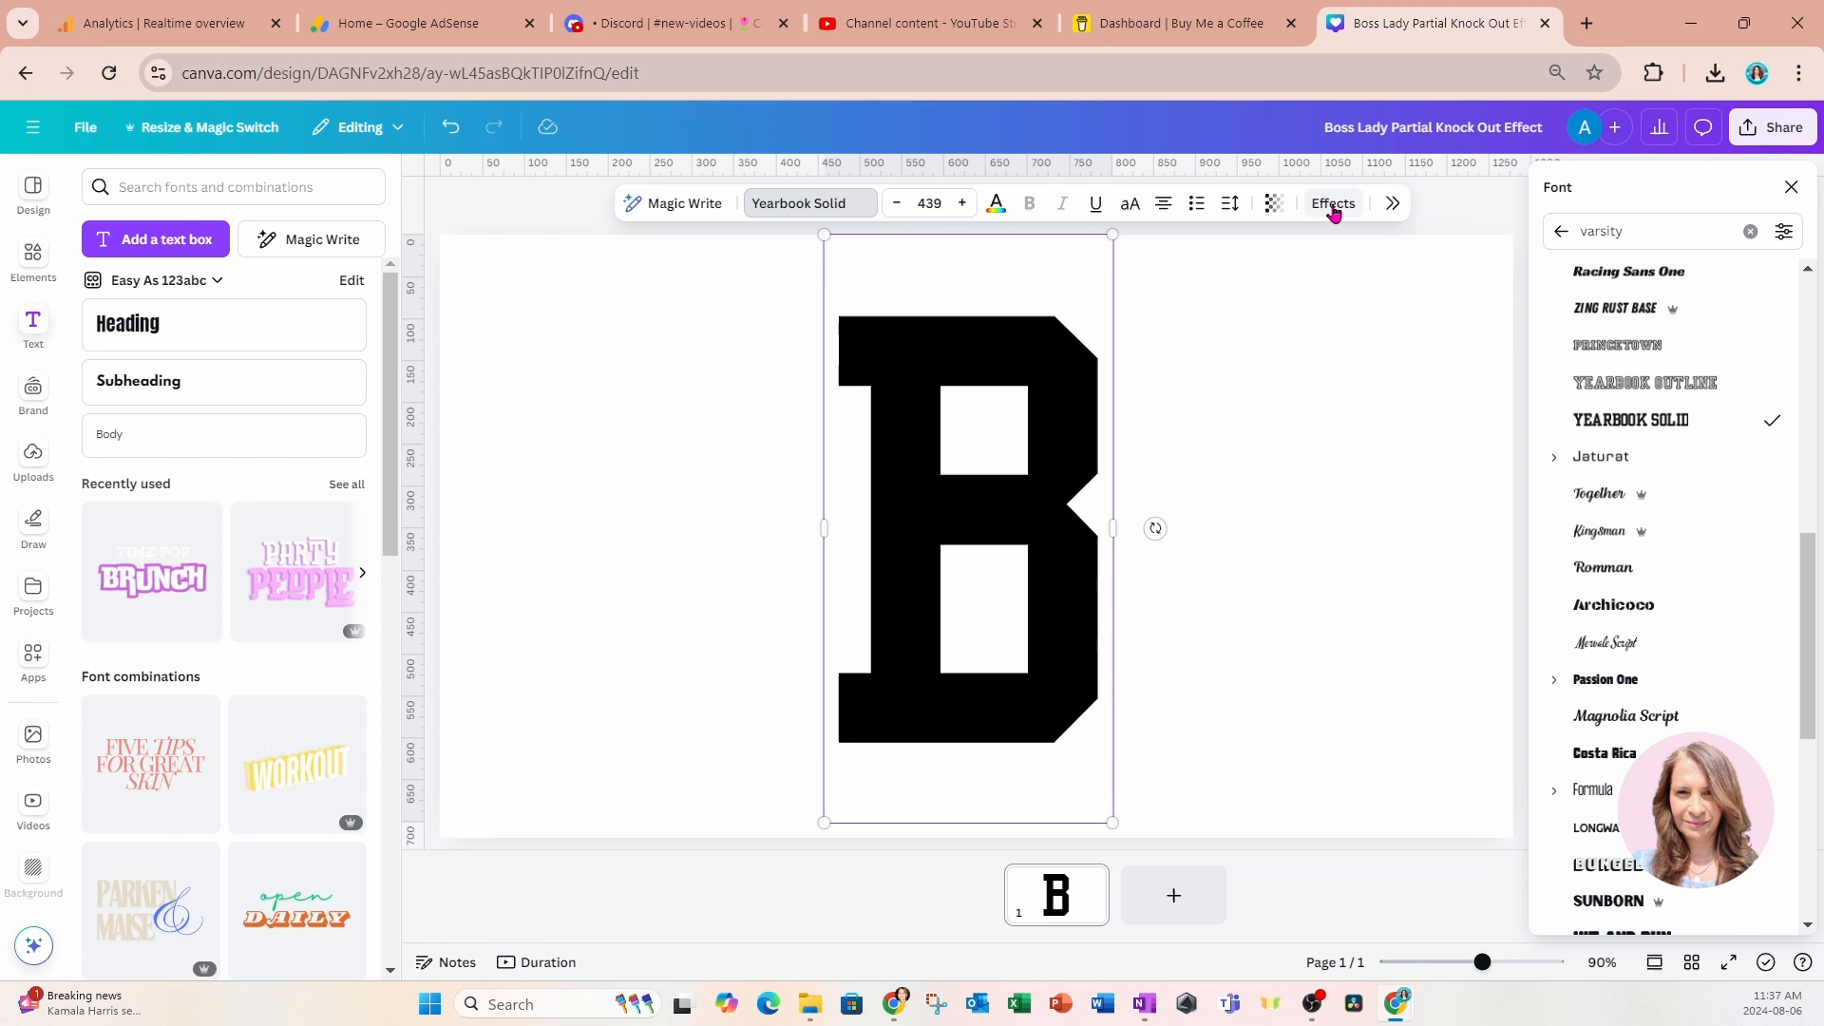
pyautogui.click(1331, 203)
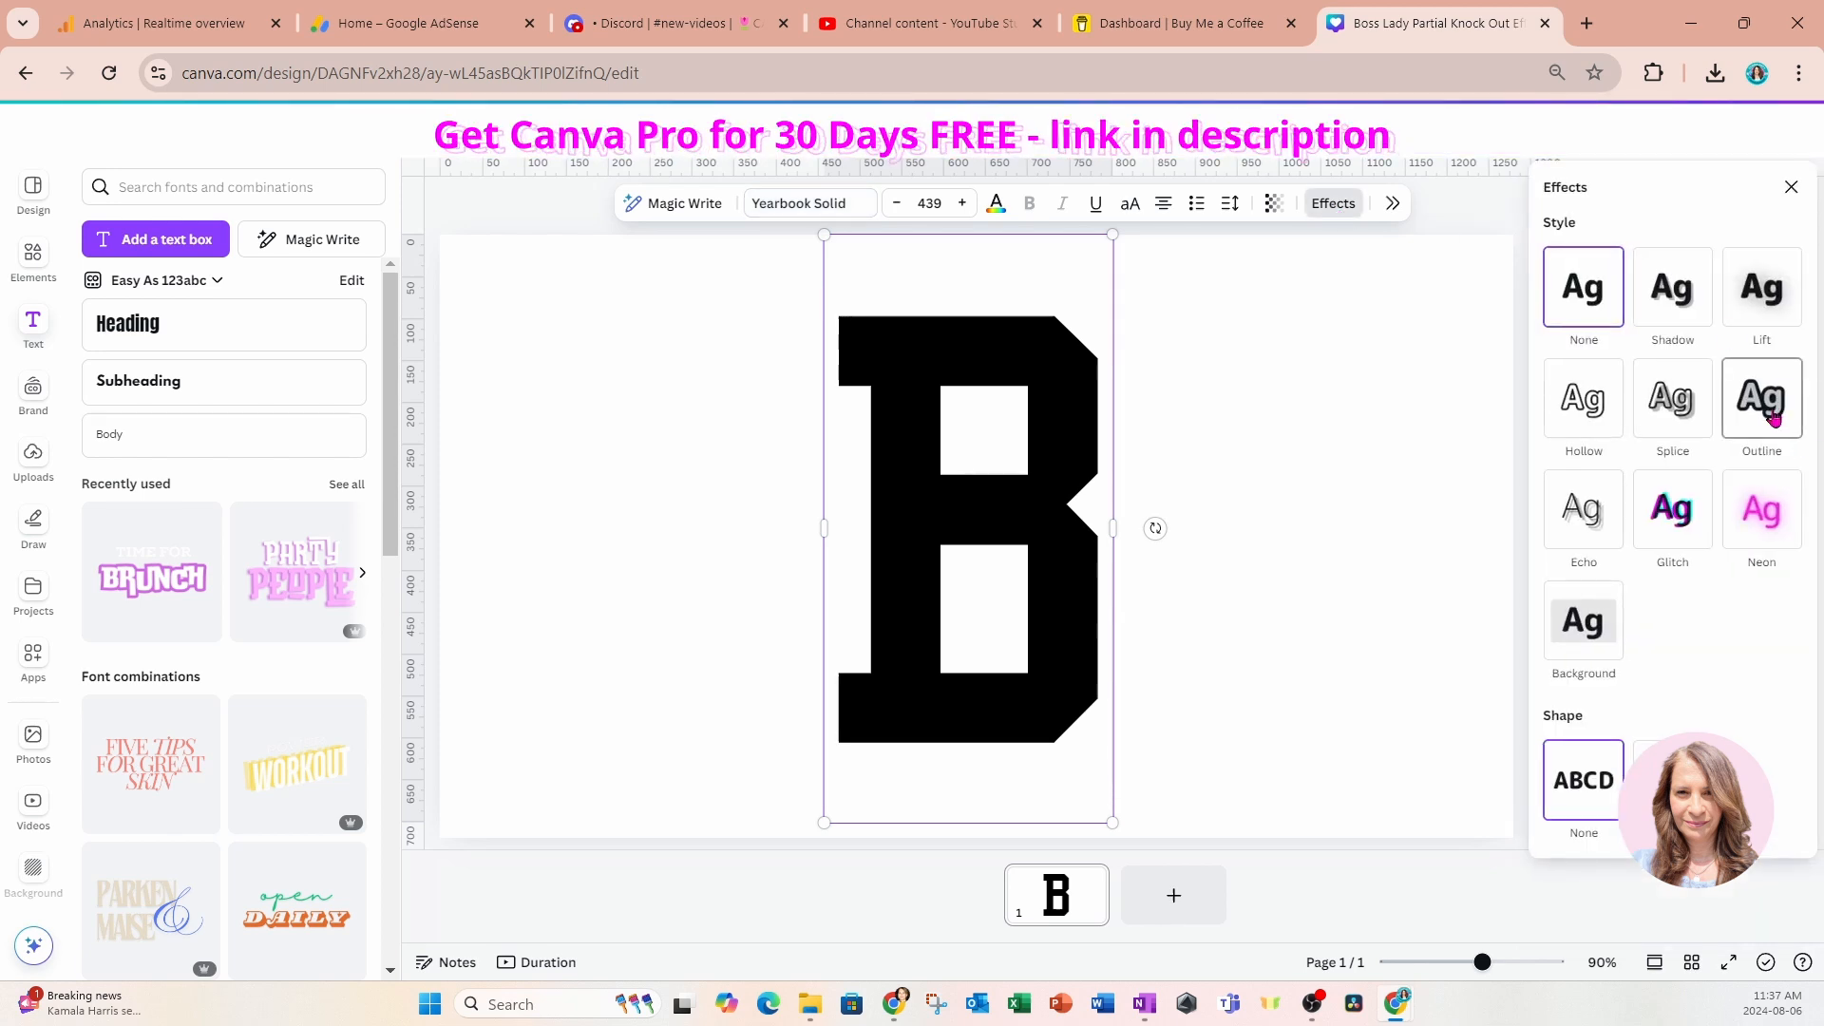
# Give the B a hot-pink outline at thickness 33 and a pink fill.
pyautogui.click(1761, 399)
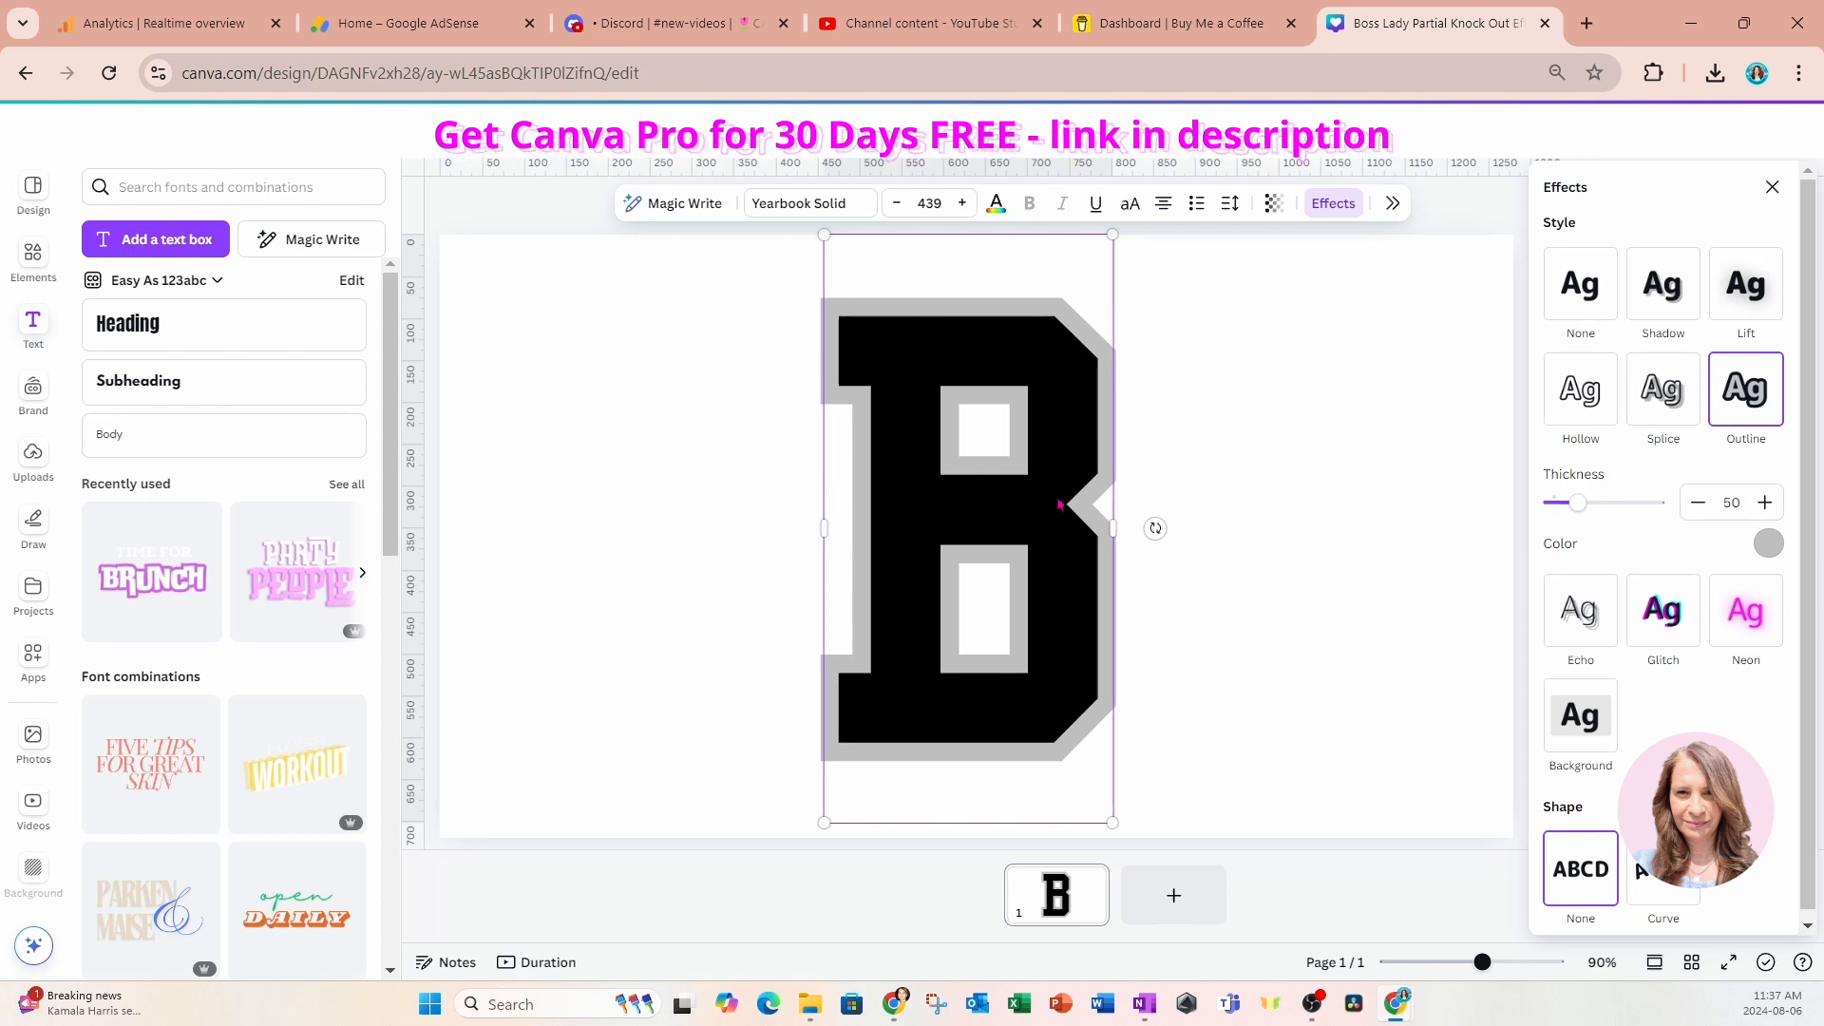
pyautogui.moveTo(1767, 543)
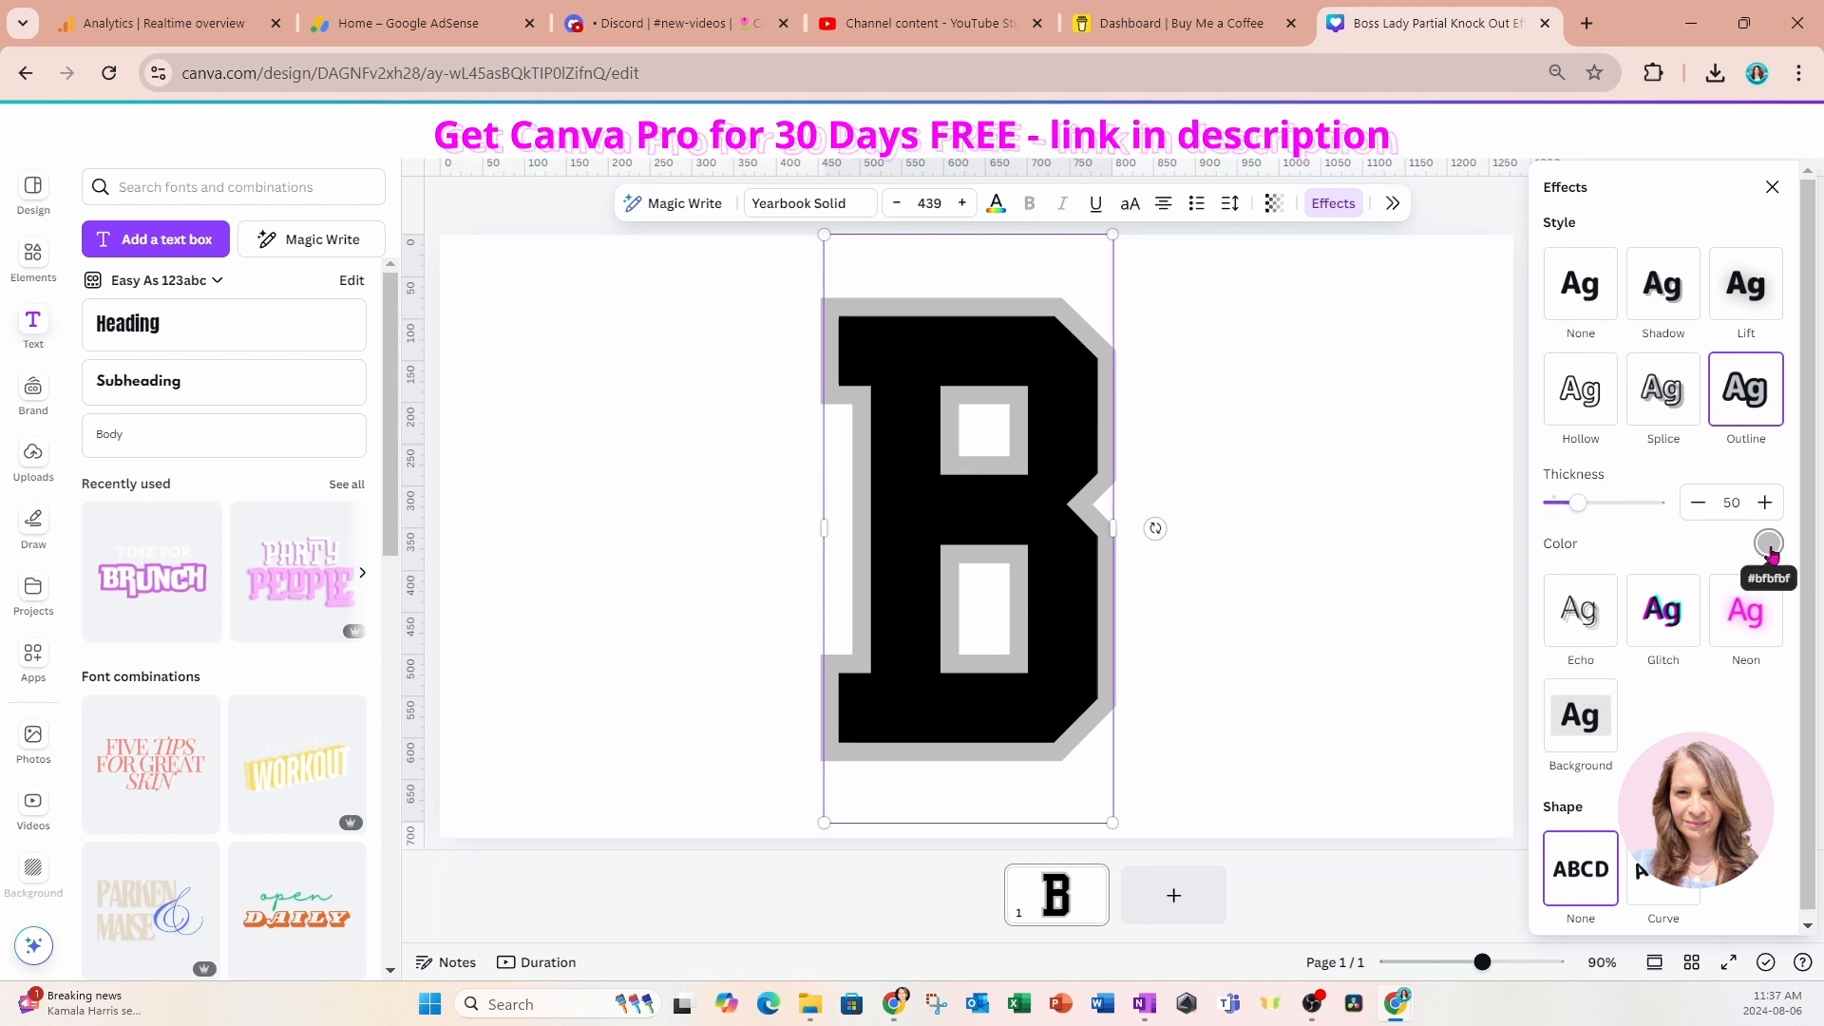
pyautogui.click(1766, 544)
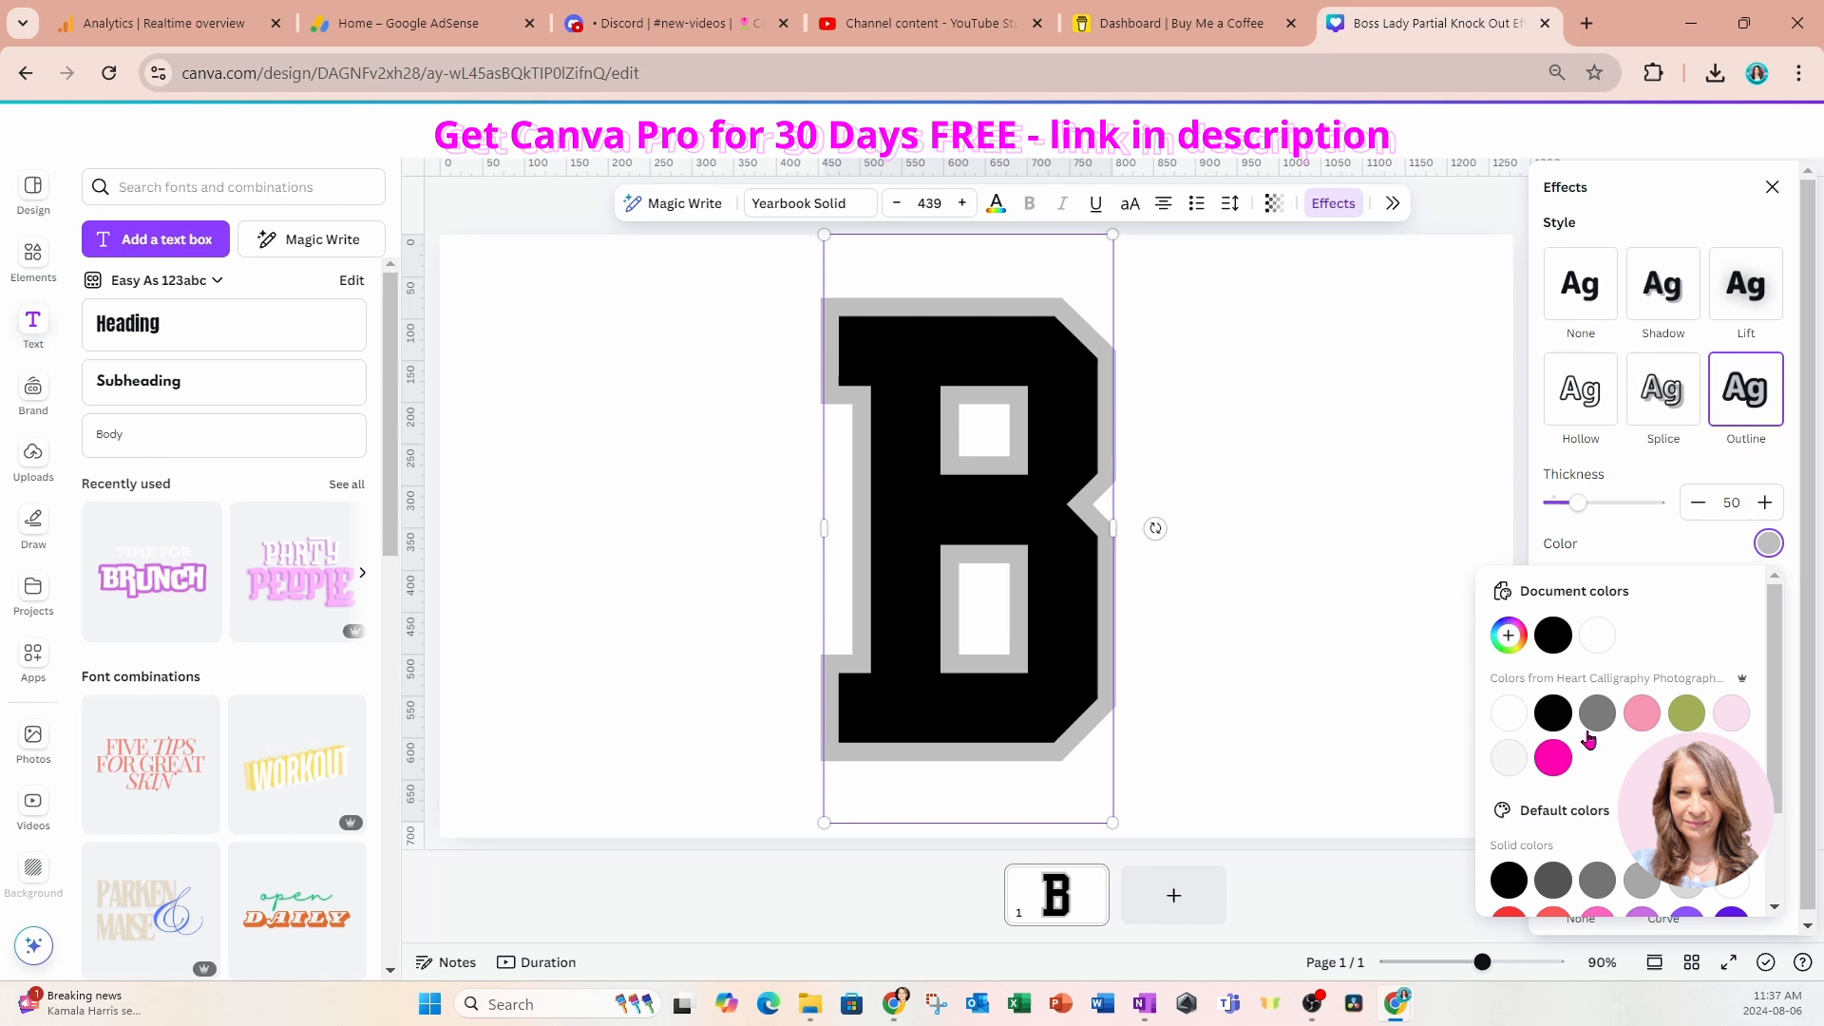
pyautogui.click(1551, 757)
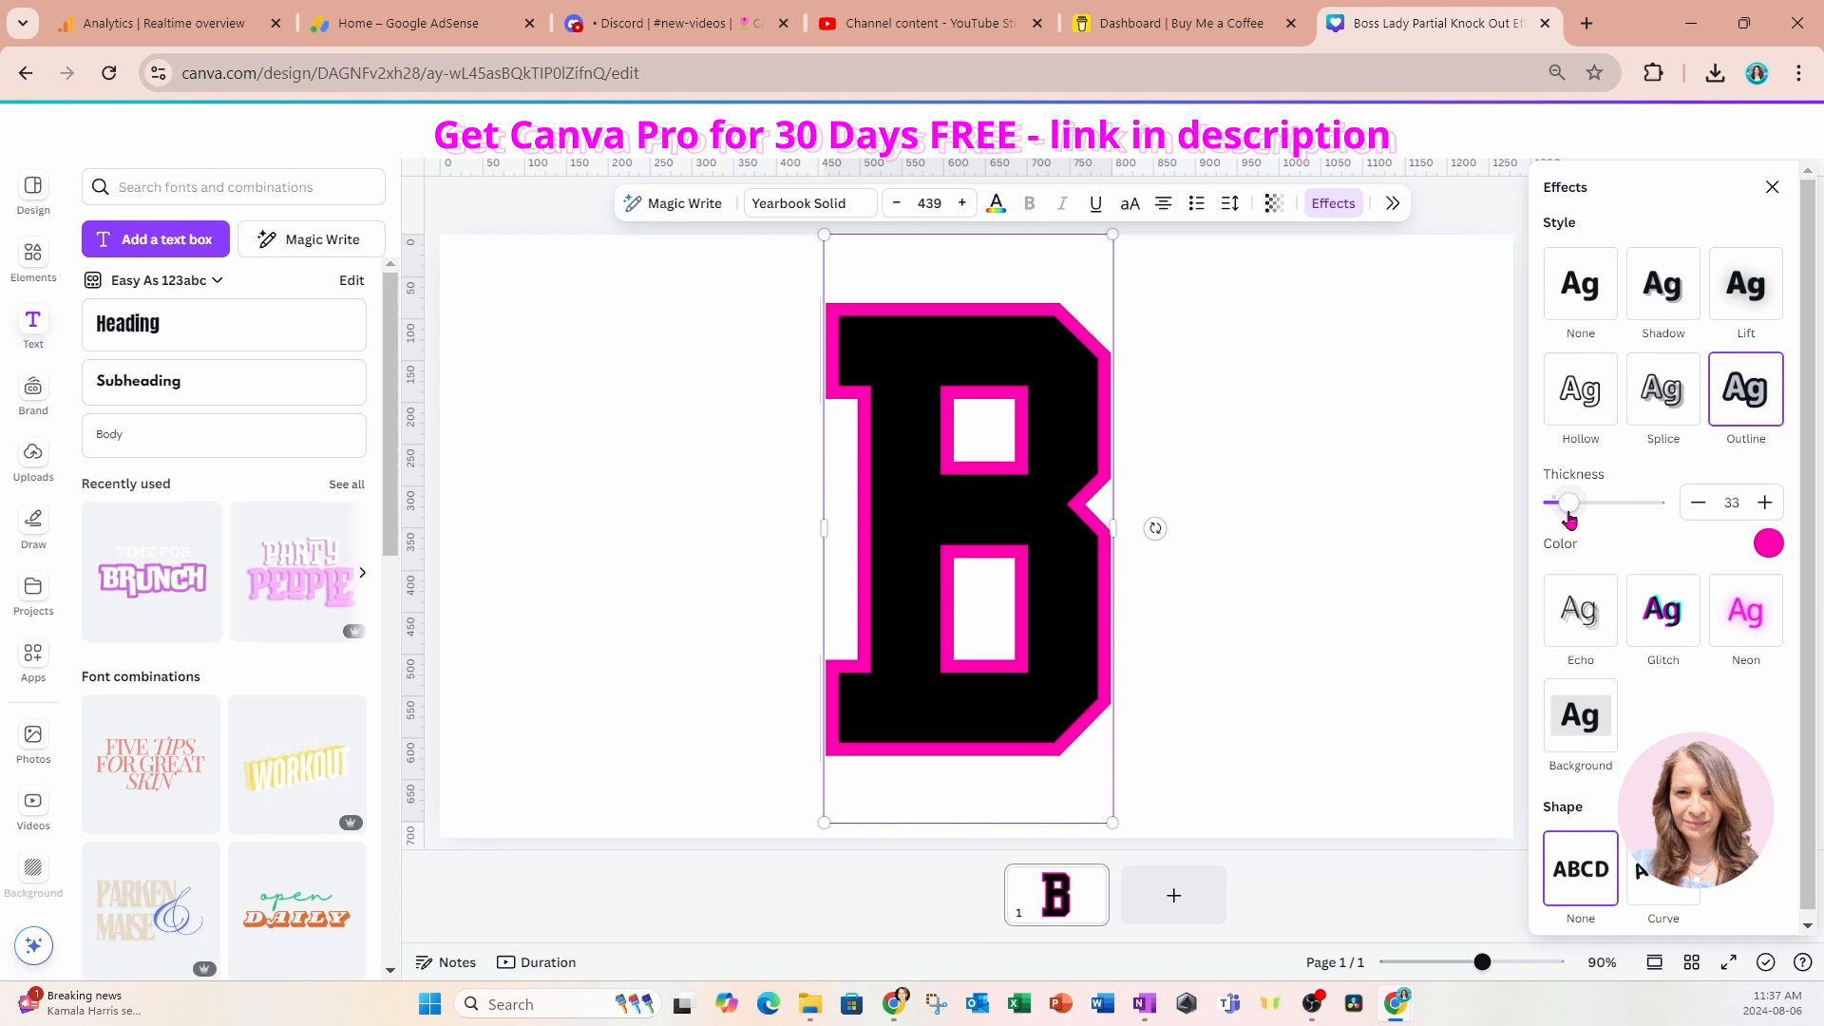
pyautogui.moveTo(1043, 440)
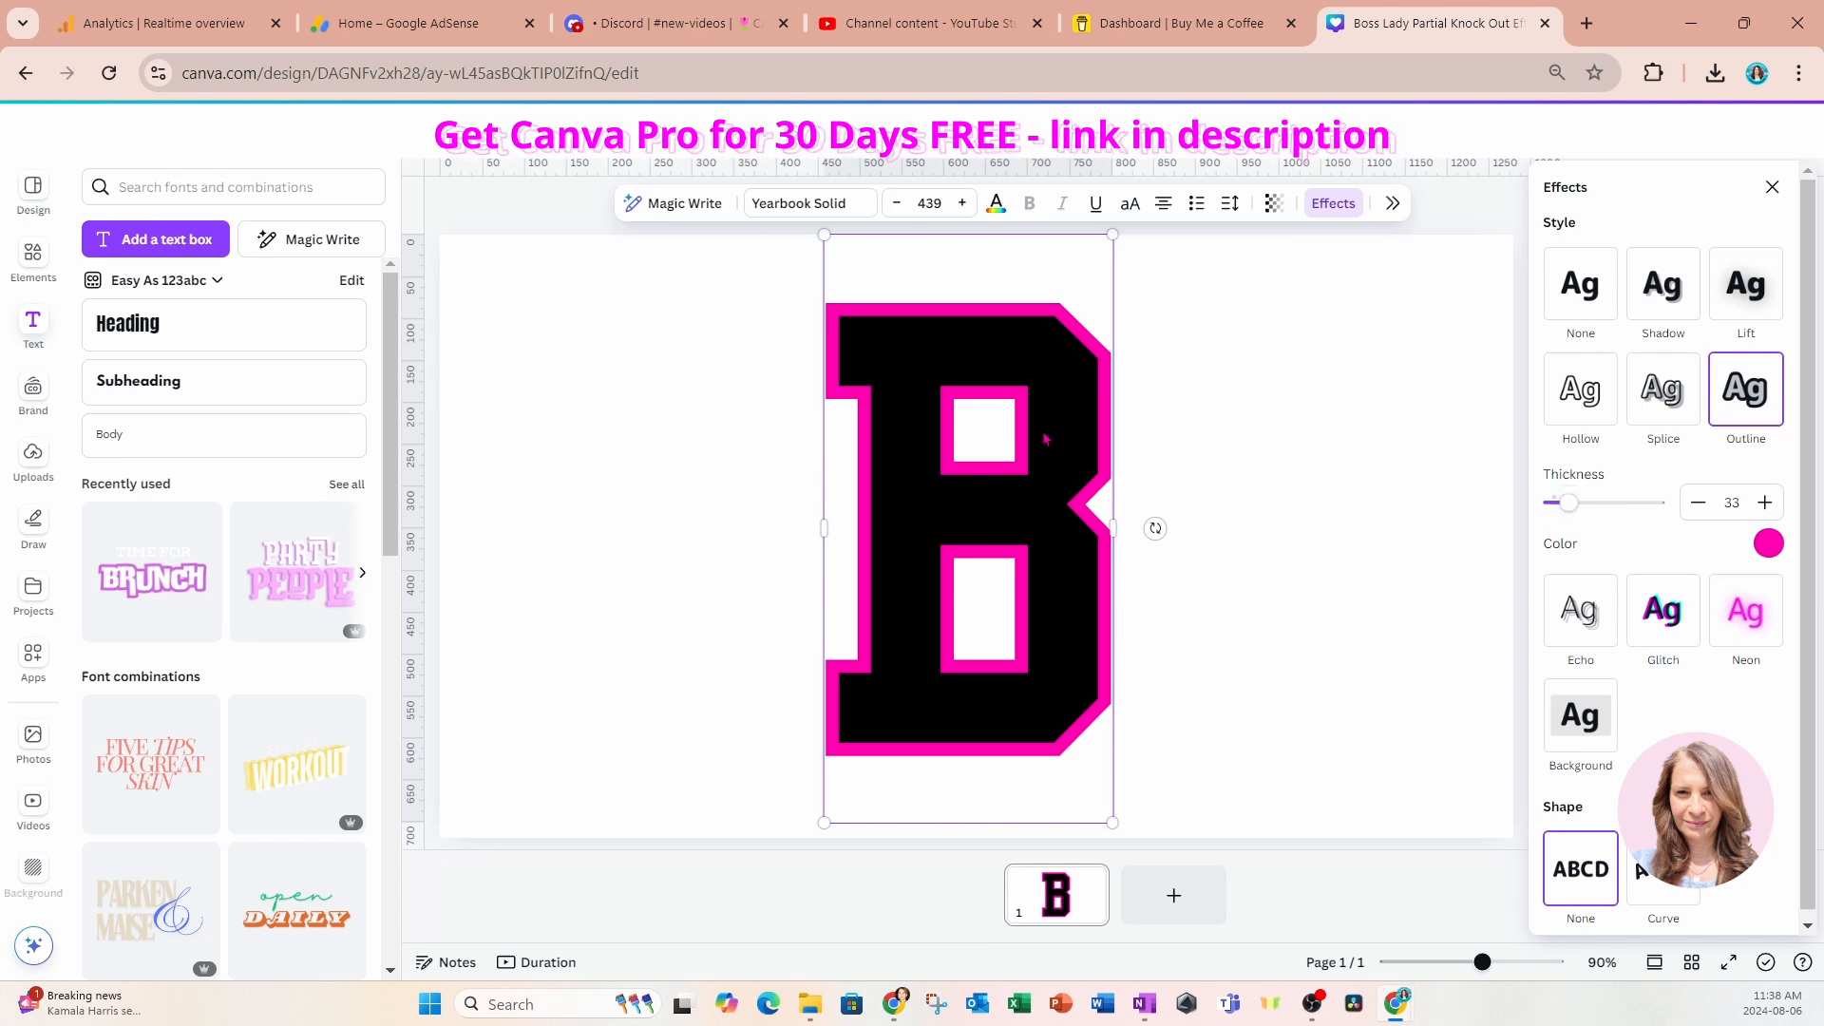
pyautogui.moveTo(1004, 207)
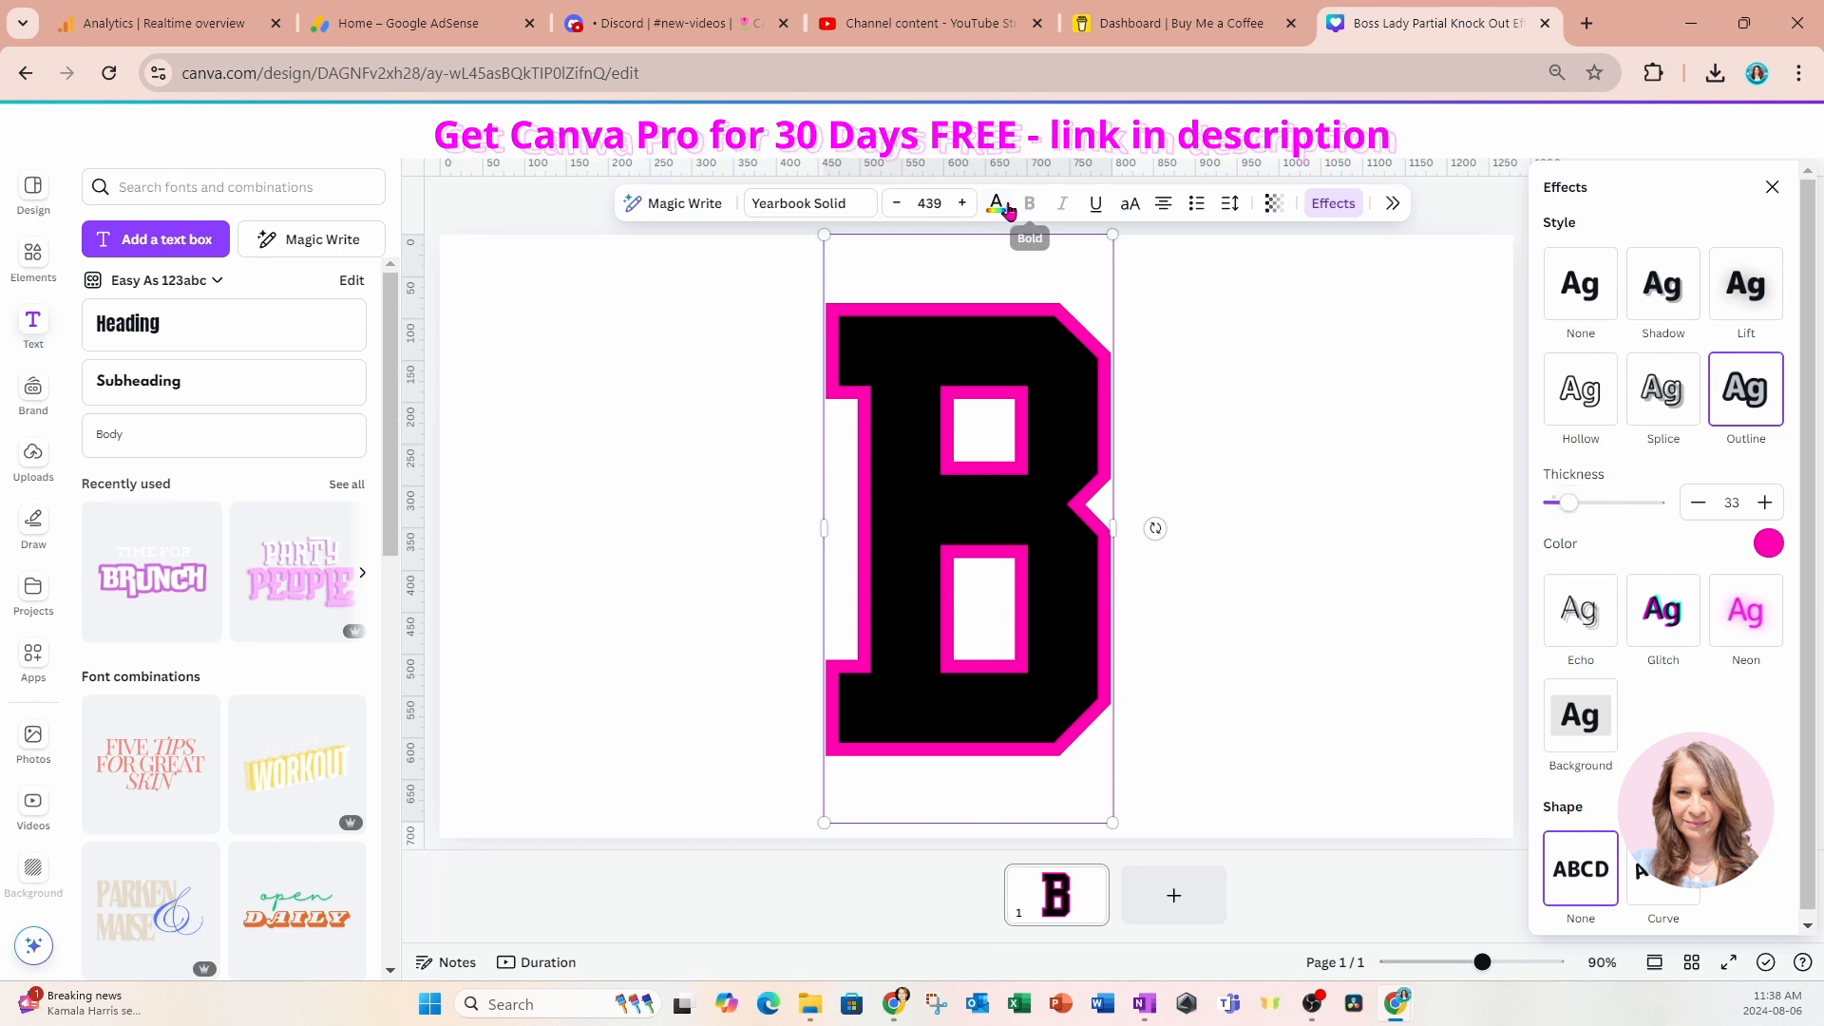
pyautogui.moveTo(995, 202)
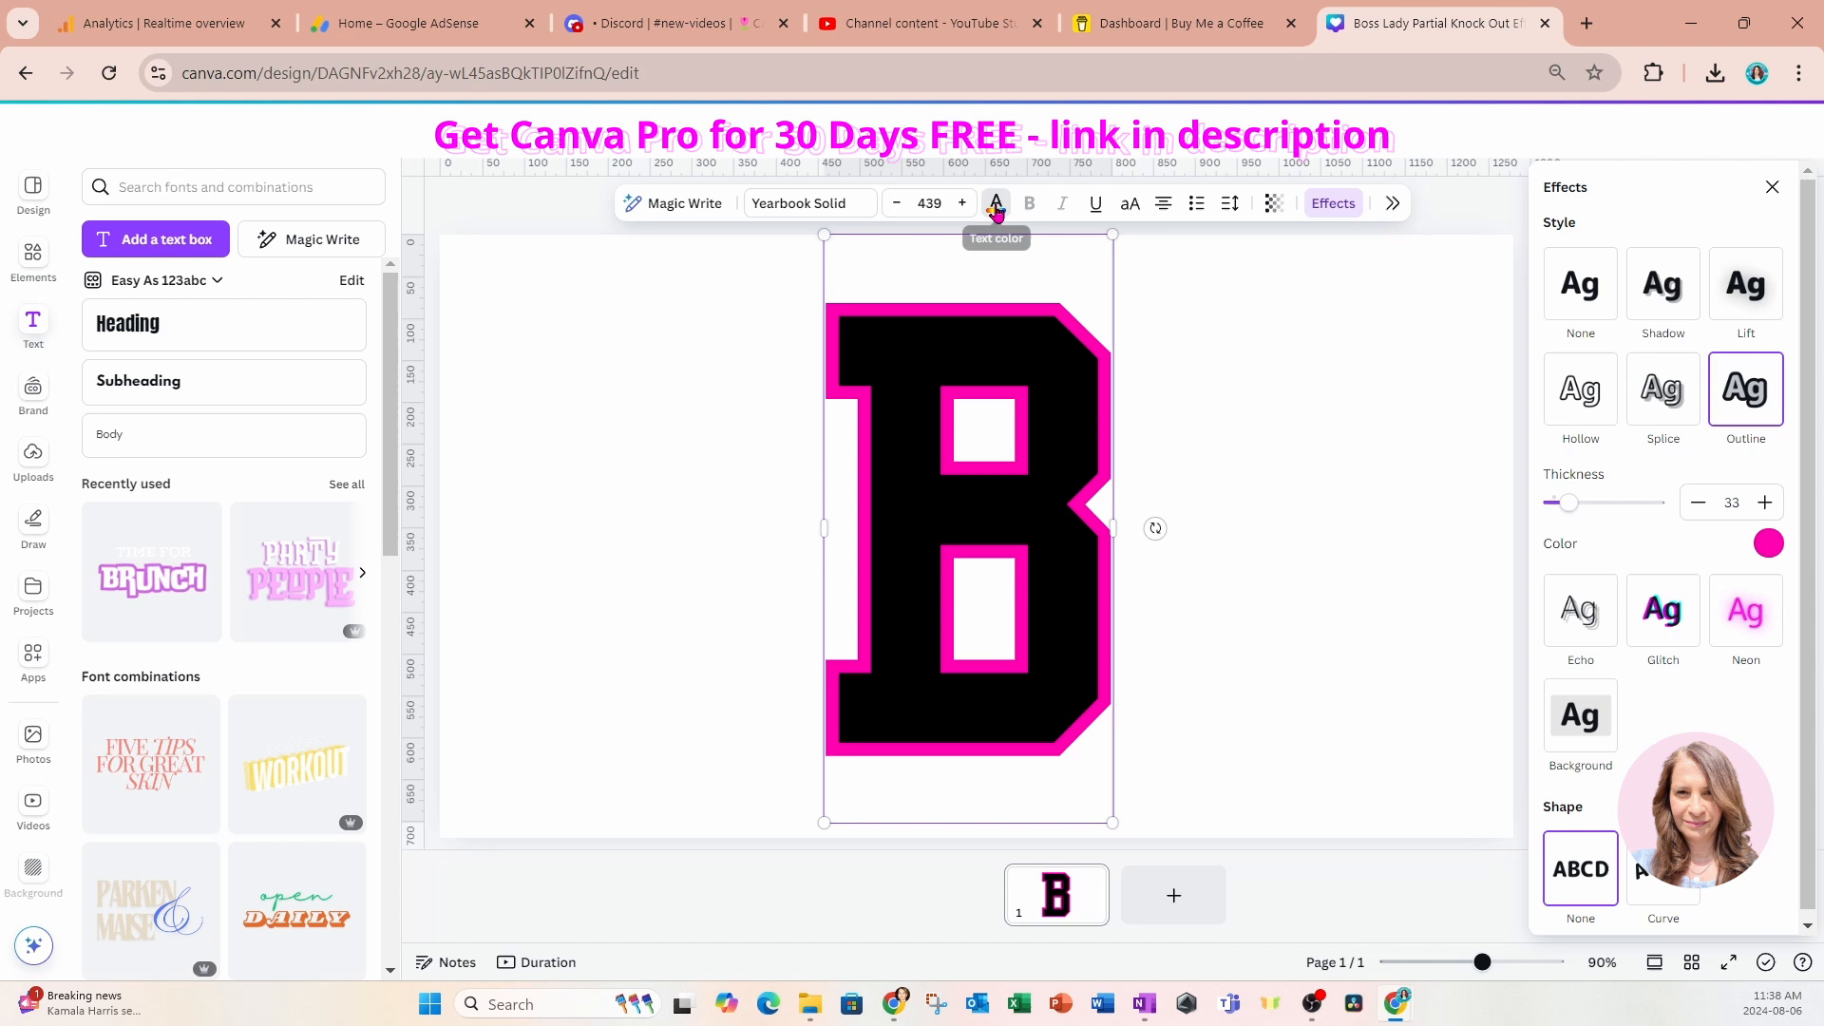
pyautogui.click(995, 202)
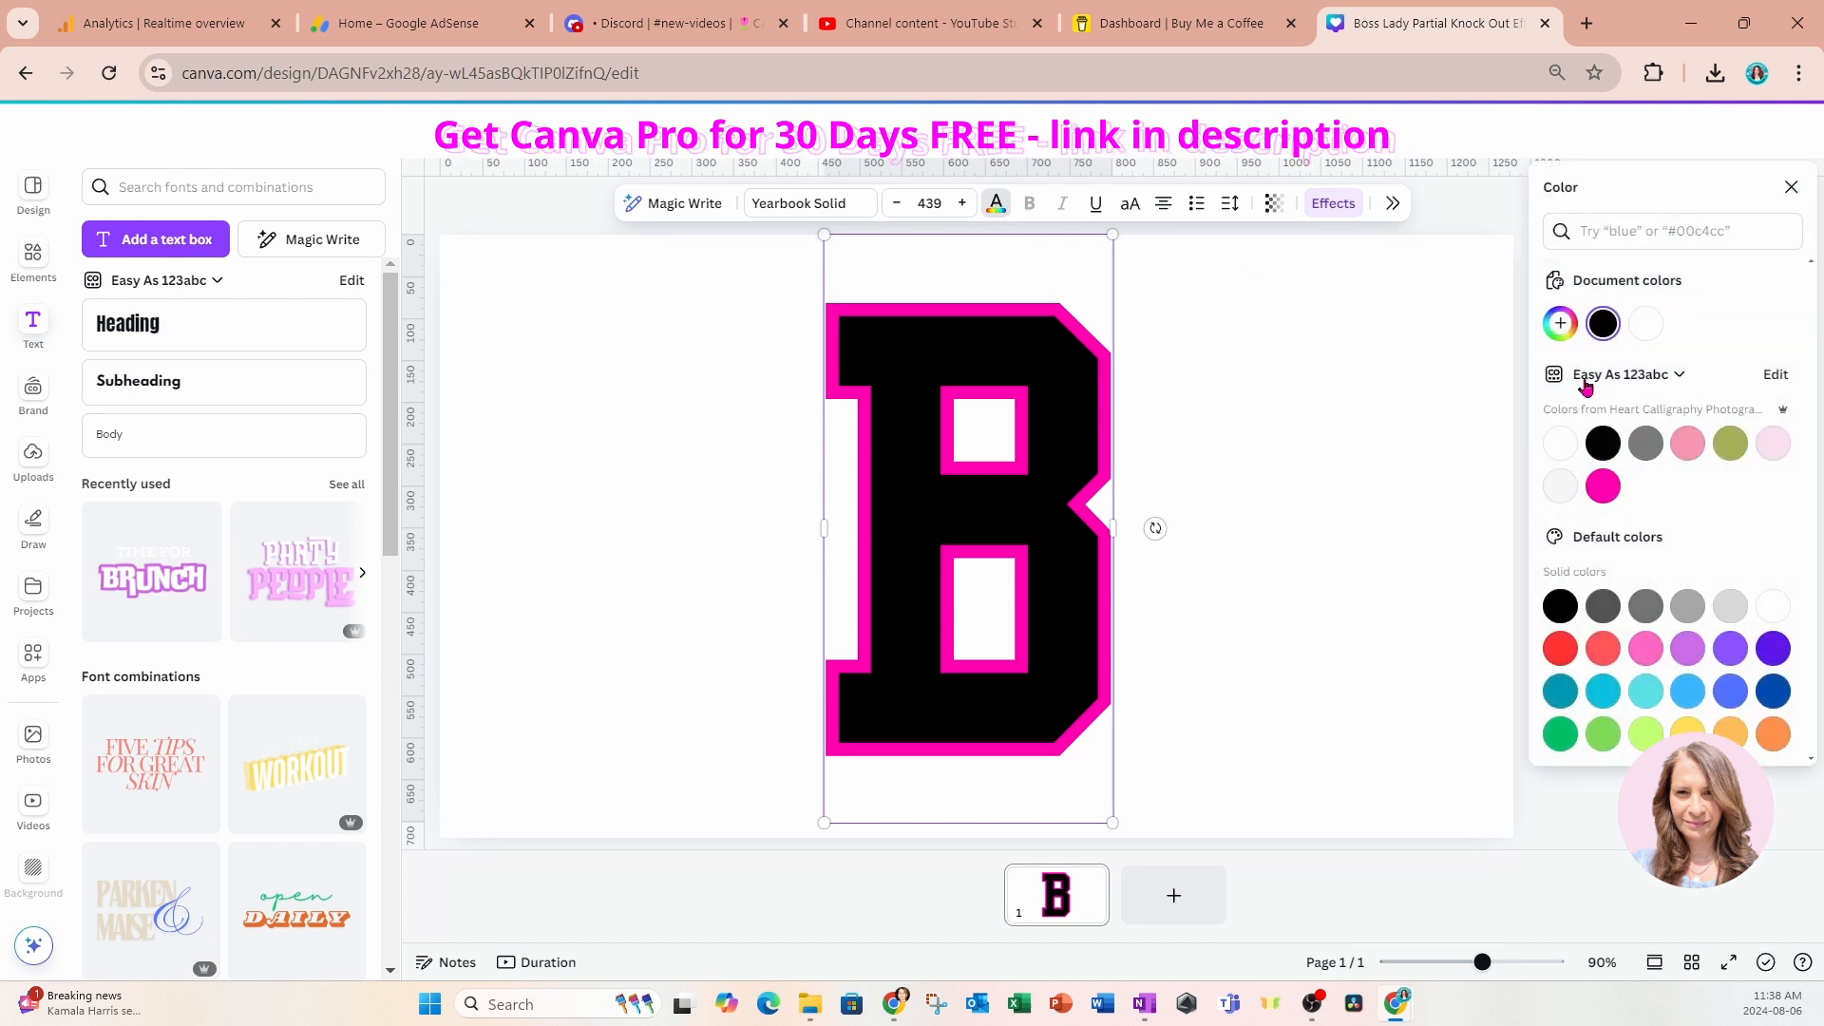
pyautogui.click(1600, 486)
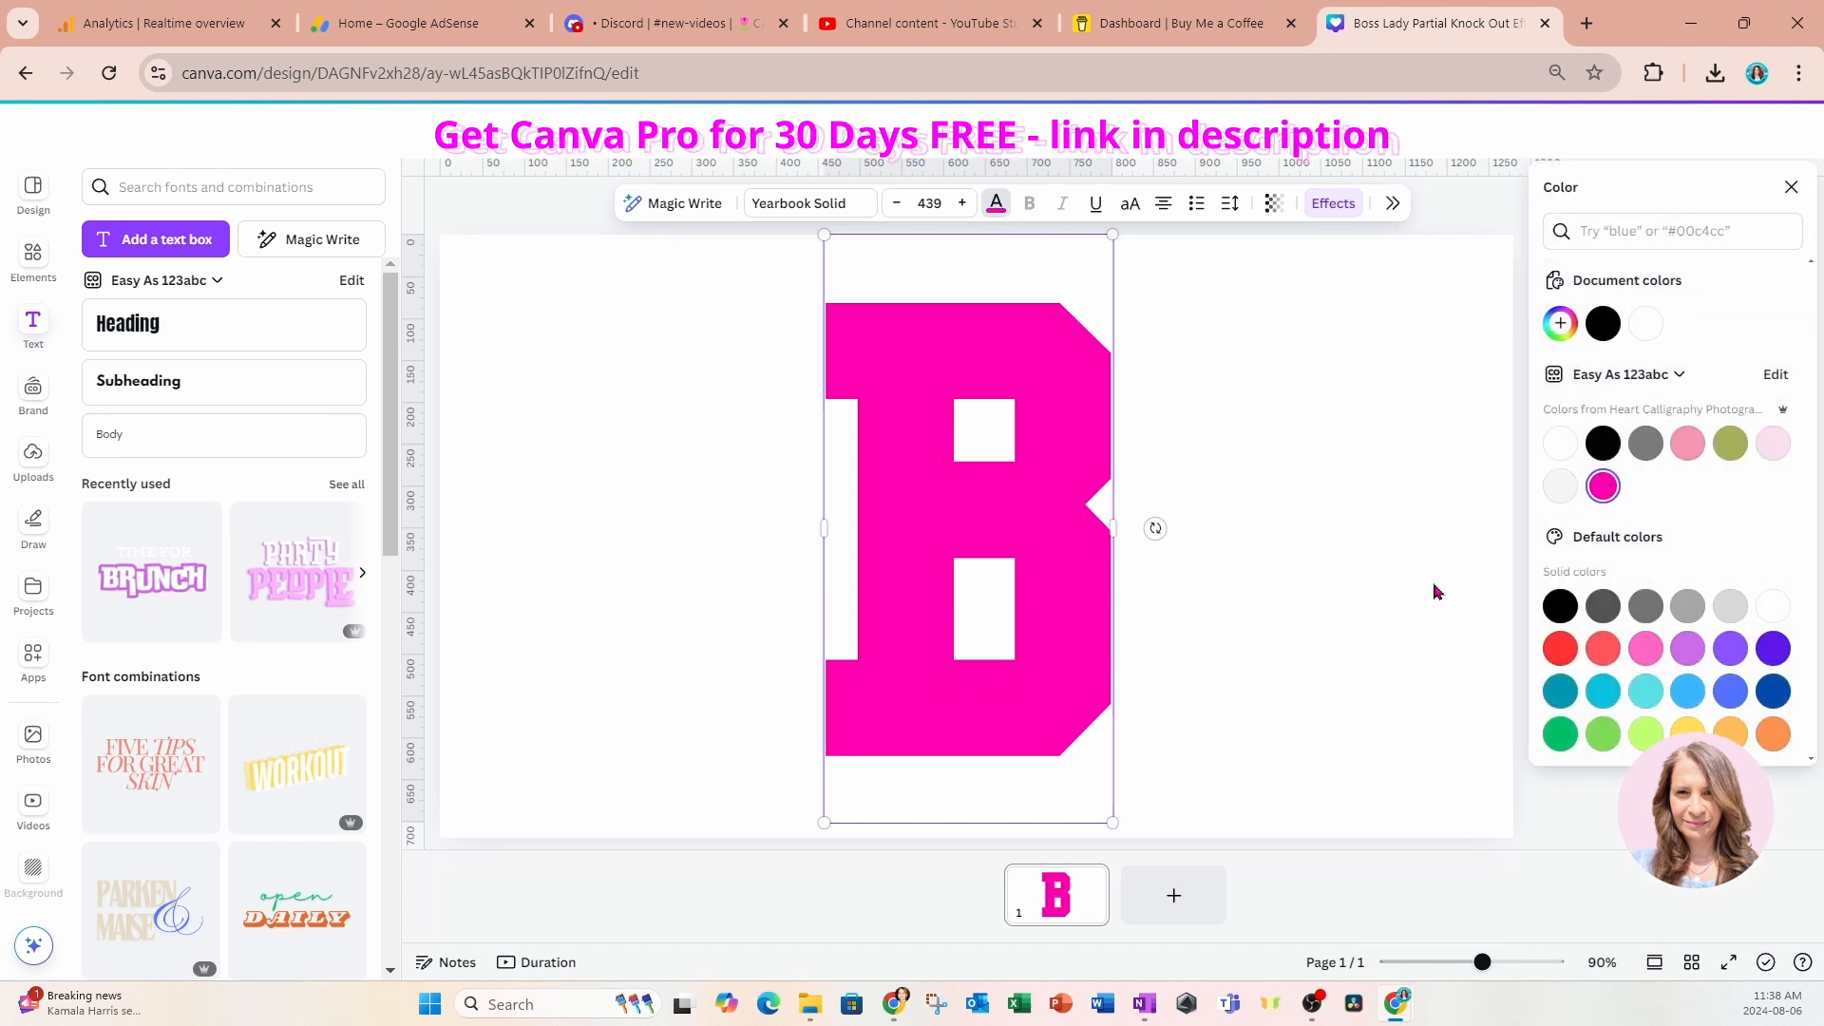
pyautogui.moveTo(1275, 498)
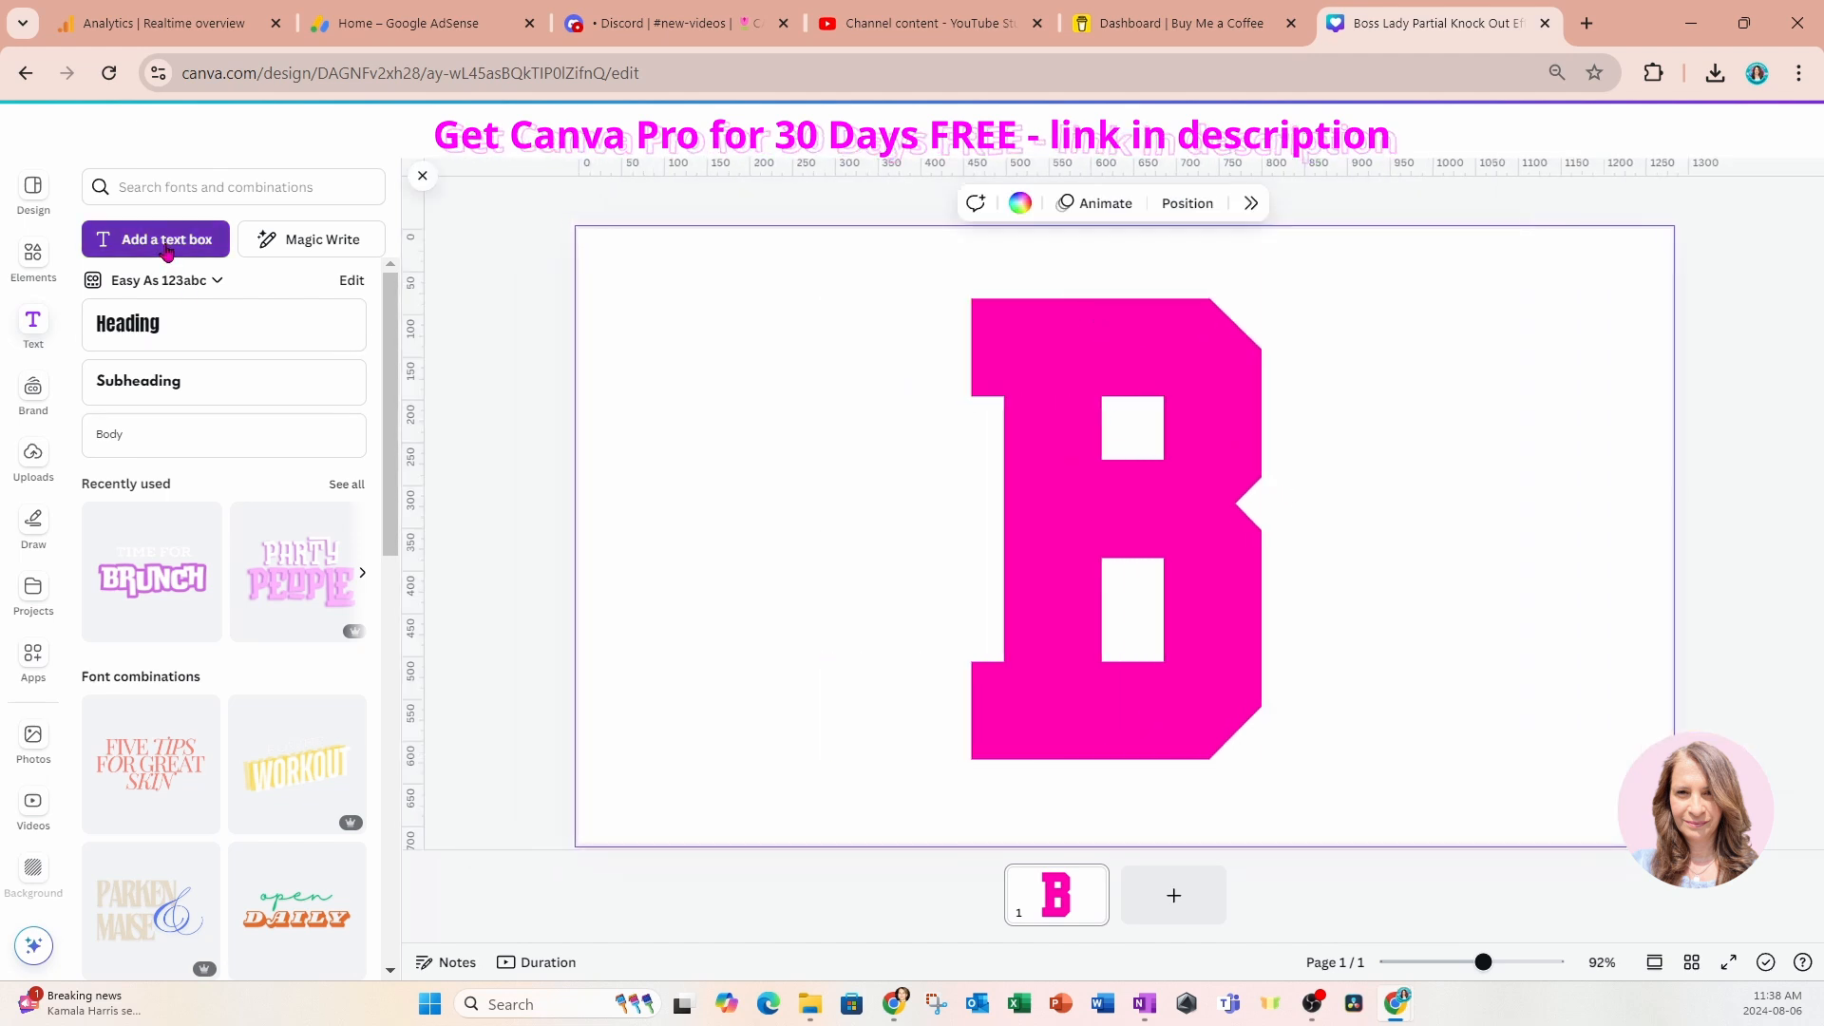
# Add a black 'BOSS LADY' line in Yearbook Solid at size 122 across the B.
pyautogui.click(168, 238)
pyautogui.write('BOSS LADY')
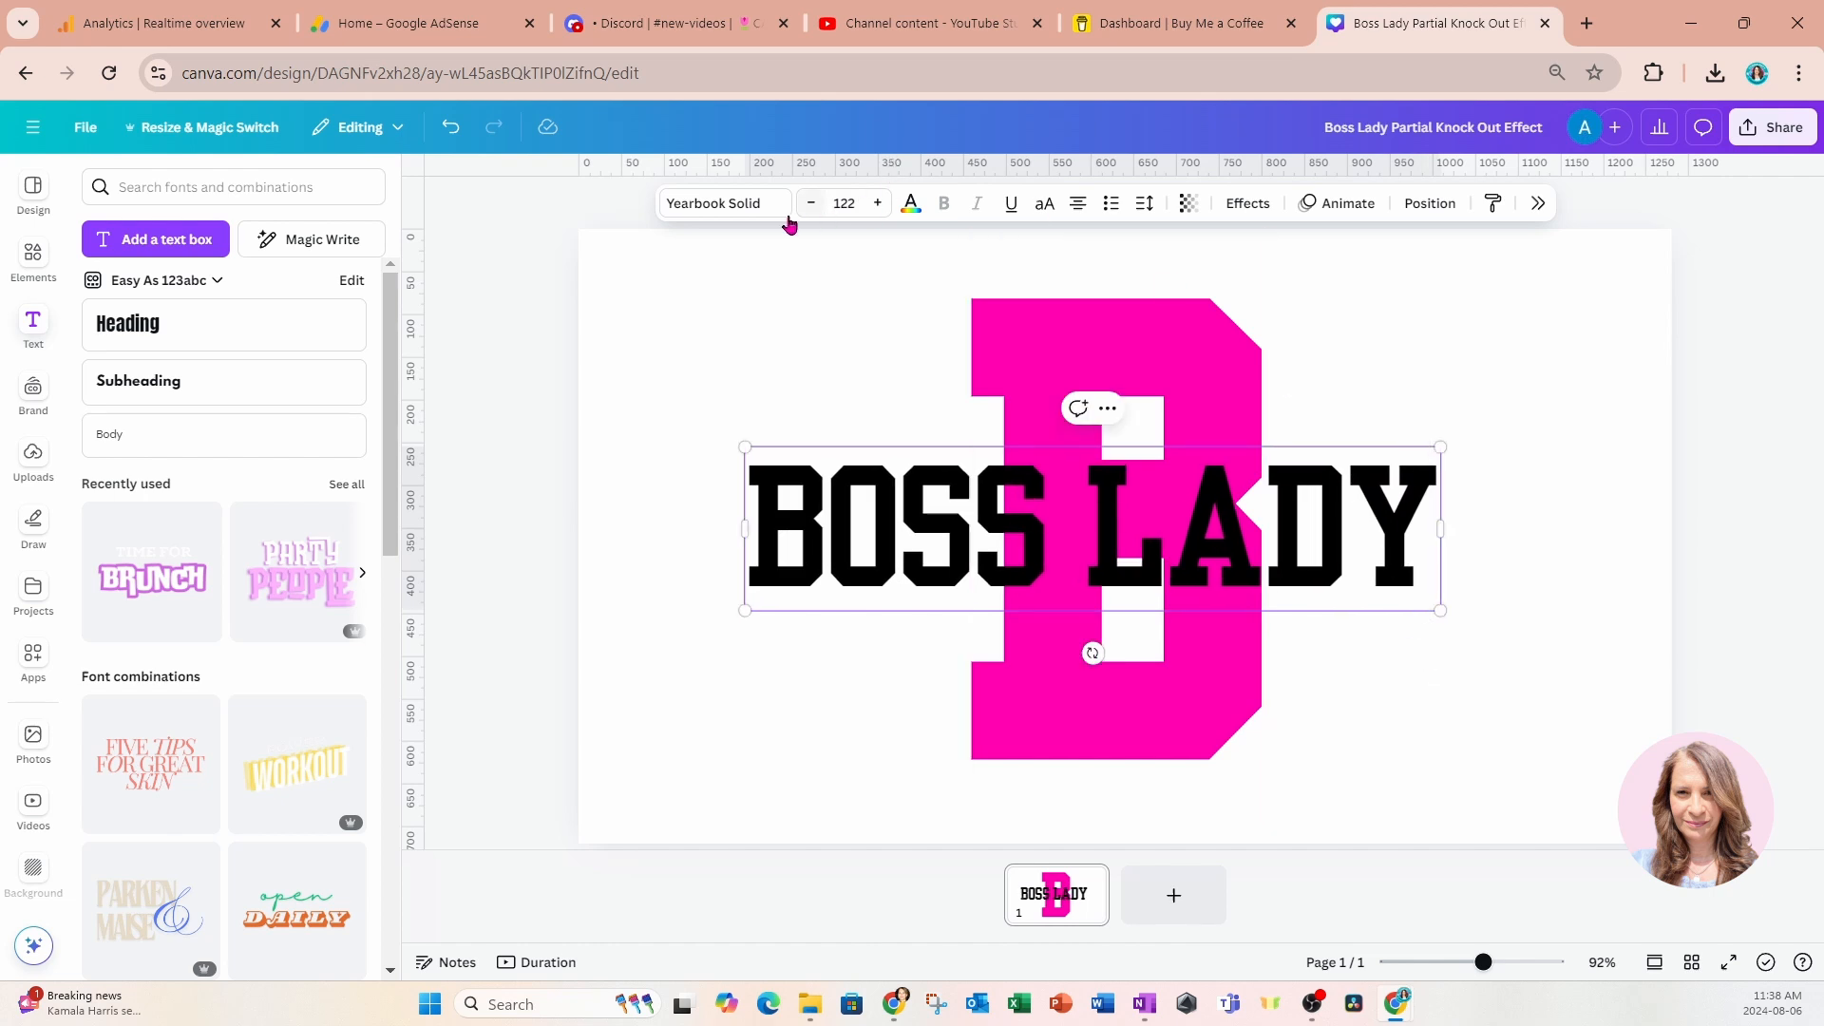
pyautogui.click(721, 202)
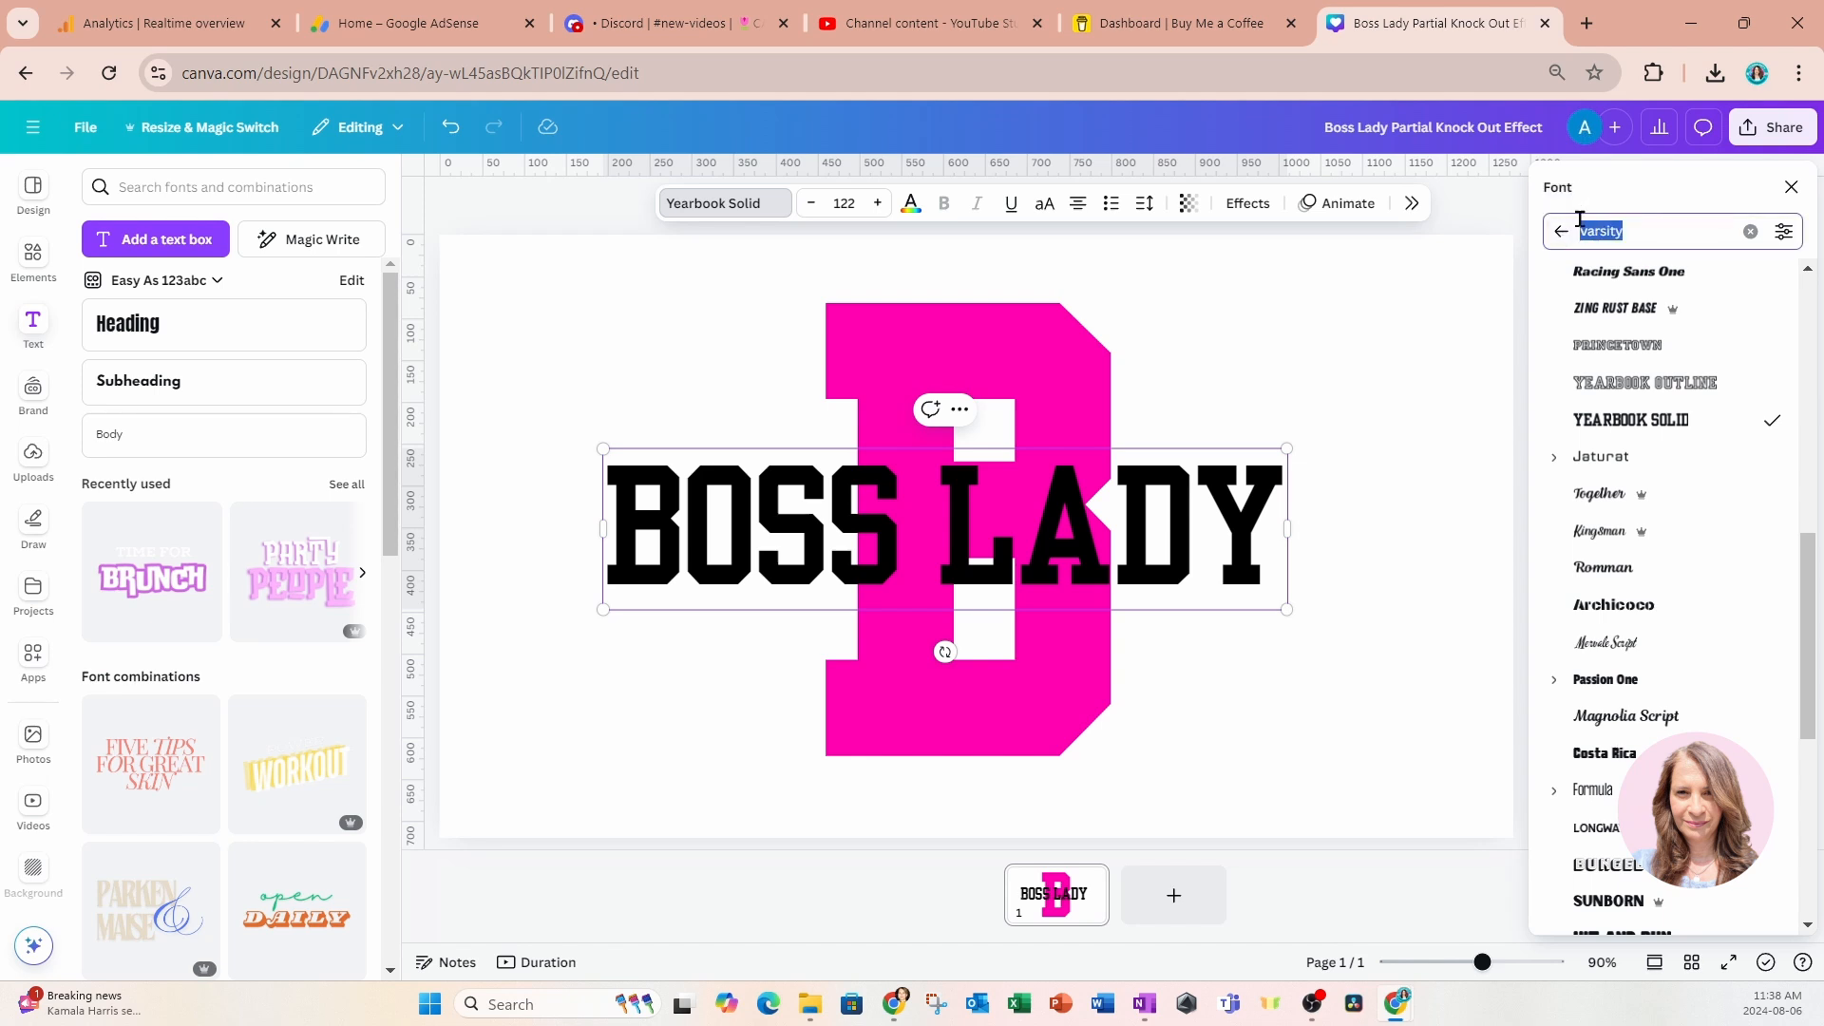
# Search 'hand' and apply the Handwritten font so the boss lady text runs vertically.
pyautogui.write('hand')
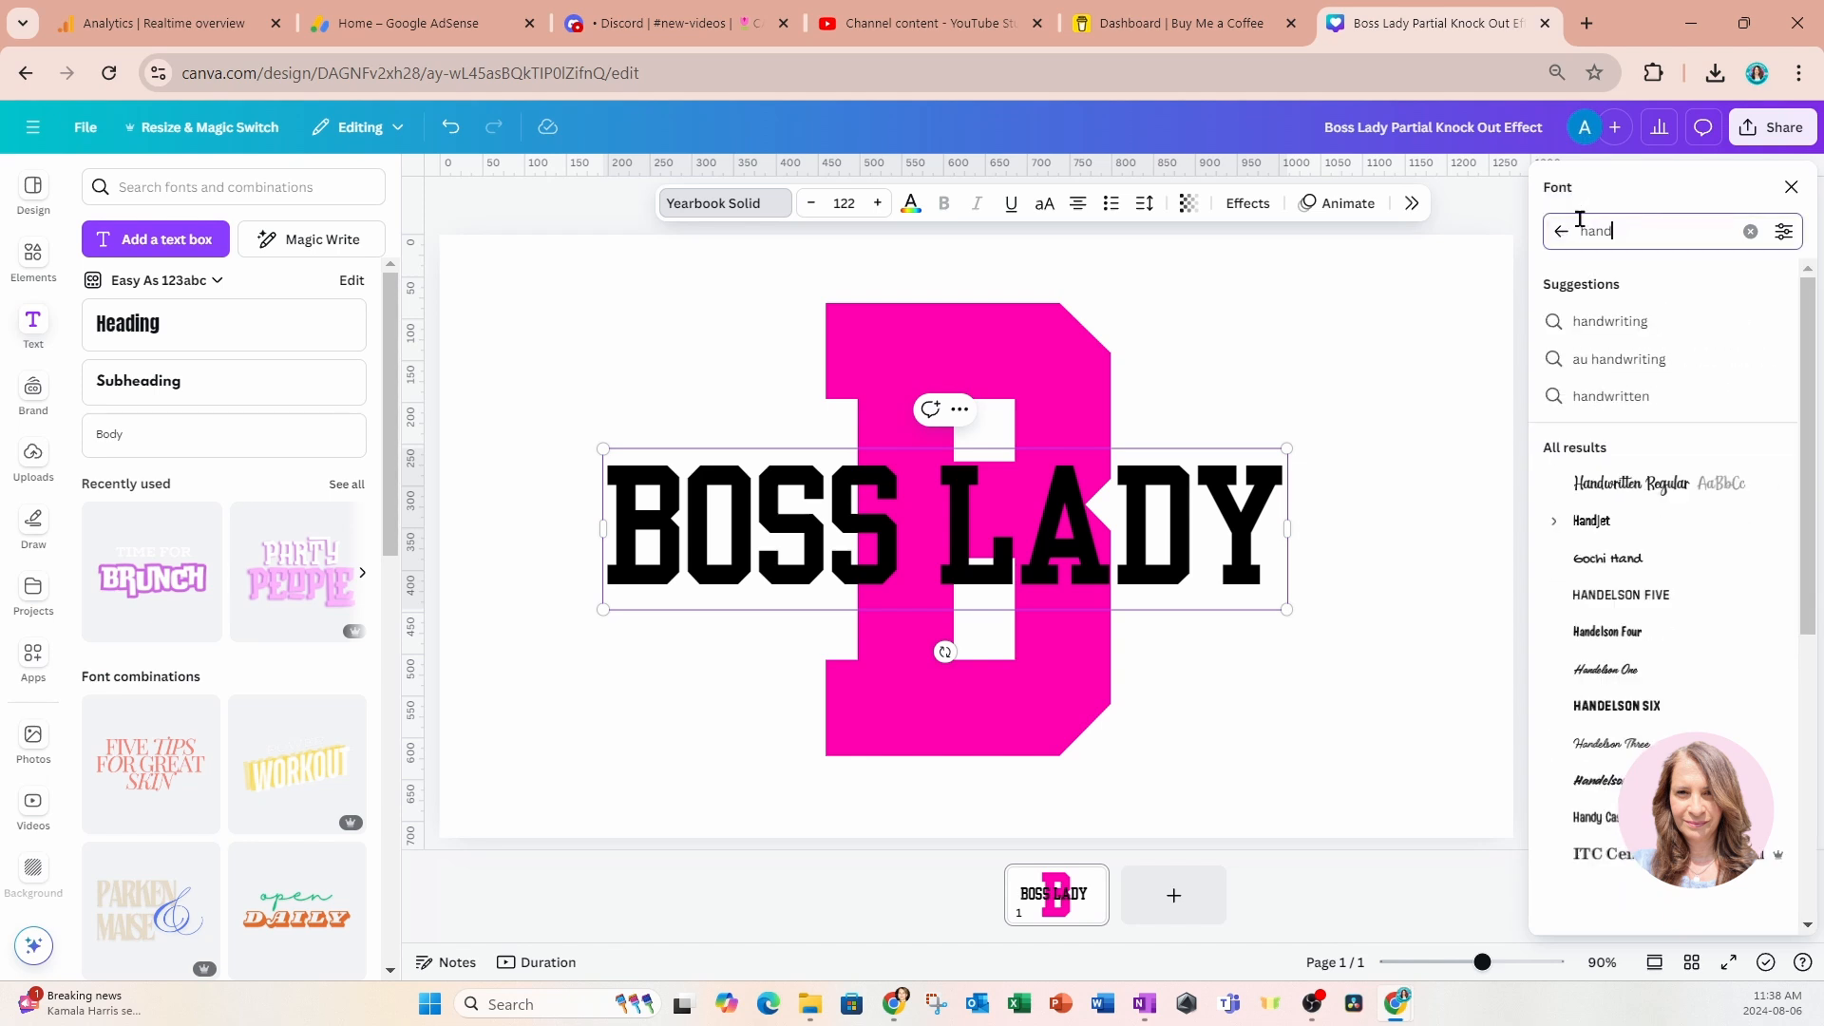
pyautogui.click(1630, 484)
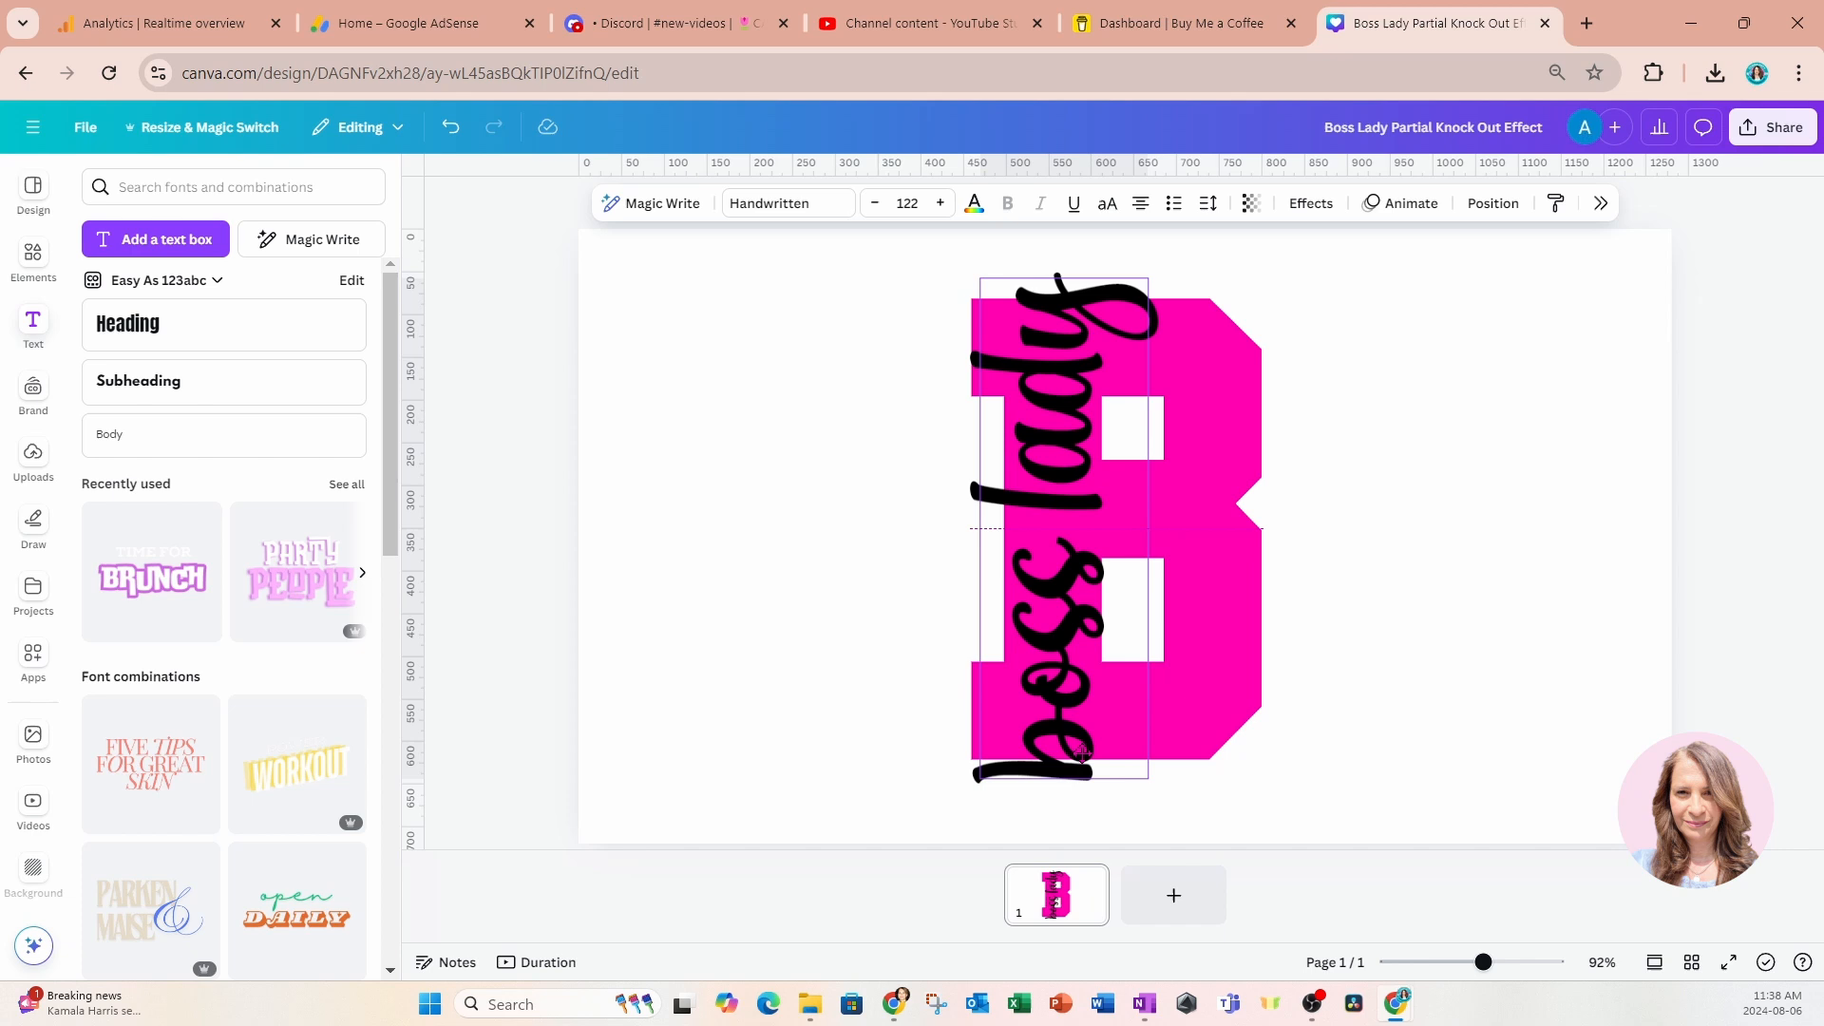
# Select the vertical boss lady script and tighten its letter spacing to -68.
pyautogui.click(1058, 524)
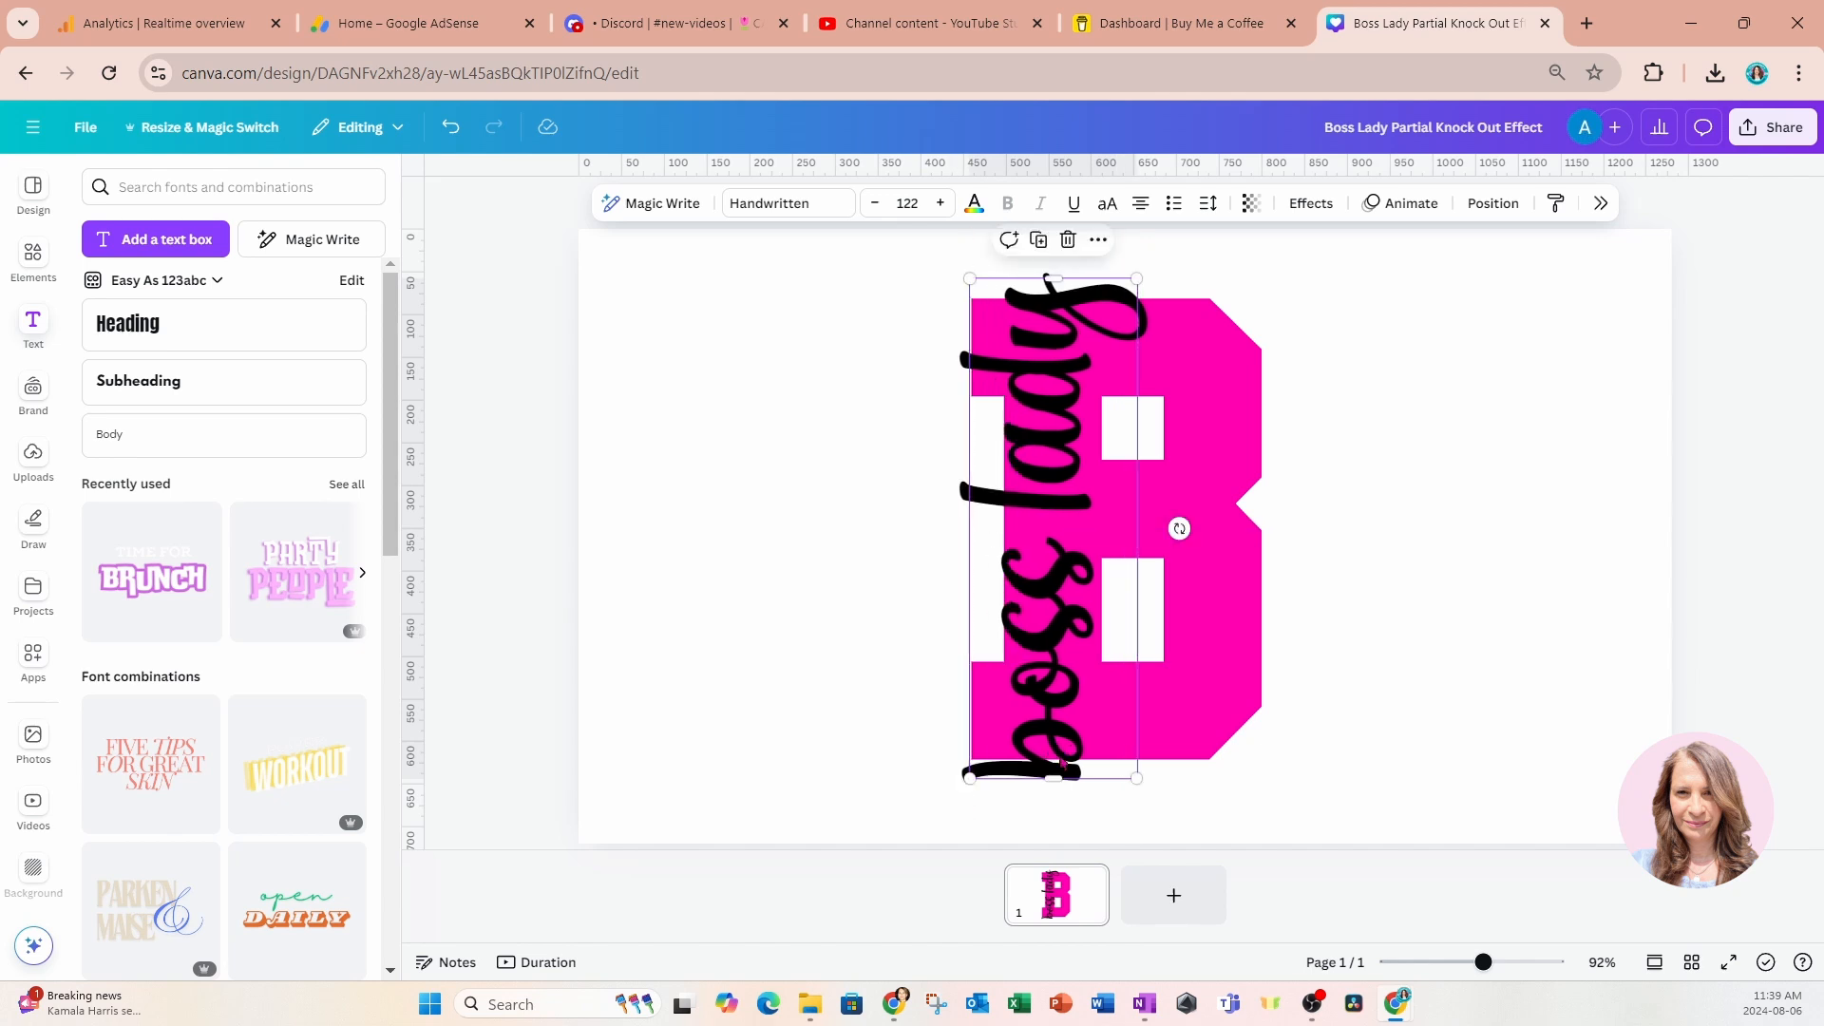
pyautogui.click(1206, 202)
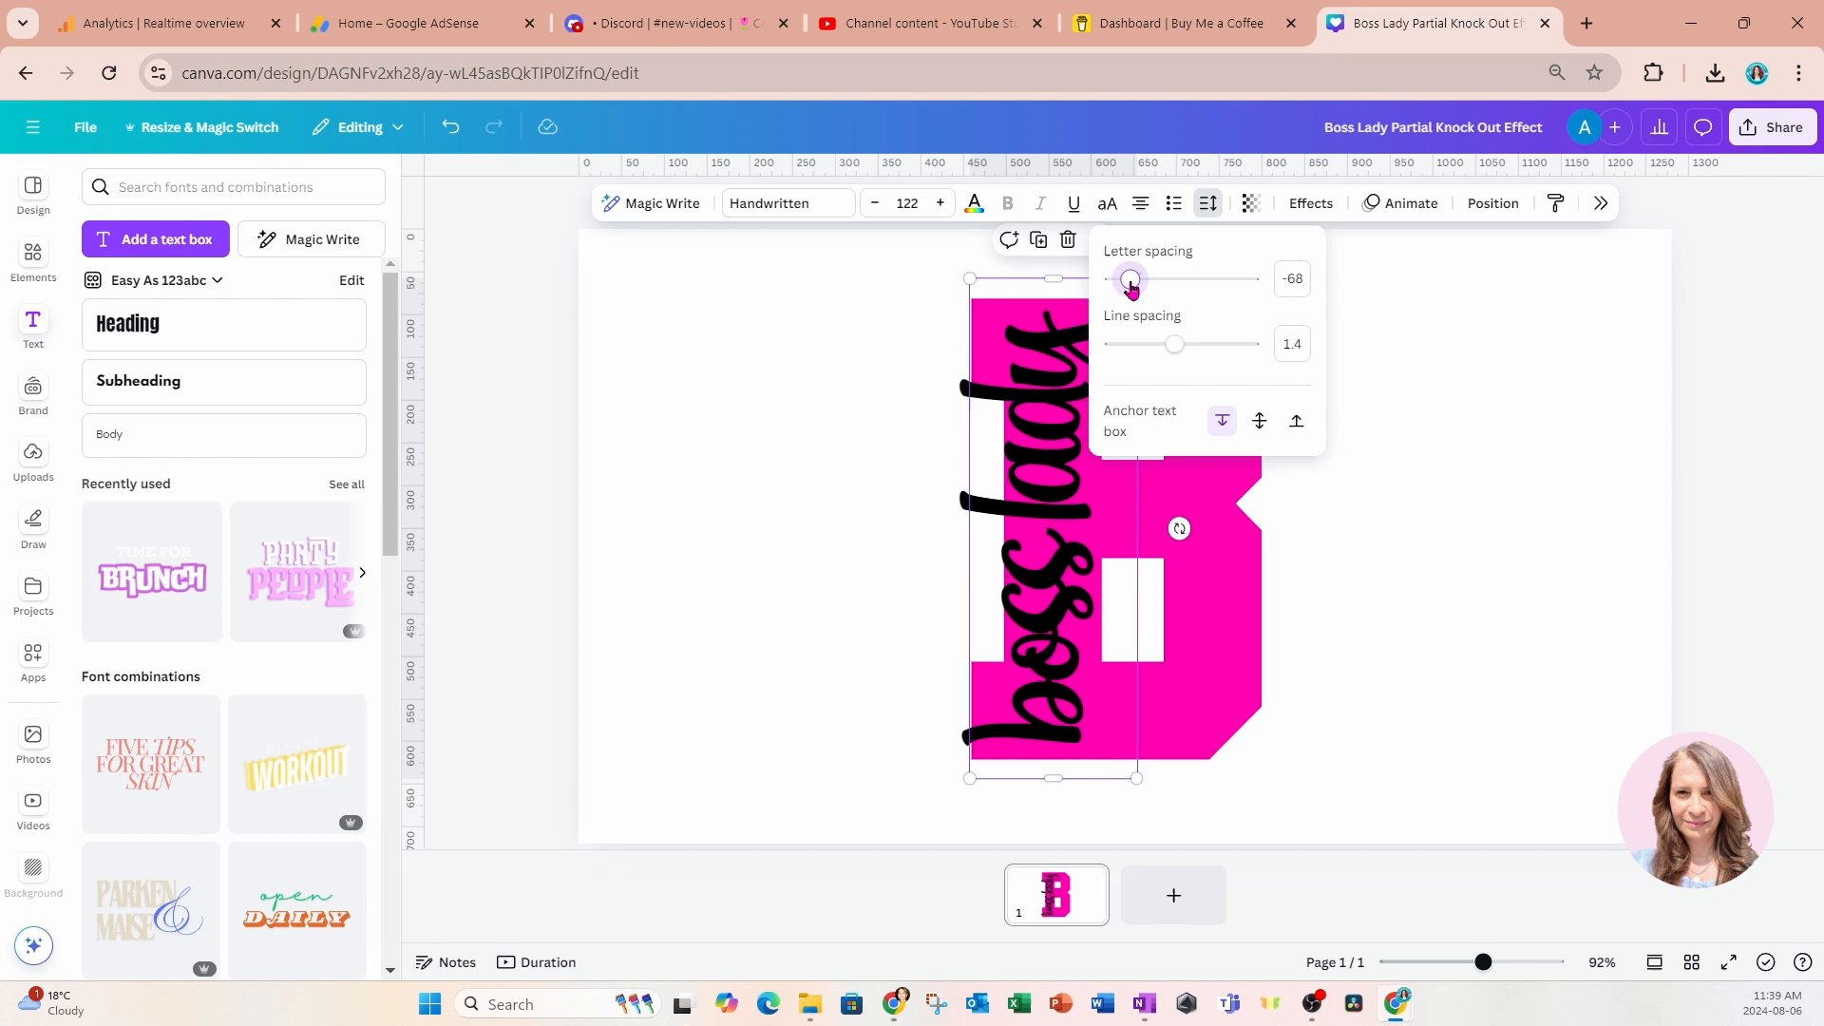
# Enlarge the script to size 143 over the B's left edge and group it with the B.
pyautogui.click(1353, 515)
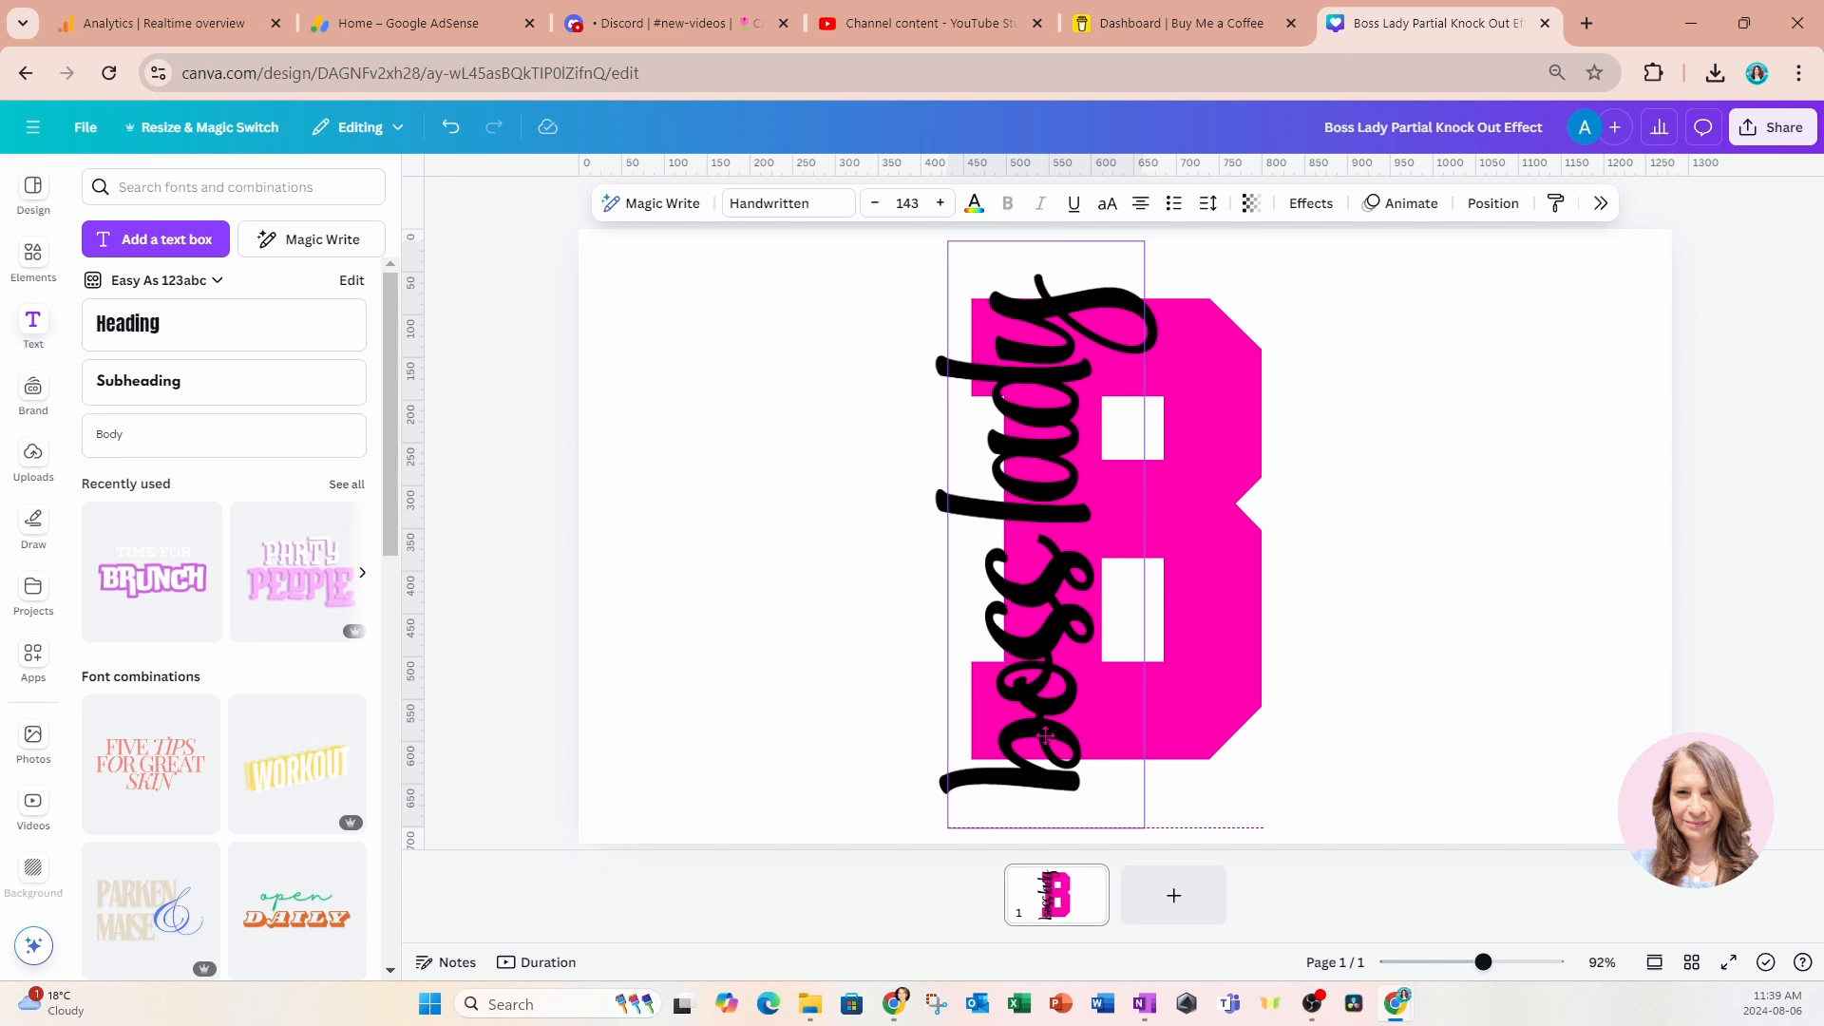
pyautogui.click(1356, 555)
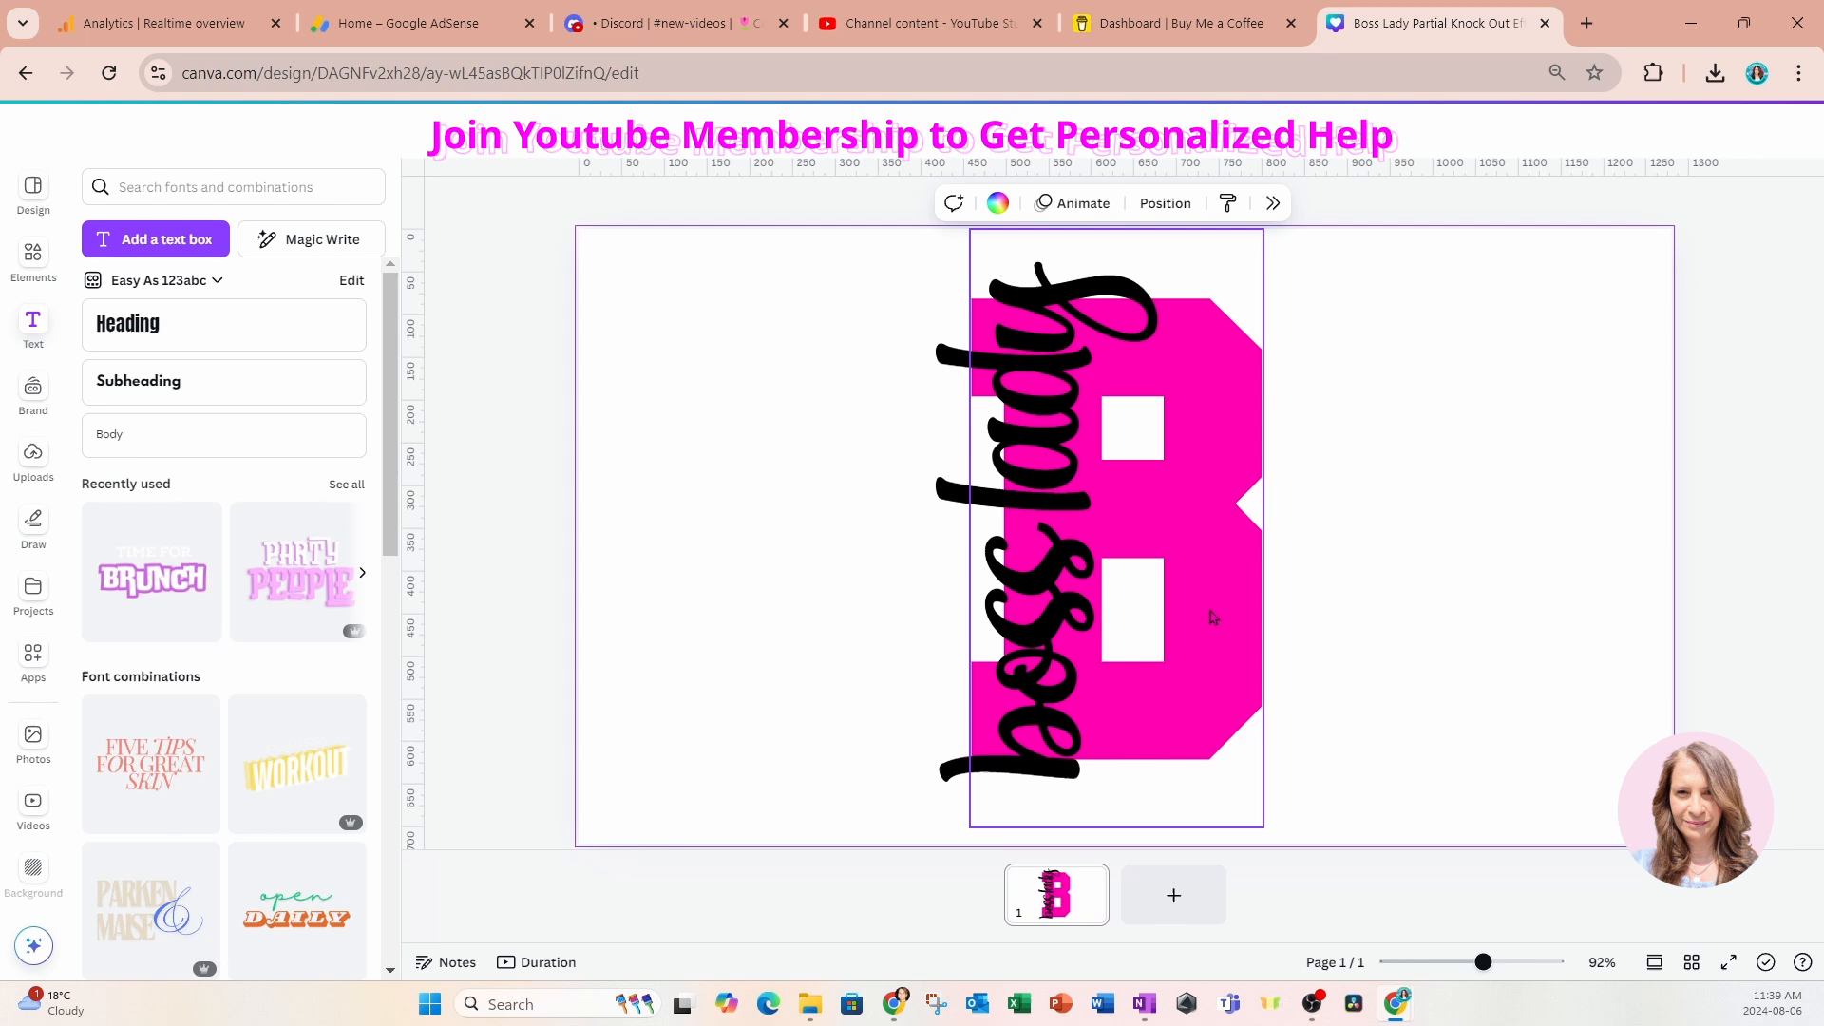
# Change the boss lady script's colour from black to white.
pyautogui.click(1024, 523)
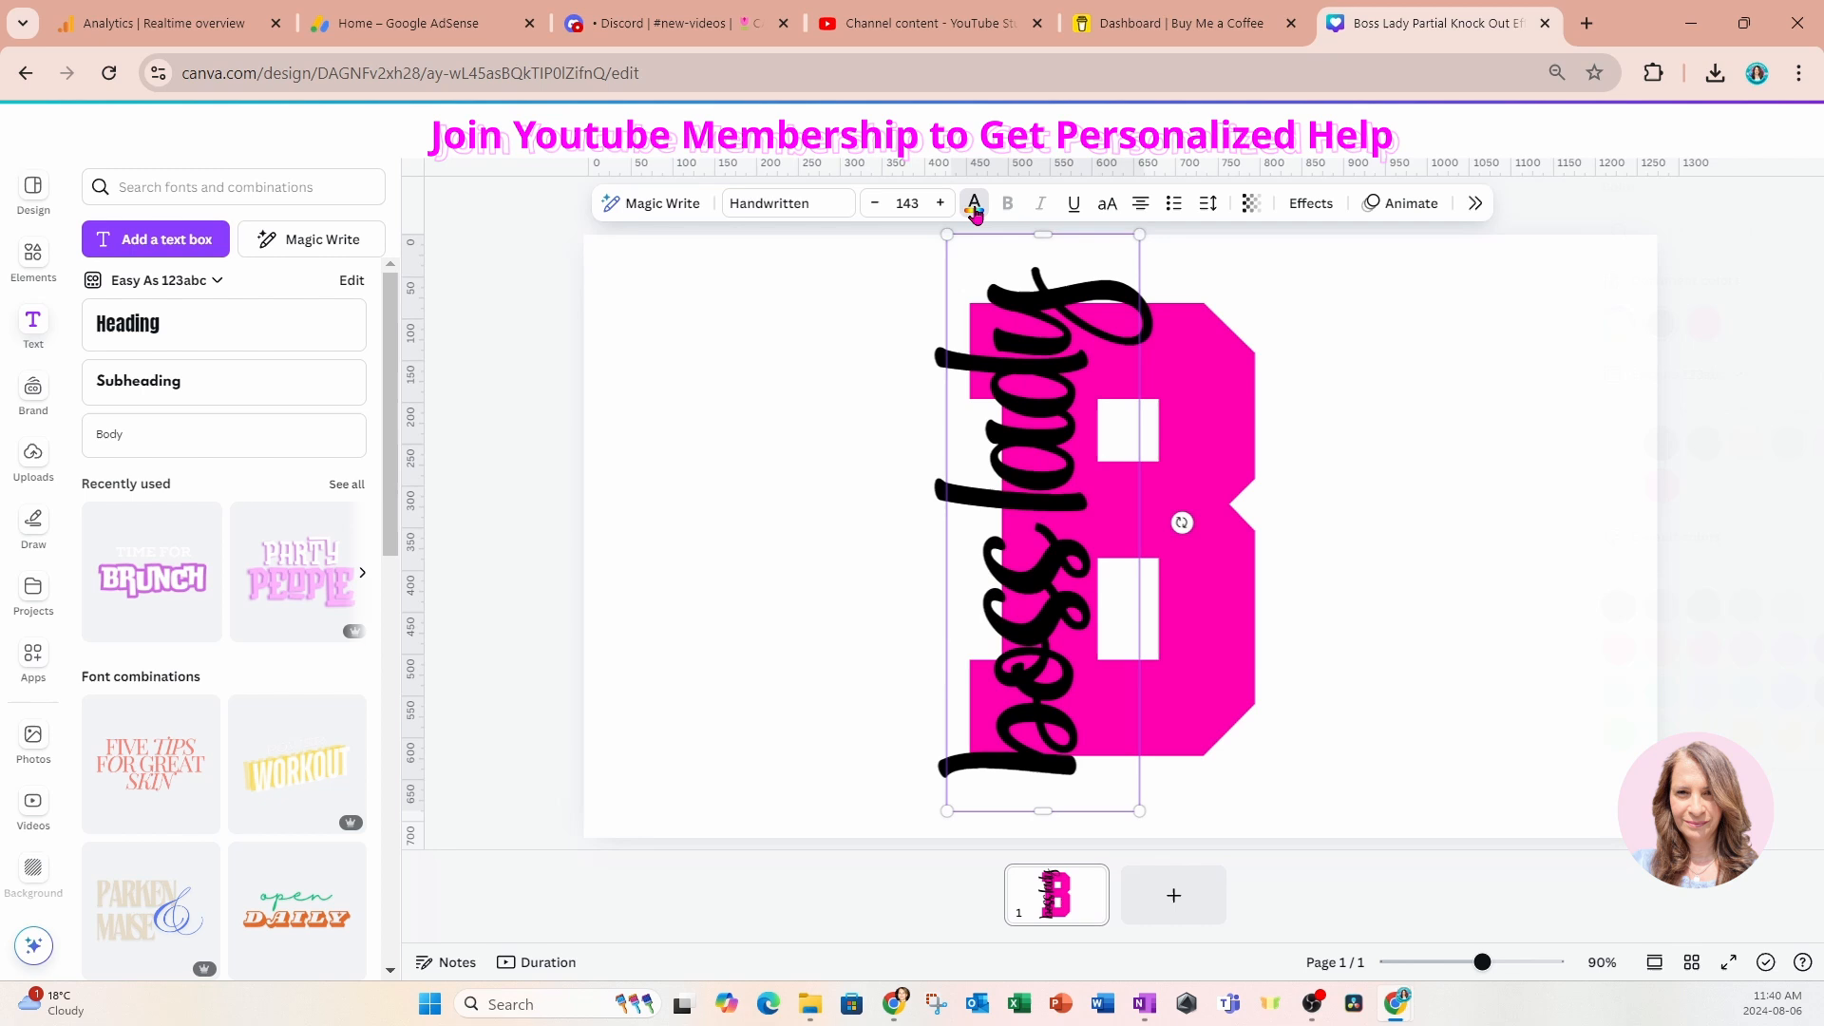
pyautogui.click(973, 202)
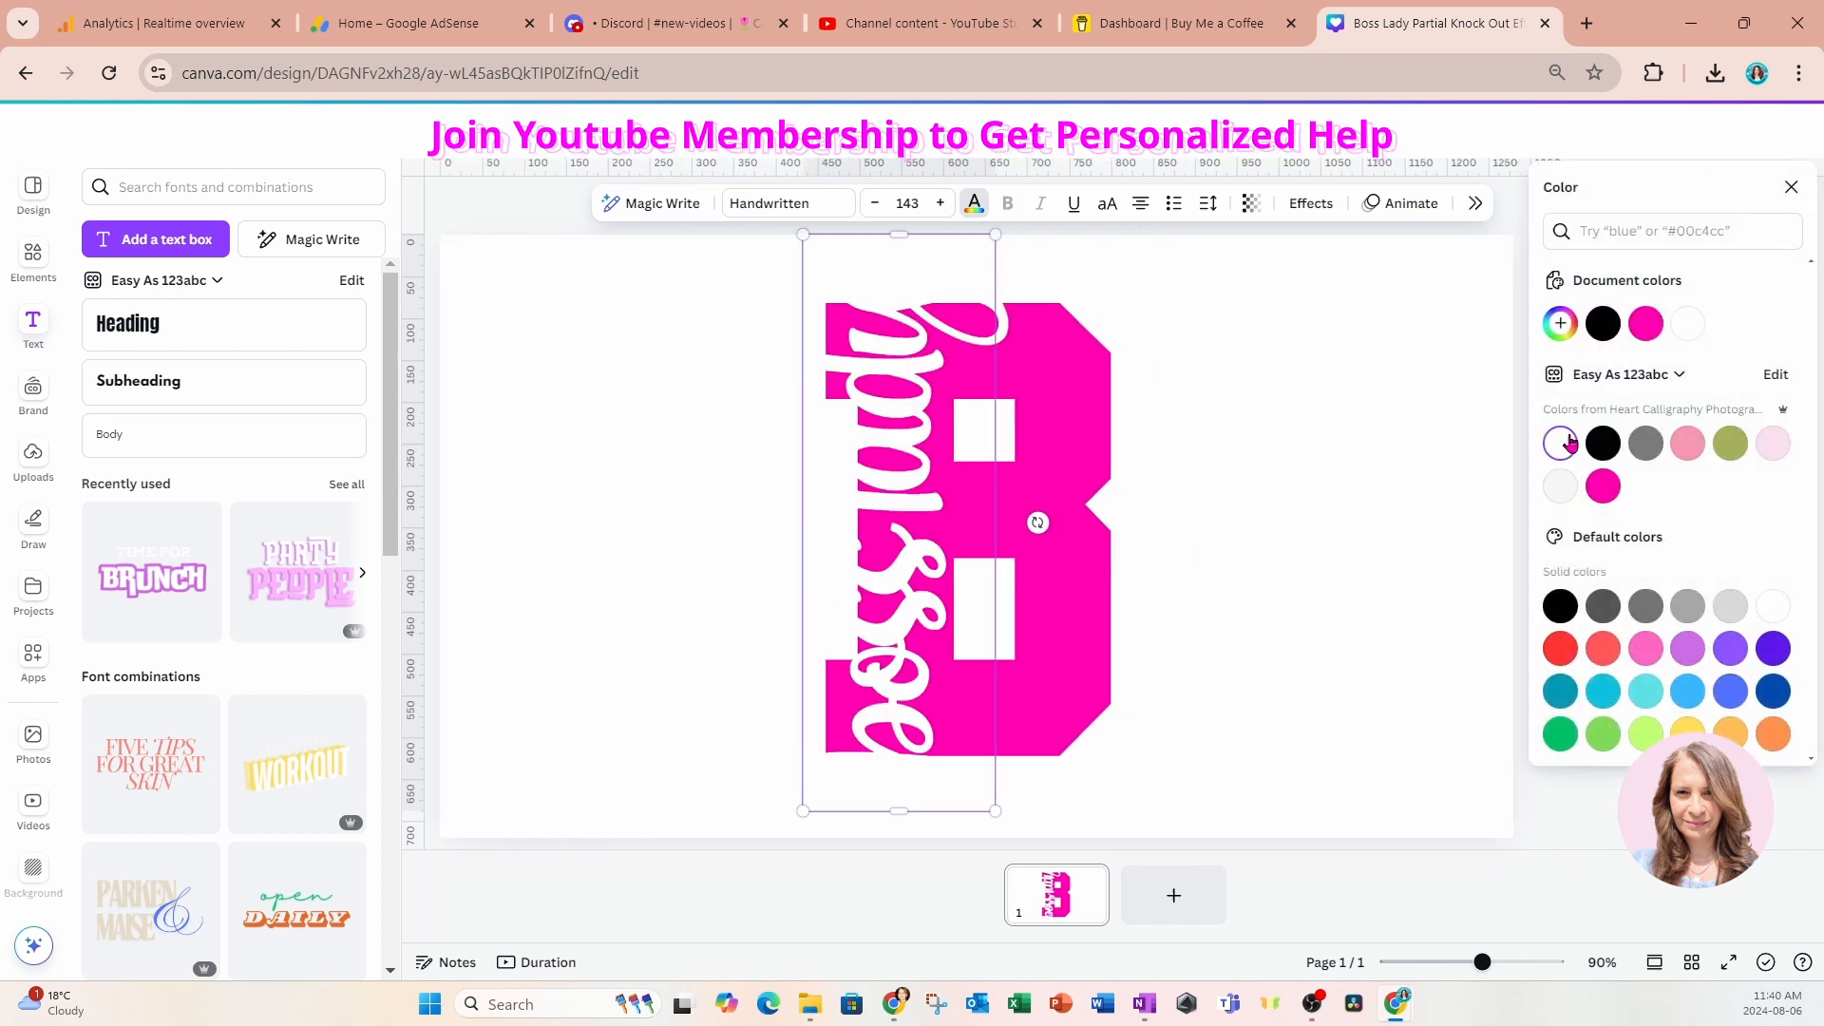
pyautogui.click(1559, 441)
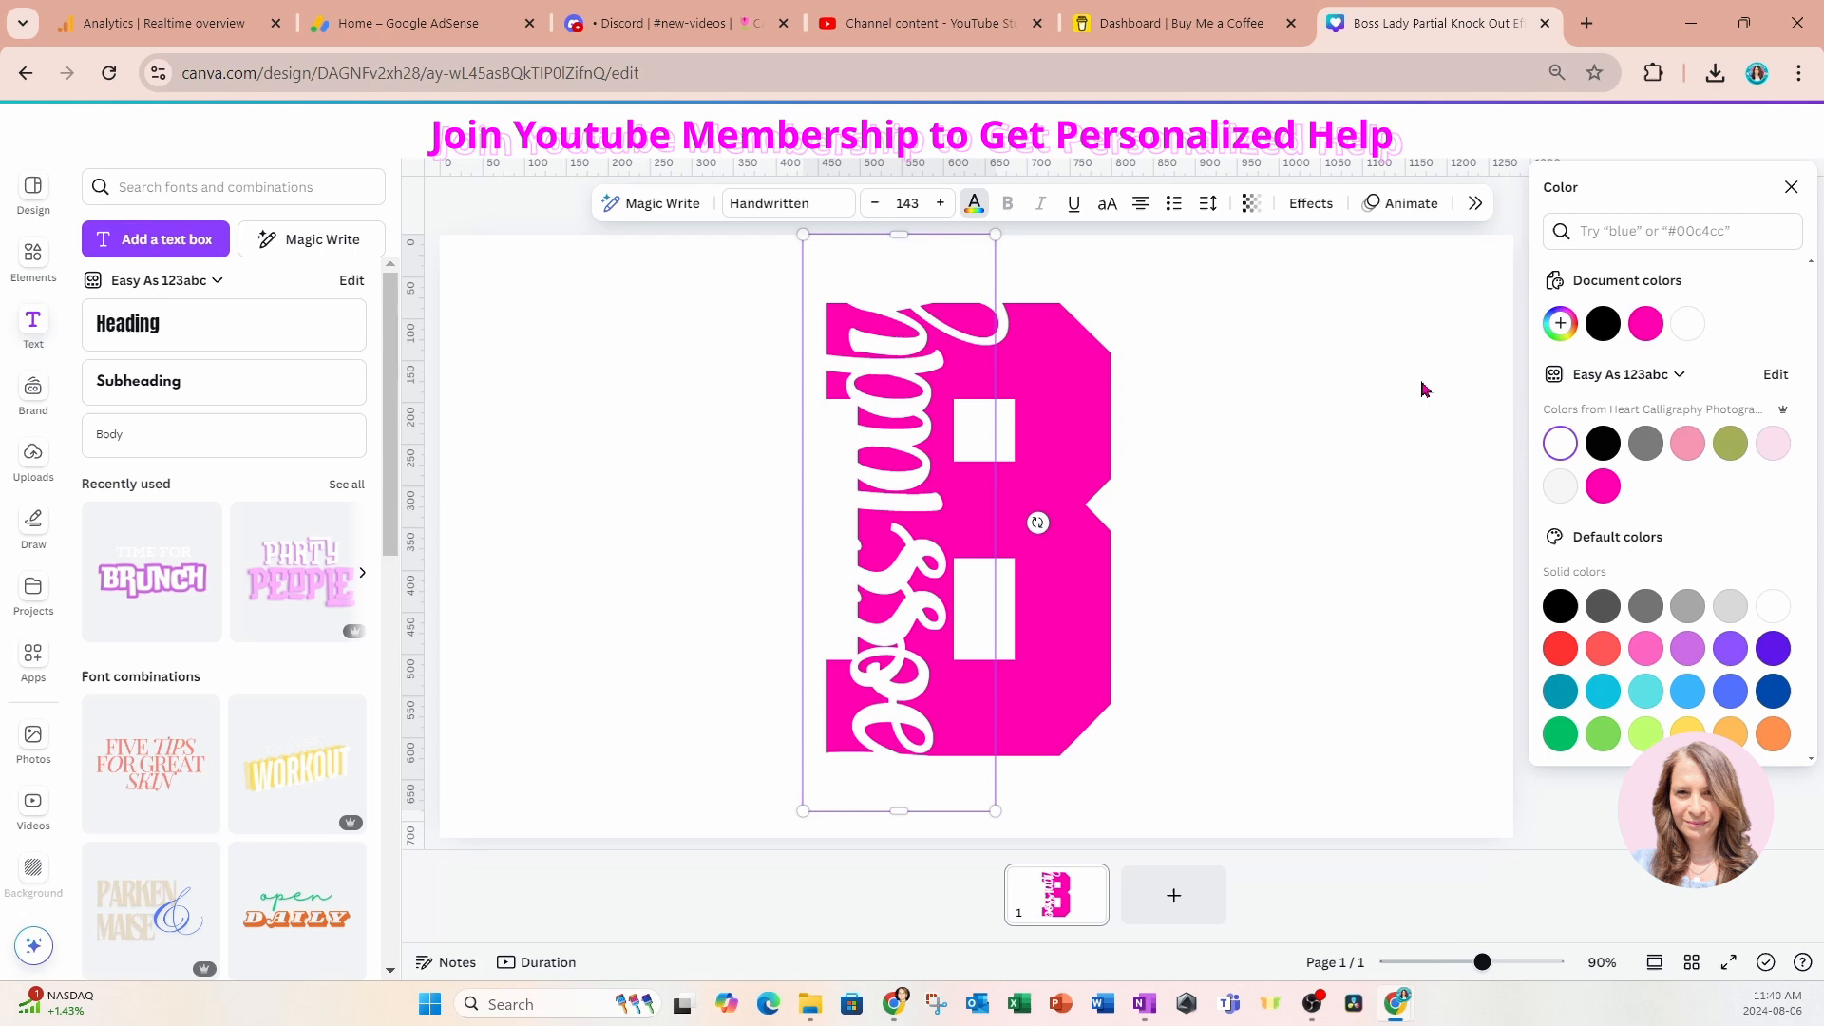
pyautogui.moveTo(1227, 594)
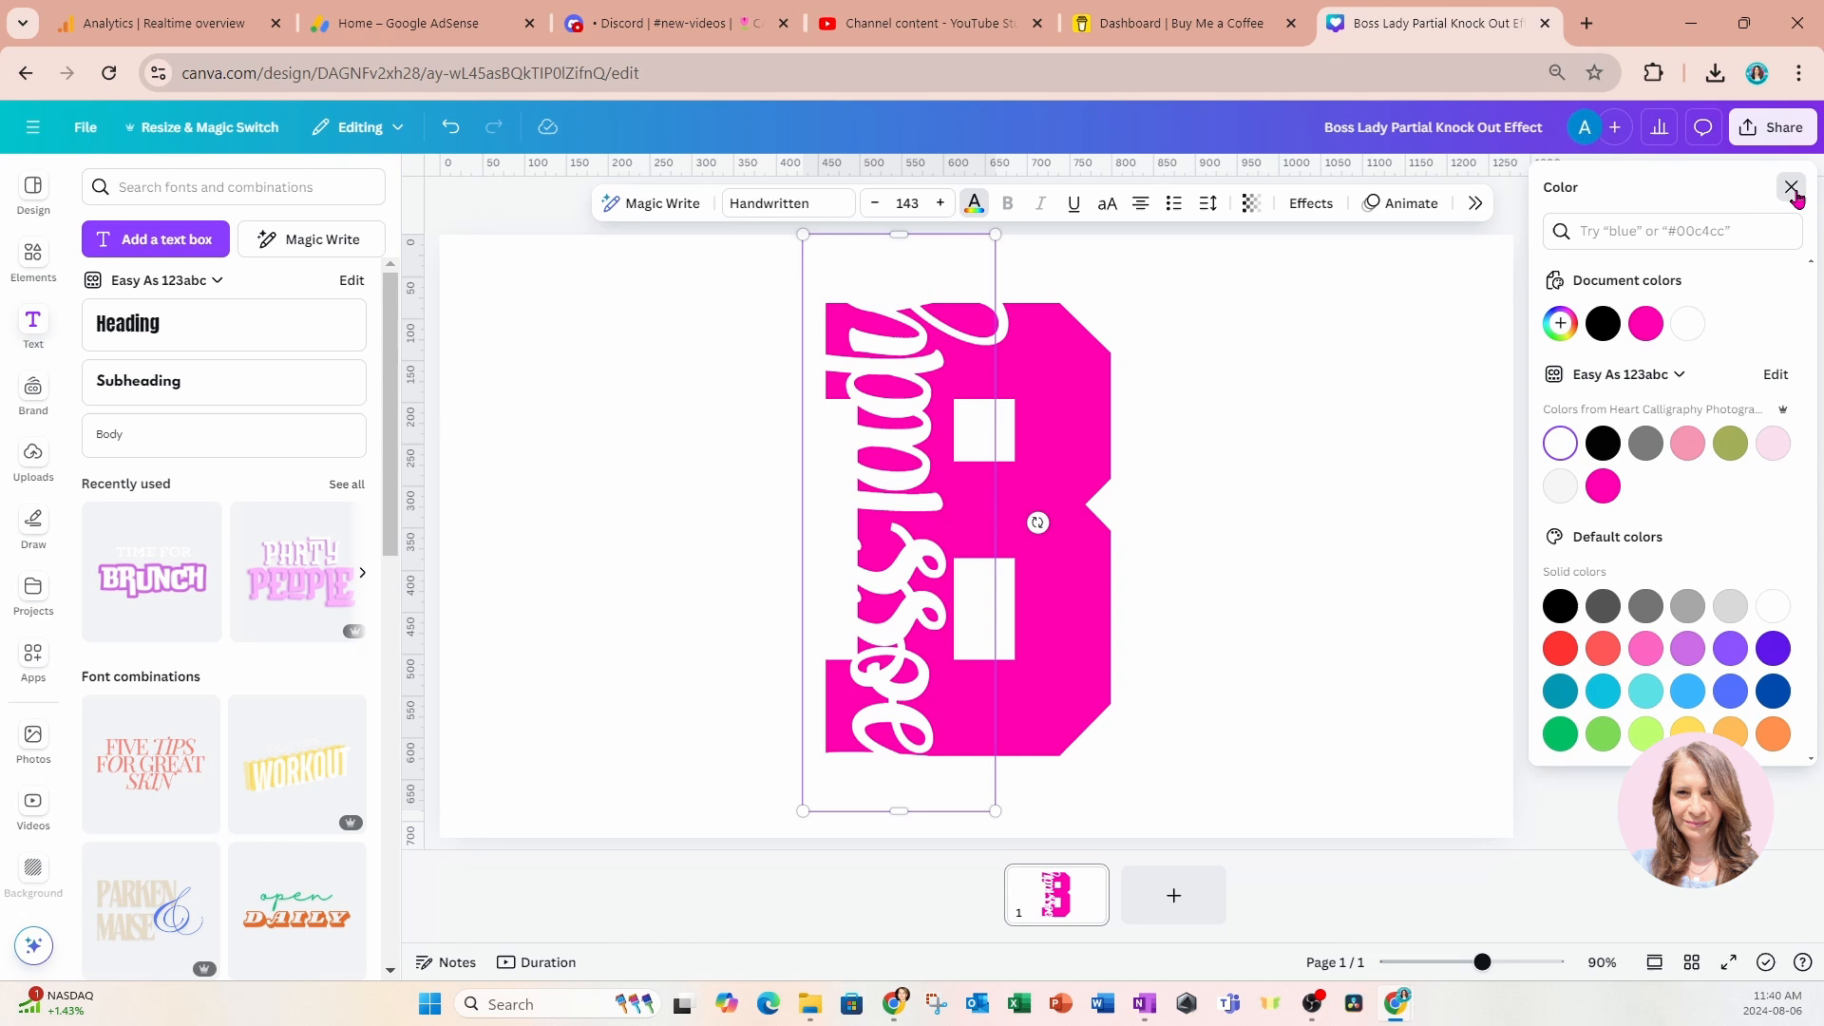
pyautogui.click(1790, 186)
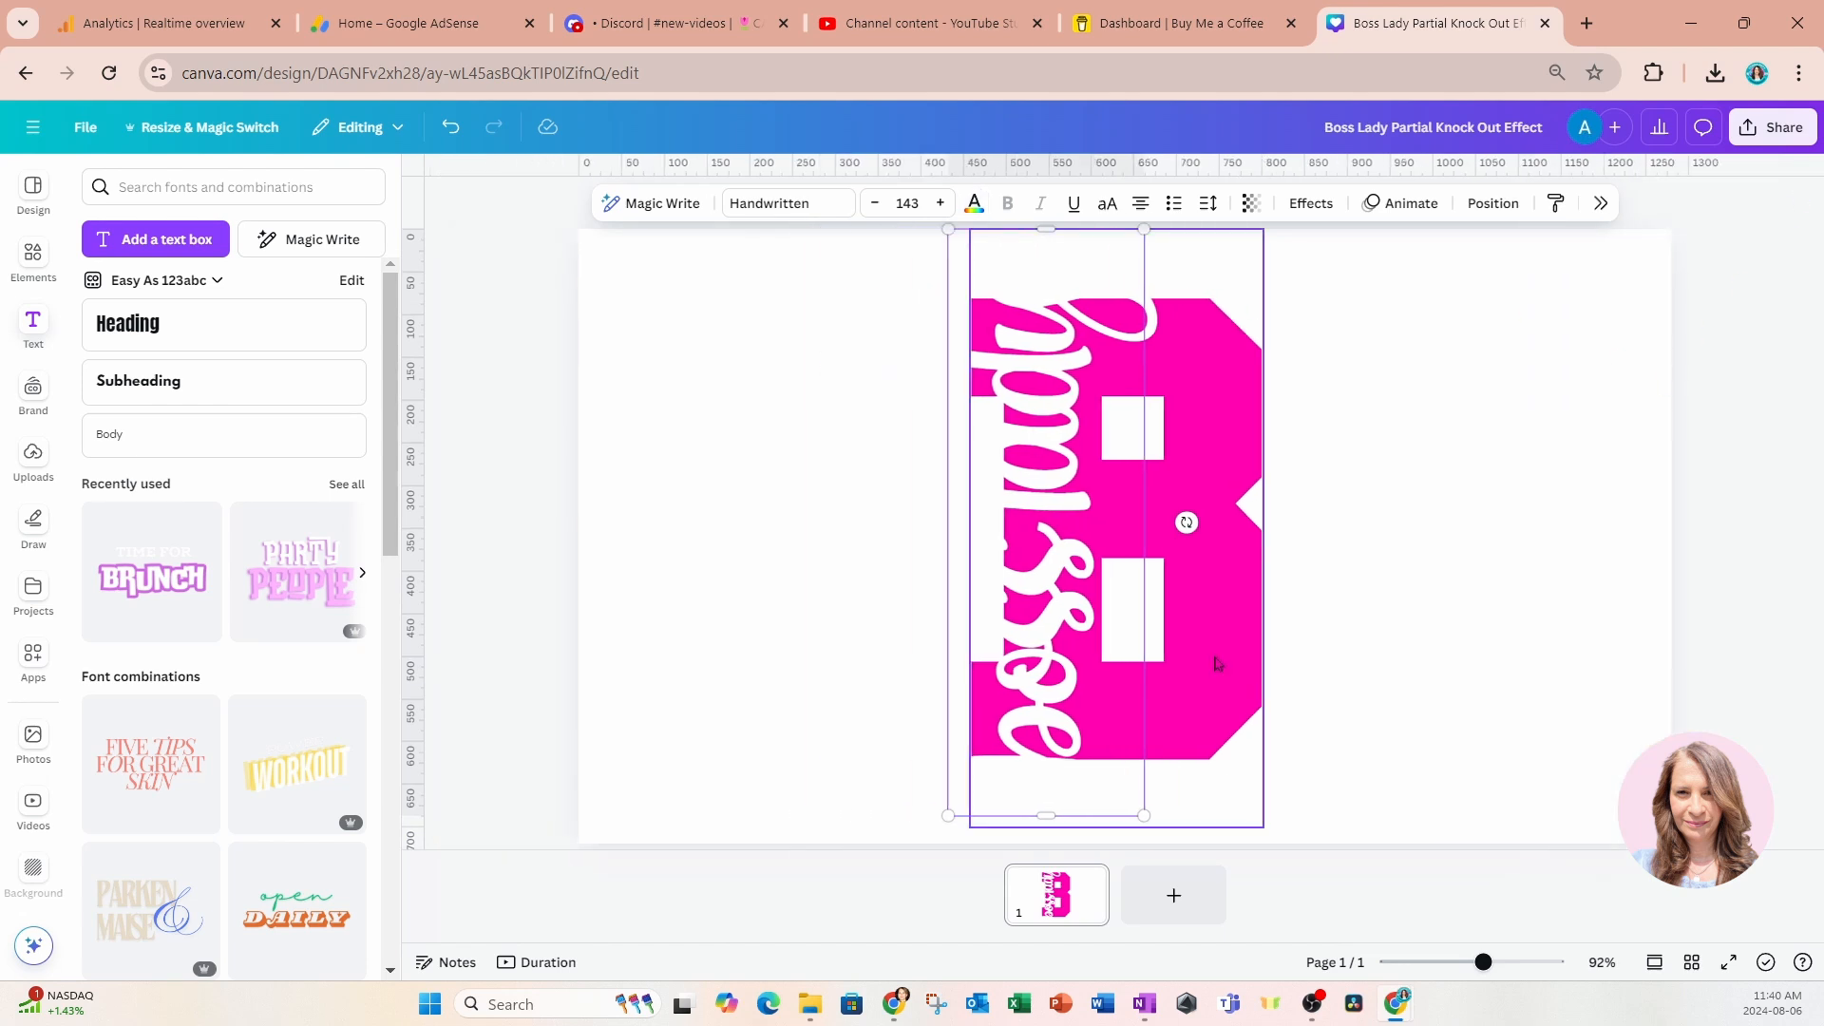
pyautogui.moveTo(1773, 126)
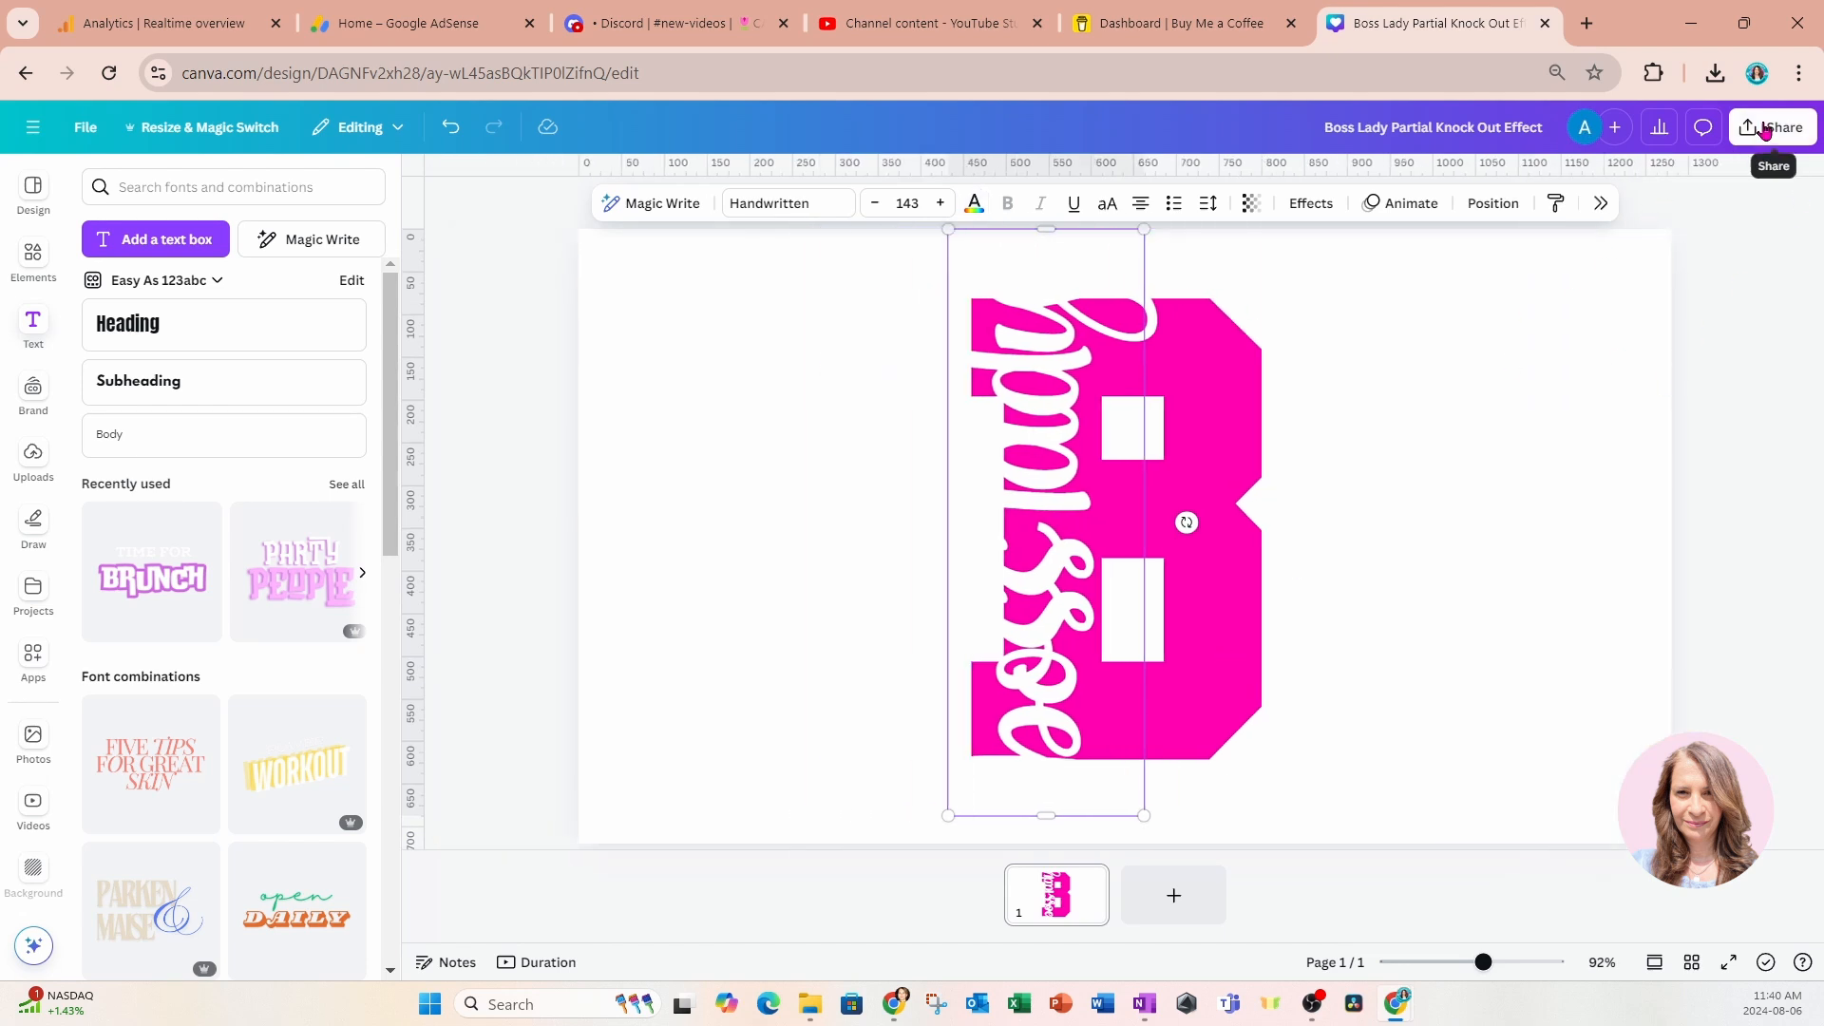
# Bring up Share's download settings for a 1280×720 PNG, then dismiss them.
pyautogui.click(1773, 126)
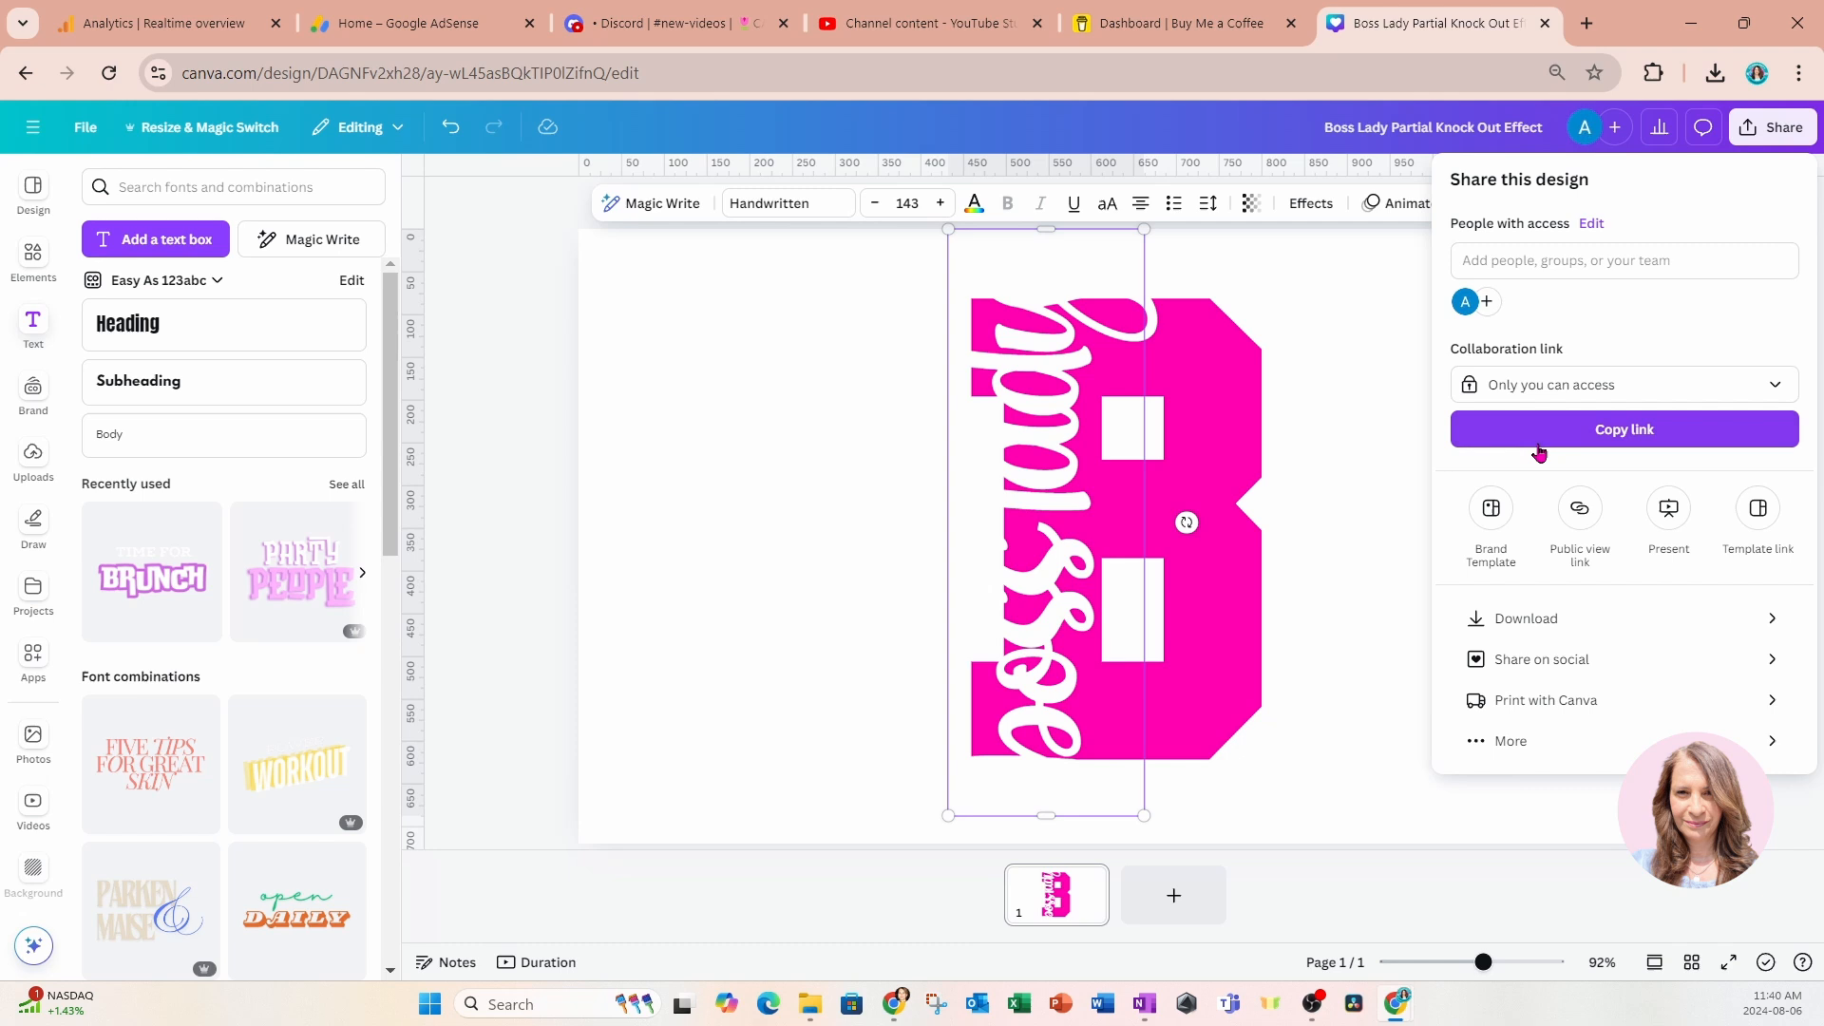
pyautogui.click(1524, 617)
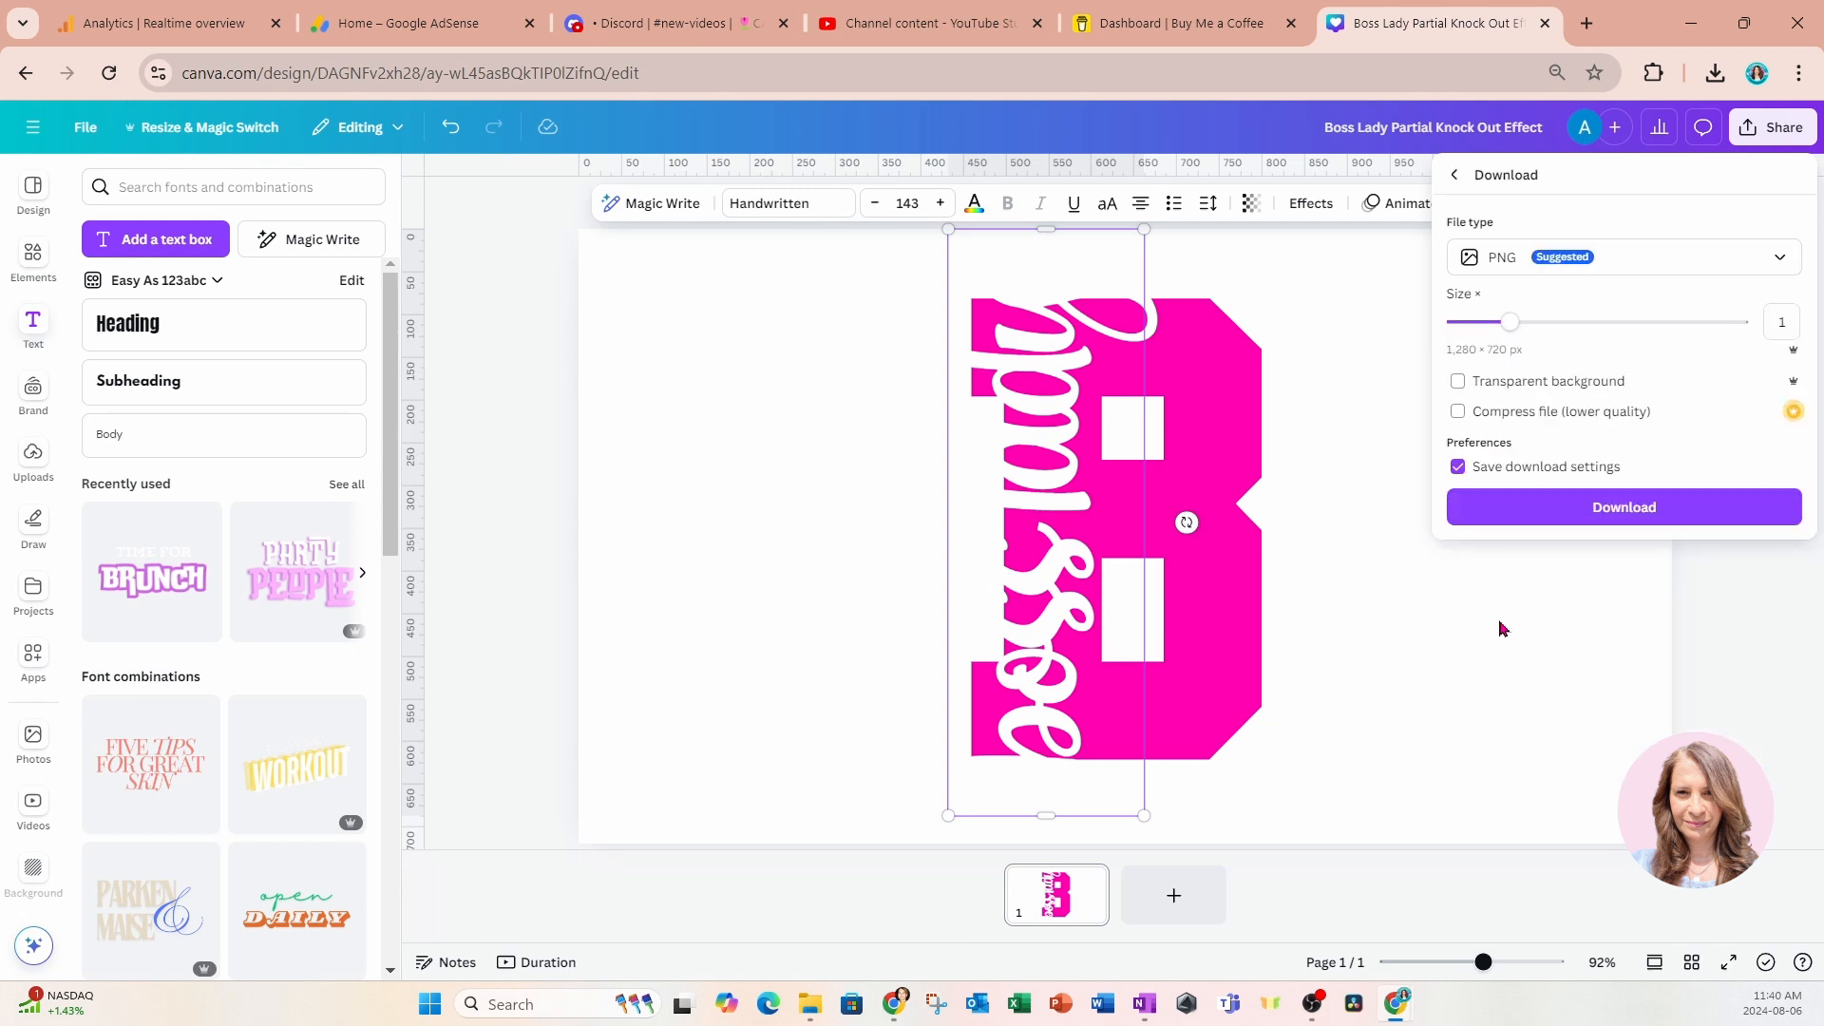
pyautogui.moveTo(1605, 492)
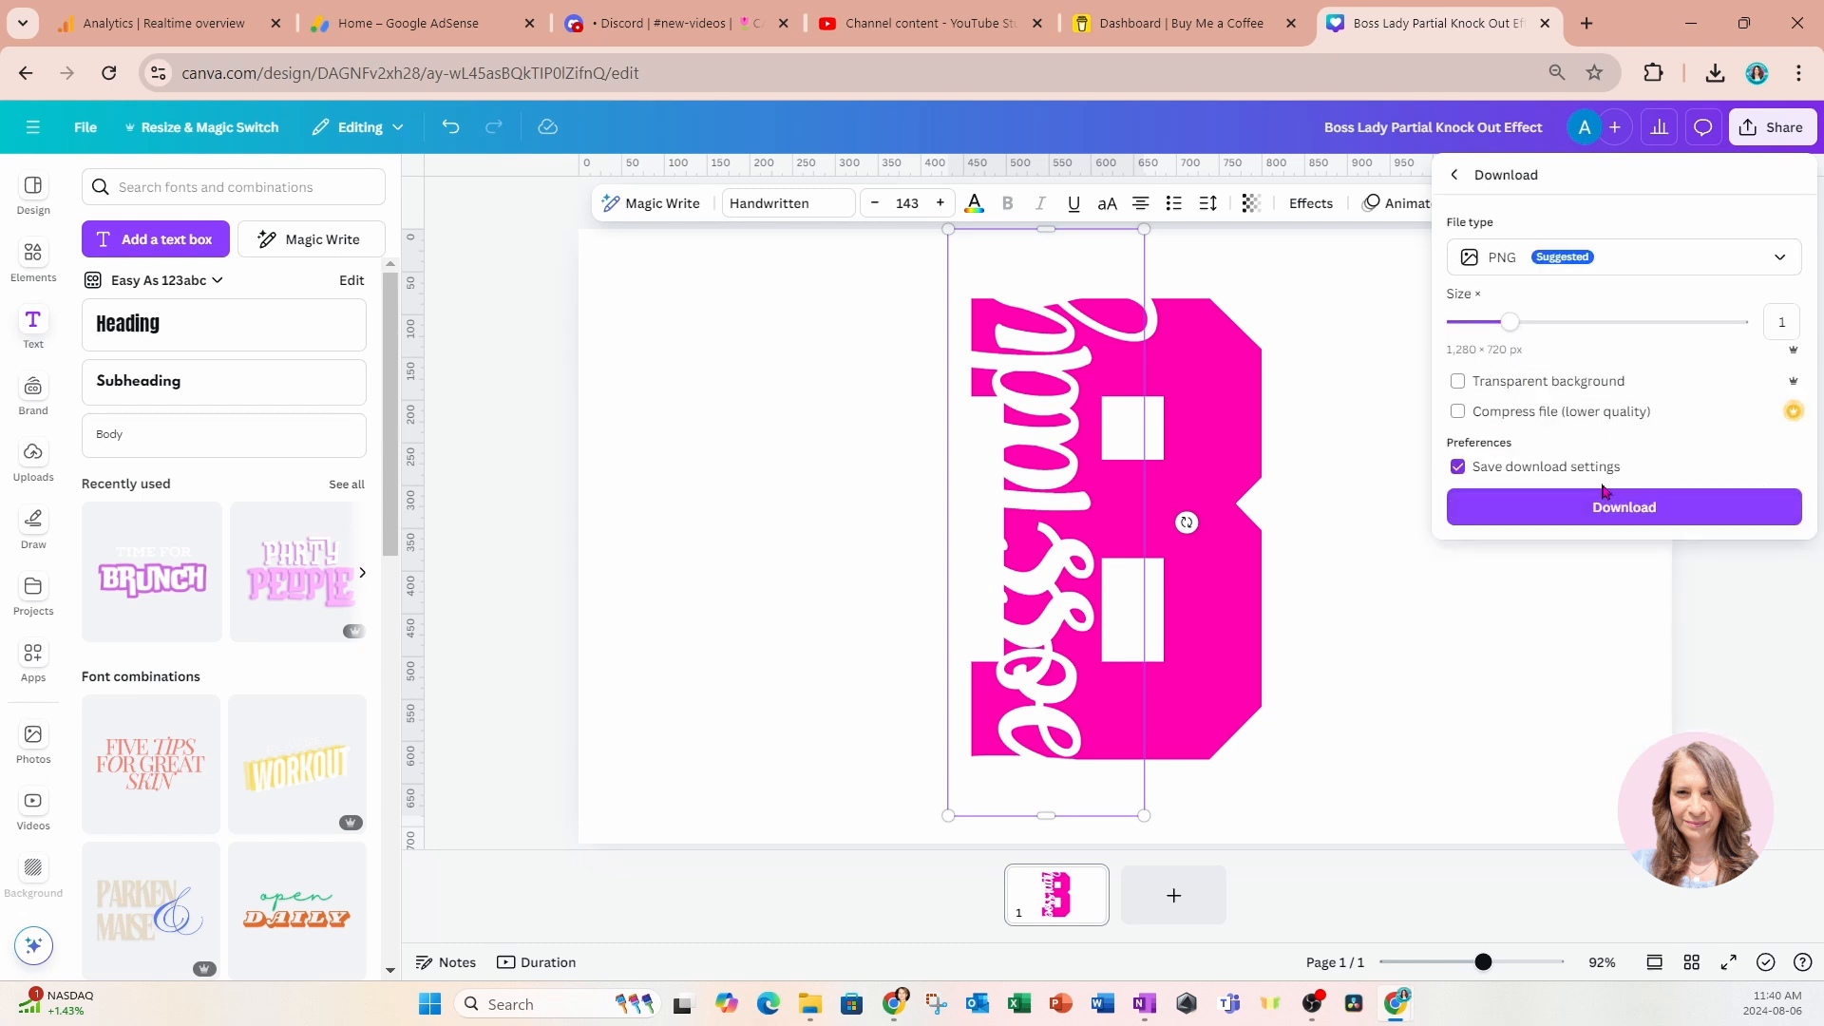
pyautogui.click(1621, 506)
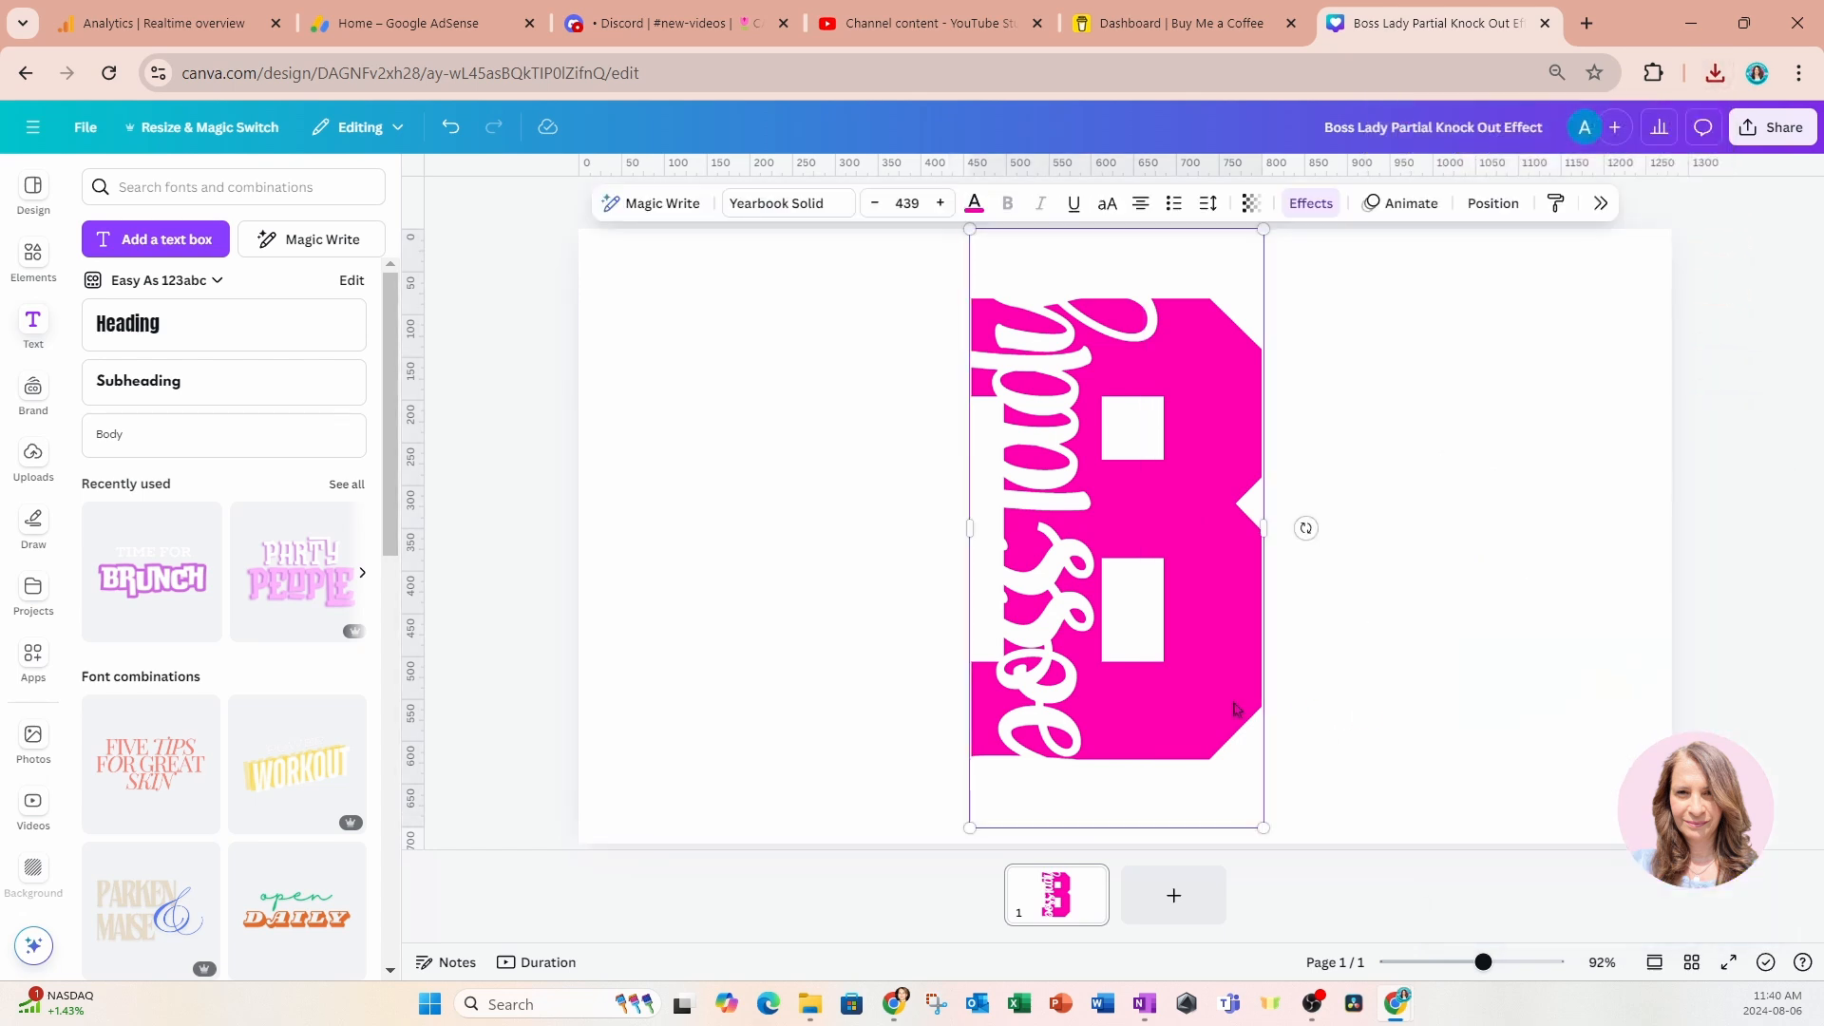
# Set the B's Outline effect colour to white.
pyautogui.click(970, 203)
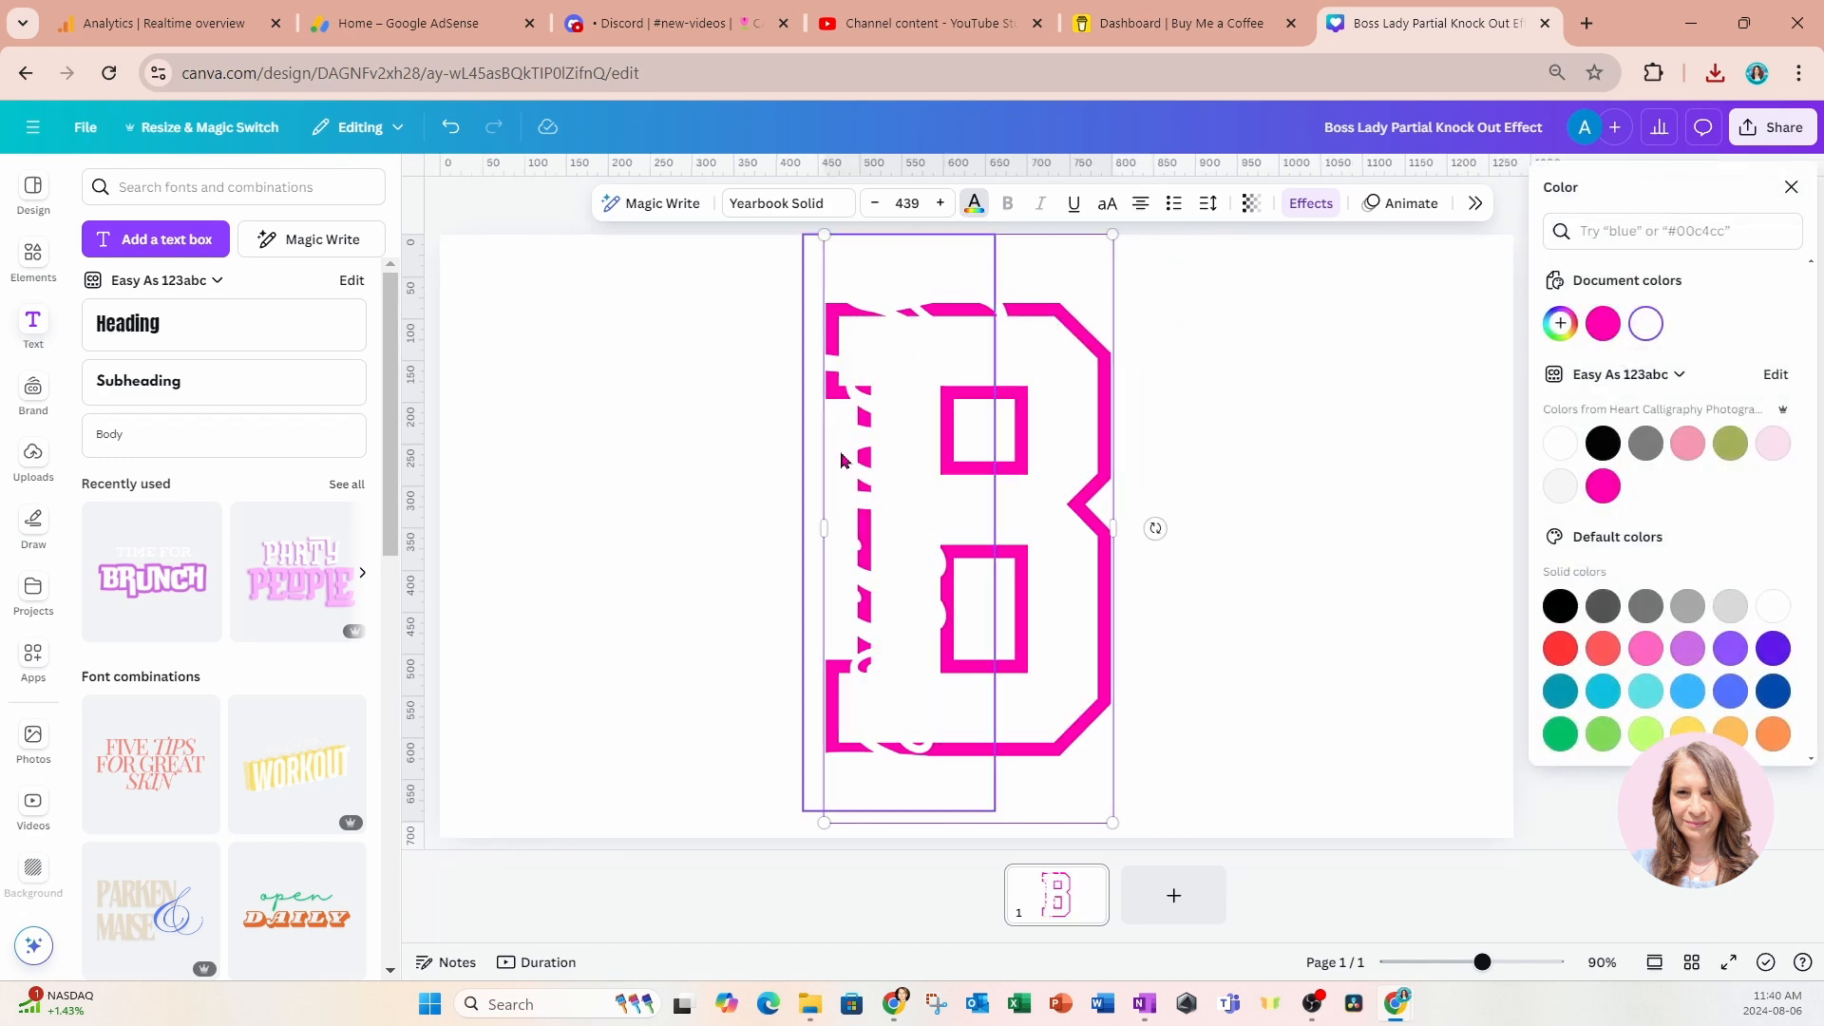
pyautogui.moveTo(904, 458)
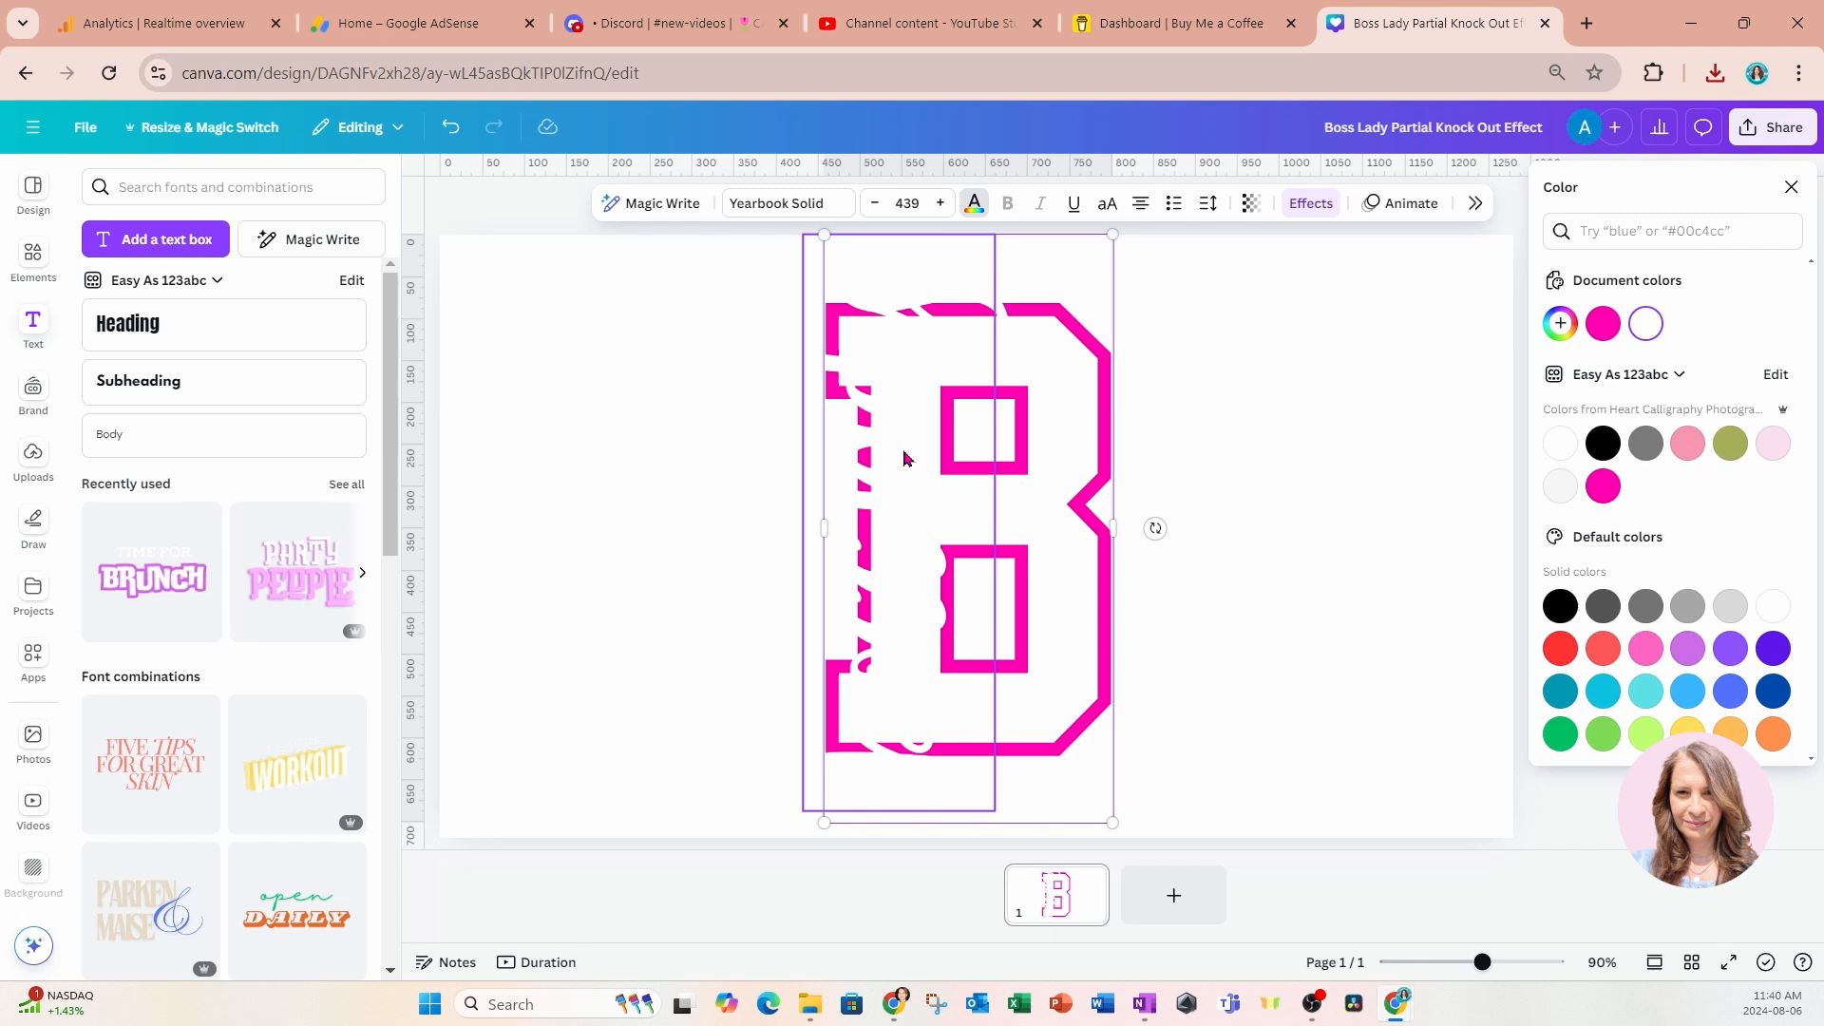
pyautogui.click(1307, 203)
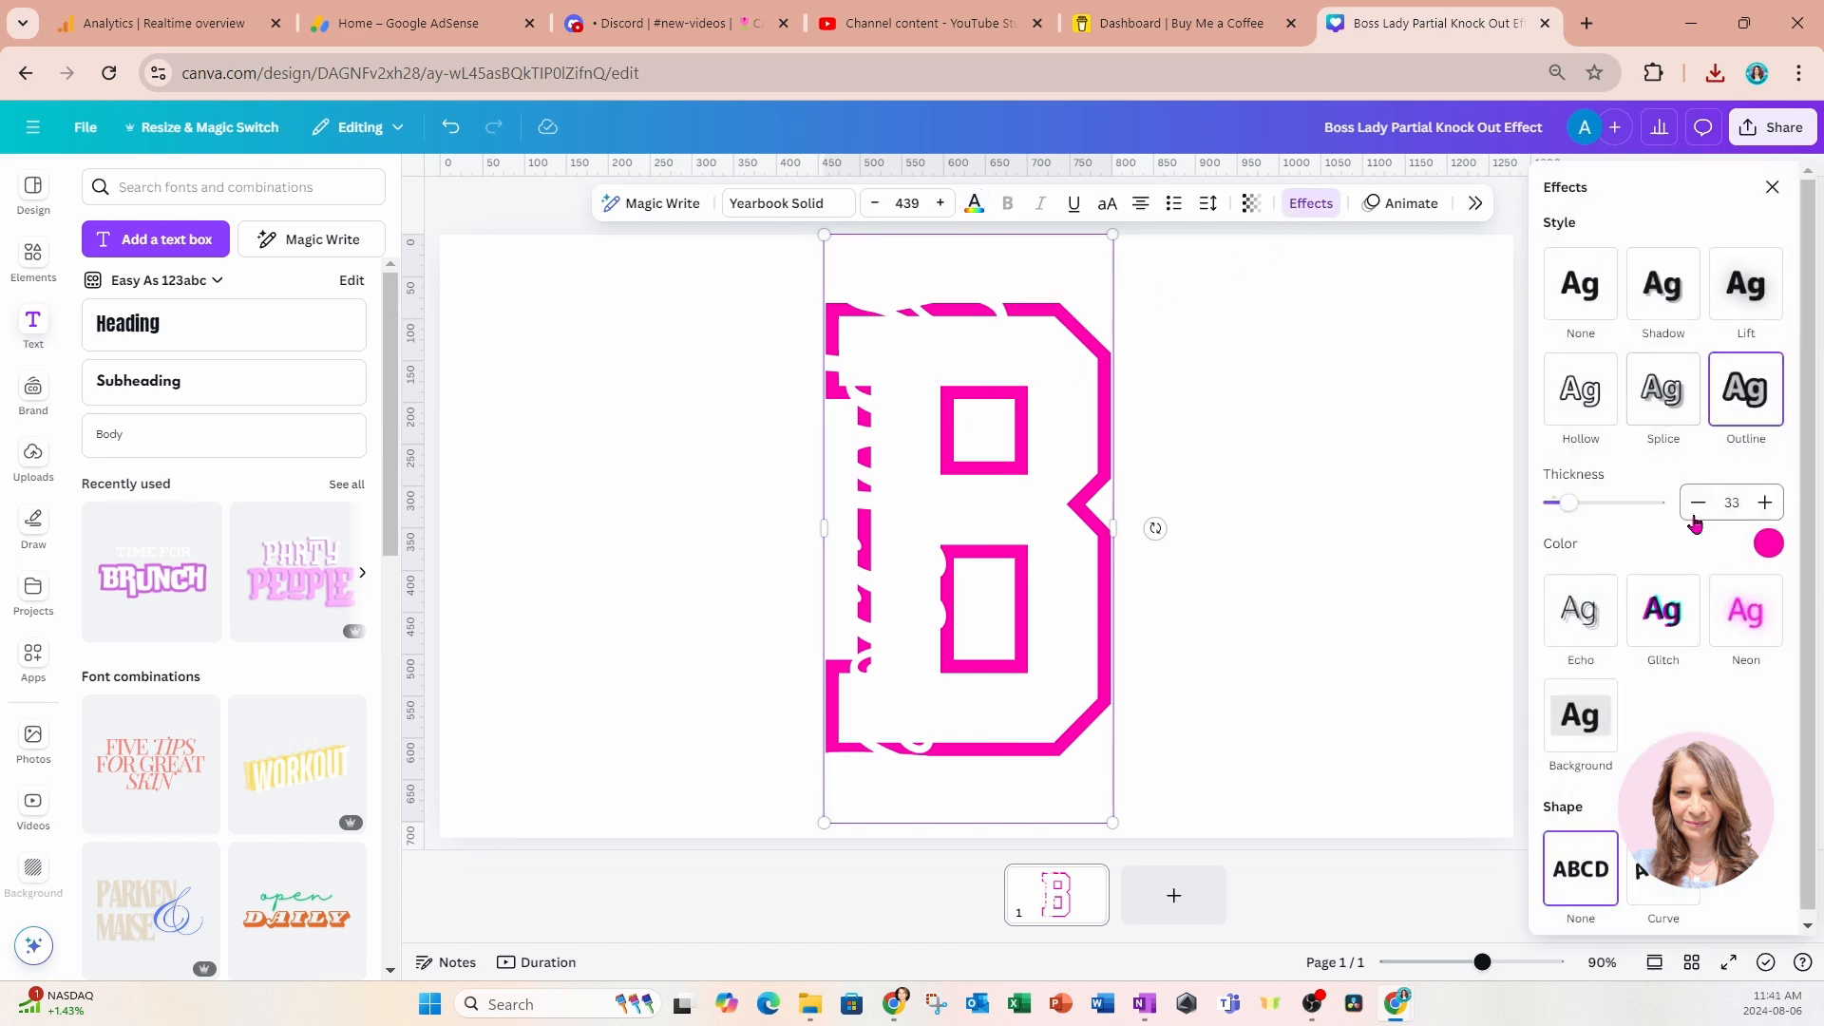
pyautogui.click(1767, 544)
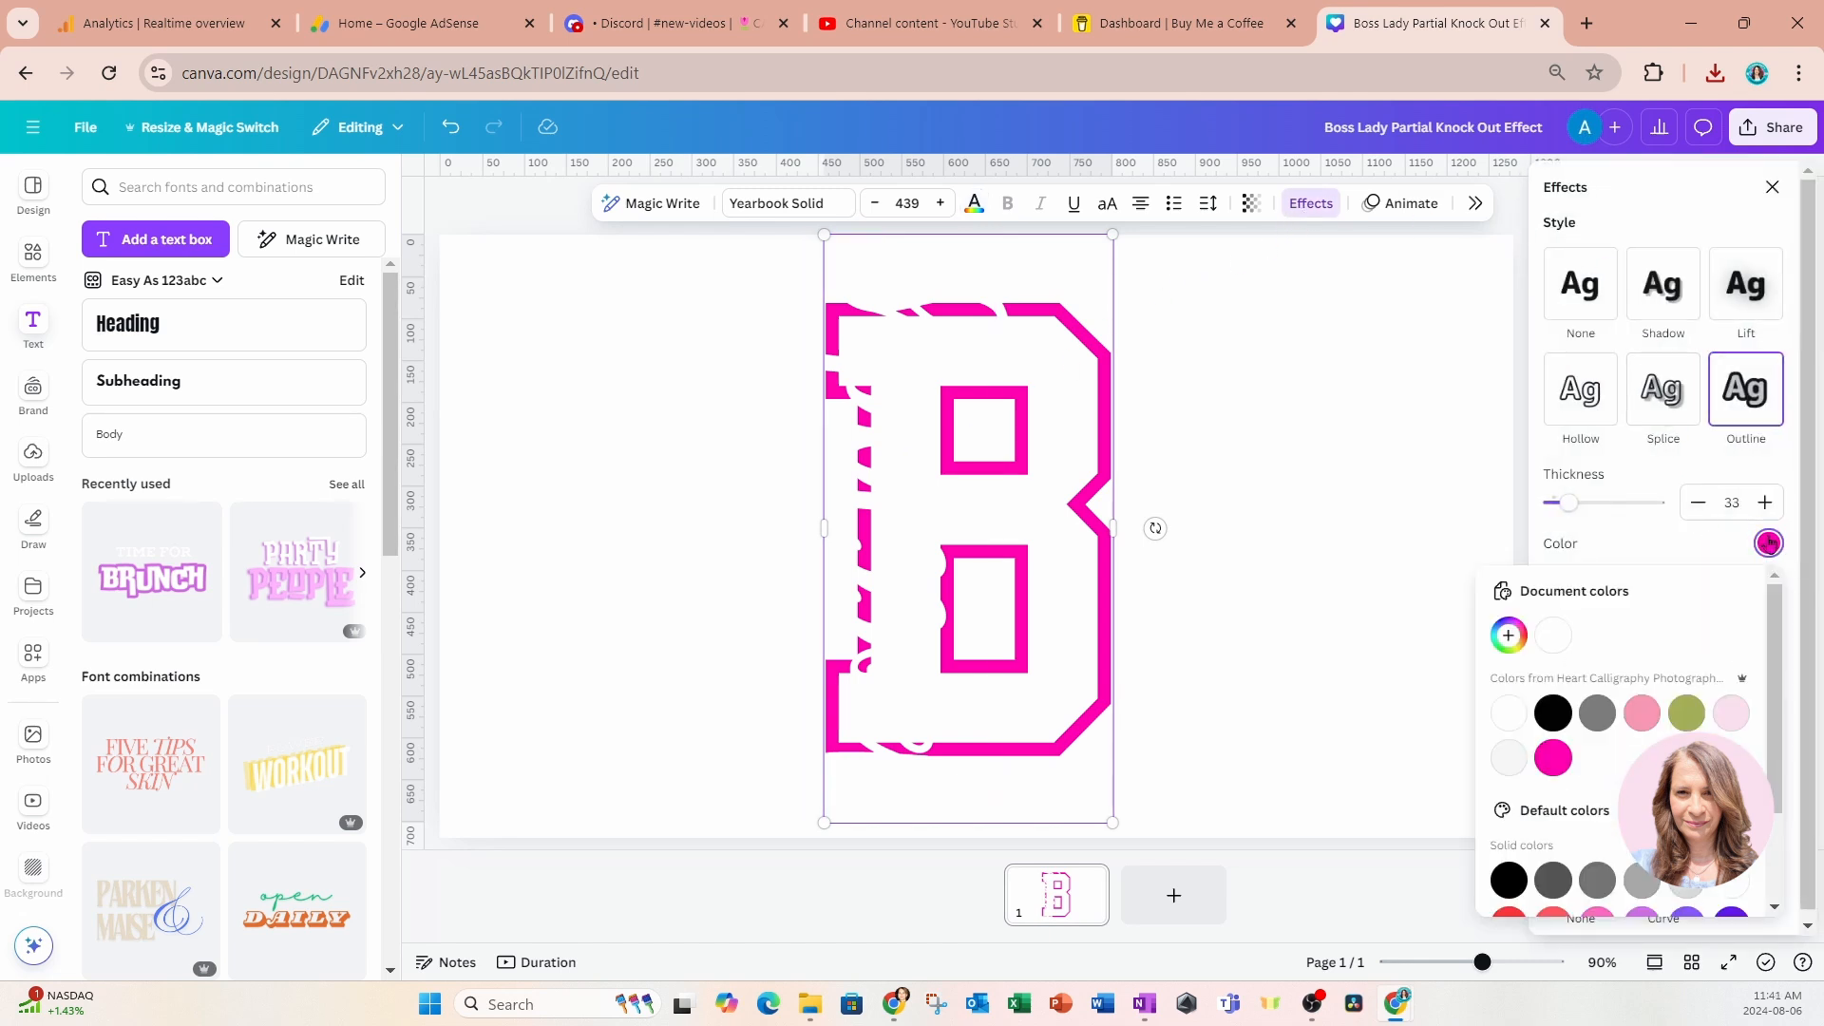
pyautogui.click(1553, 633)
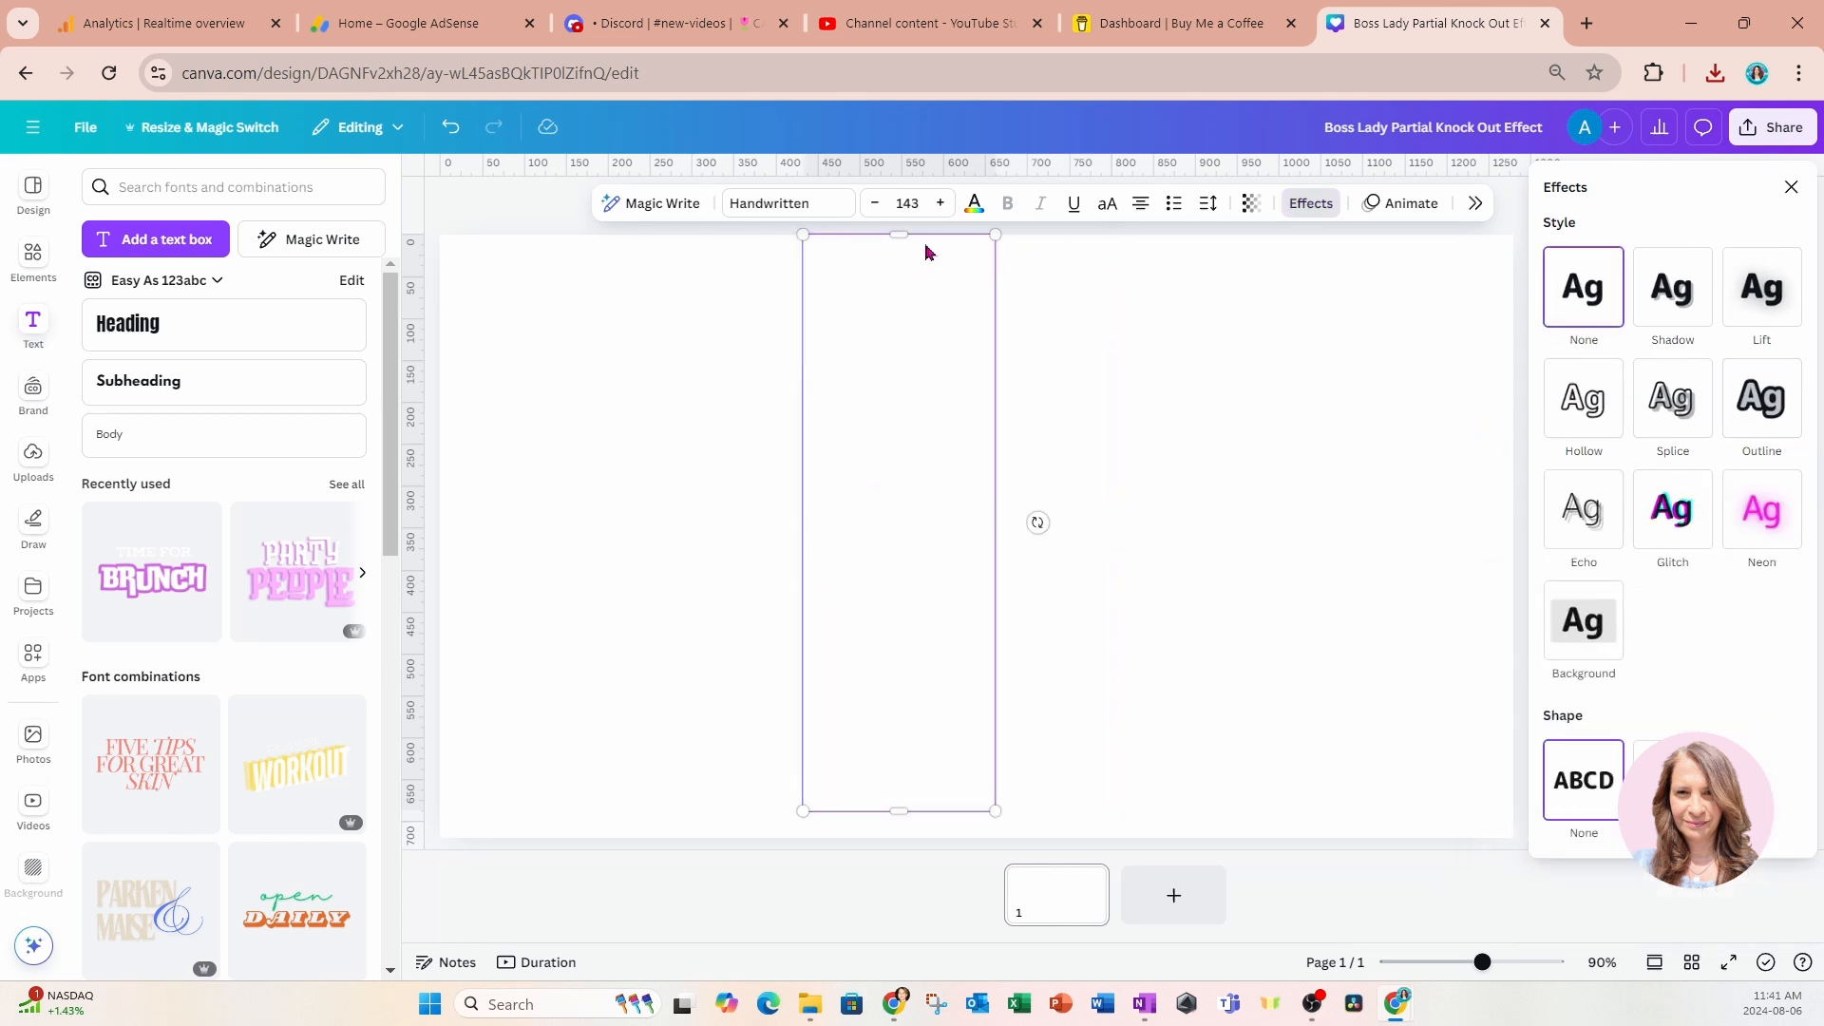
# Colour the vertical 'boss lady' script pink.
pyautogui.click(973, 203)
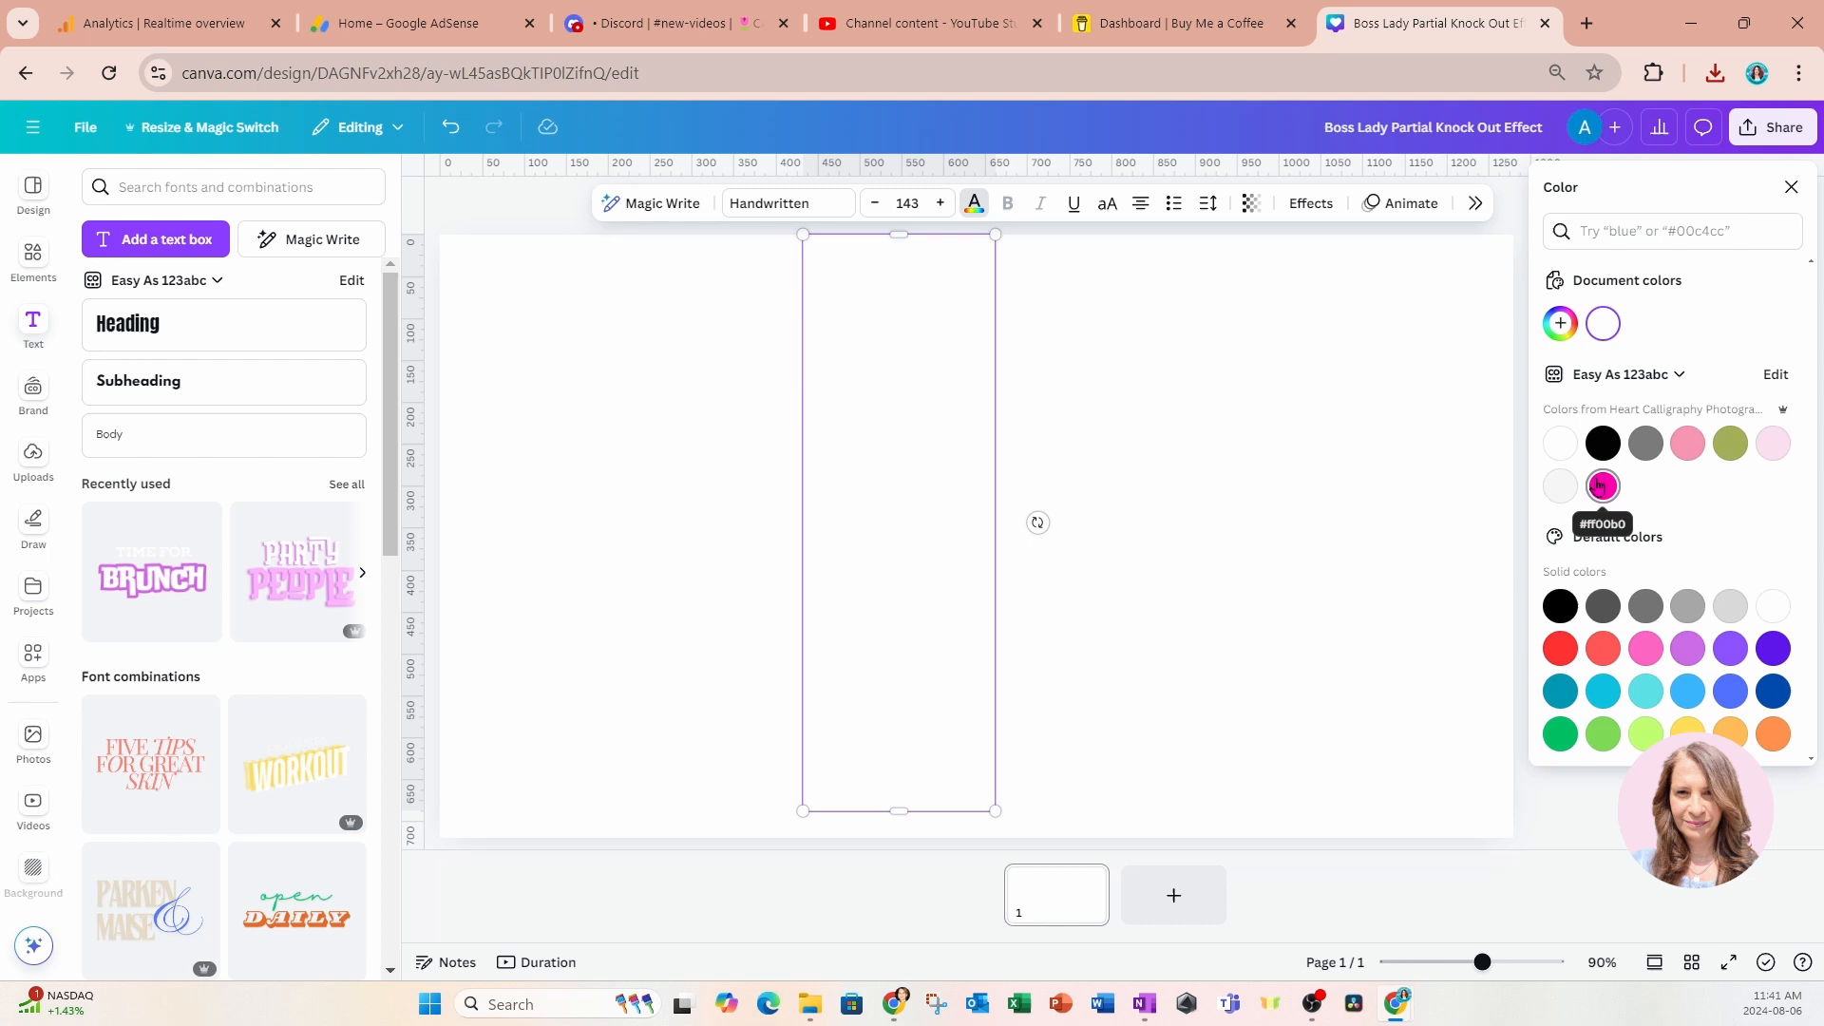
pyautogui.click(1602, 486)
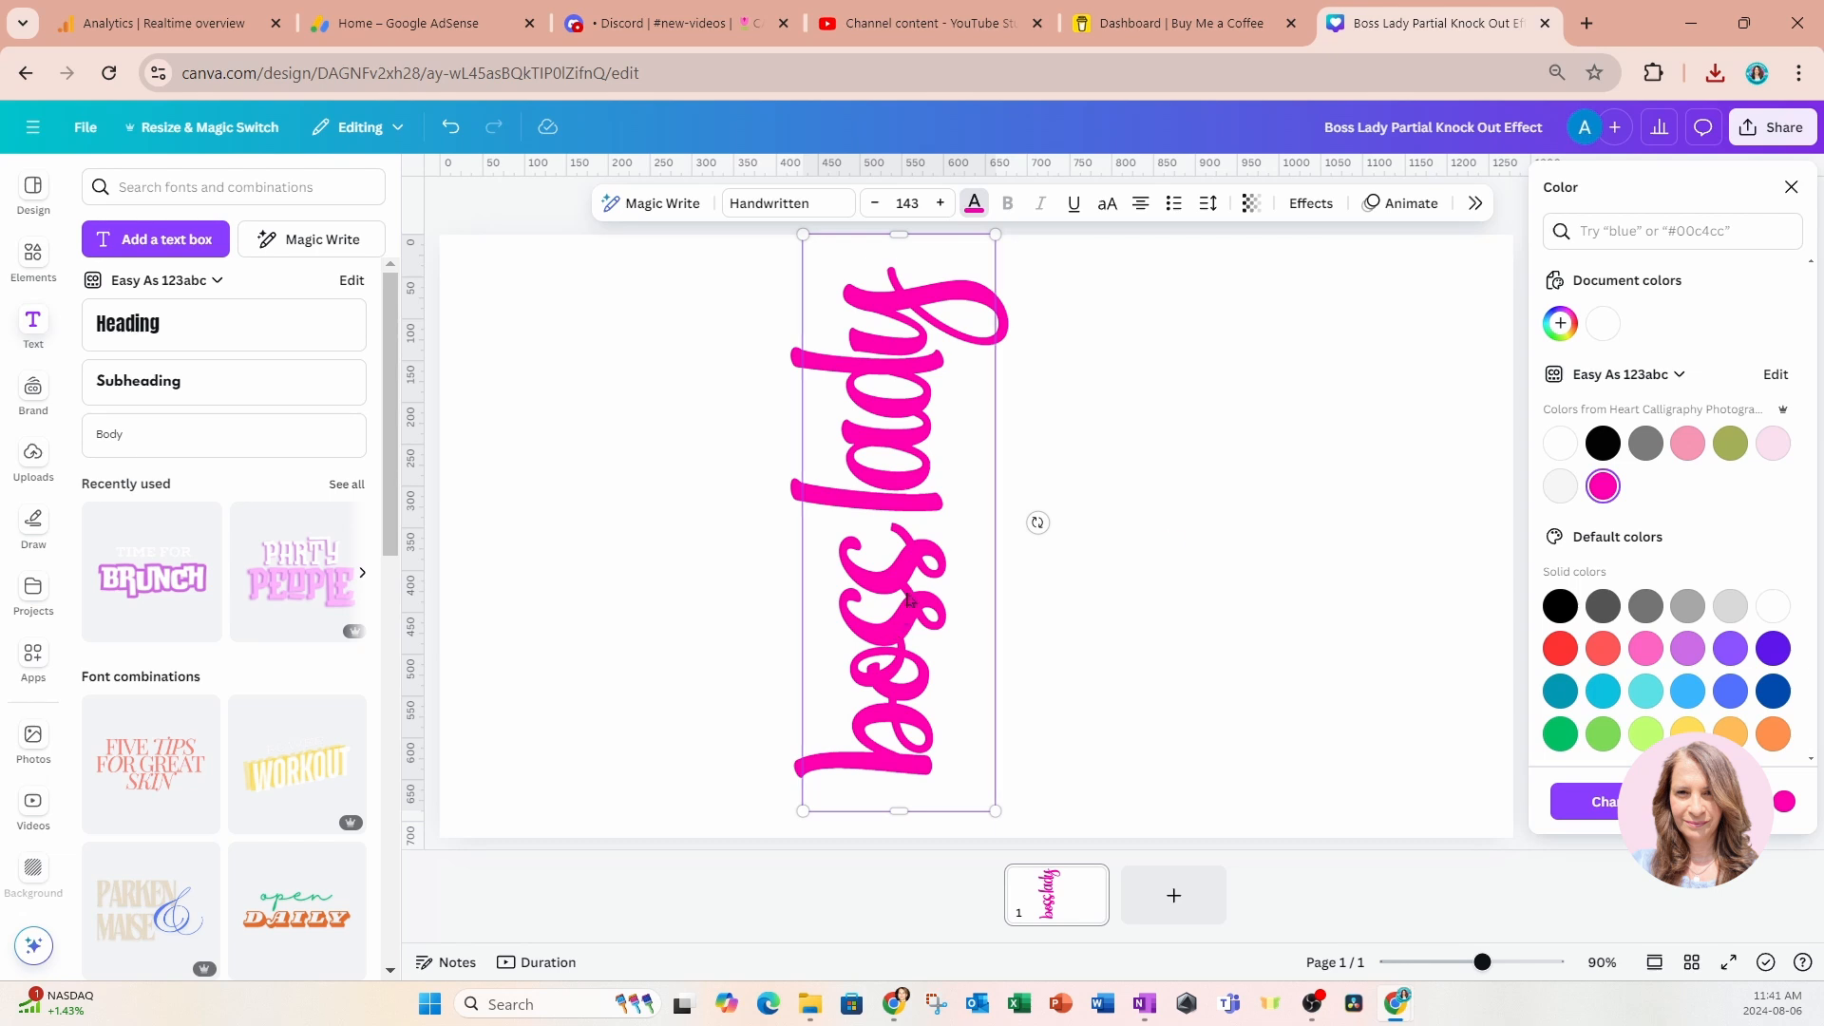
pyautogui.moveTo(1483, 259)
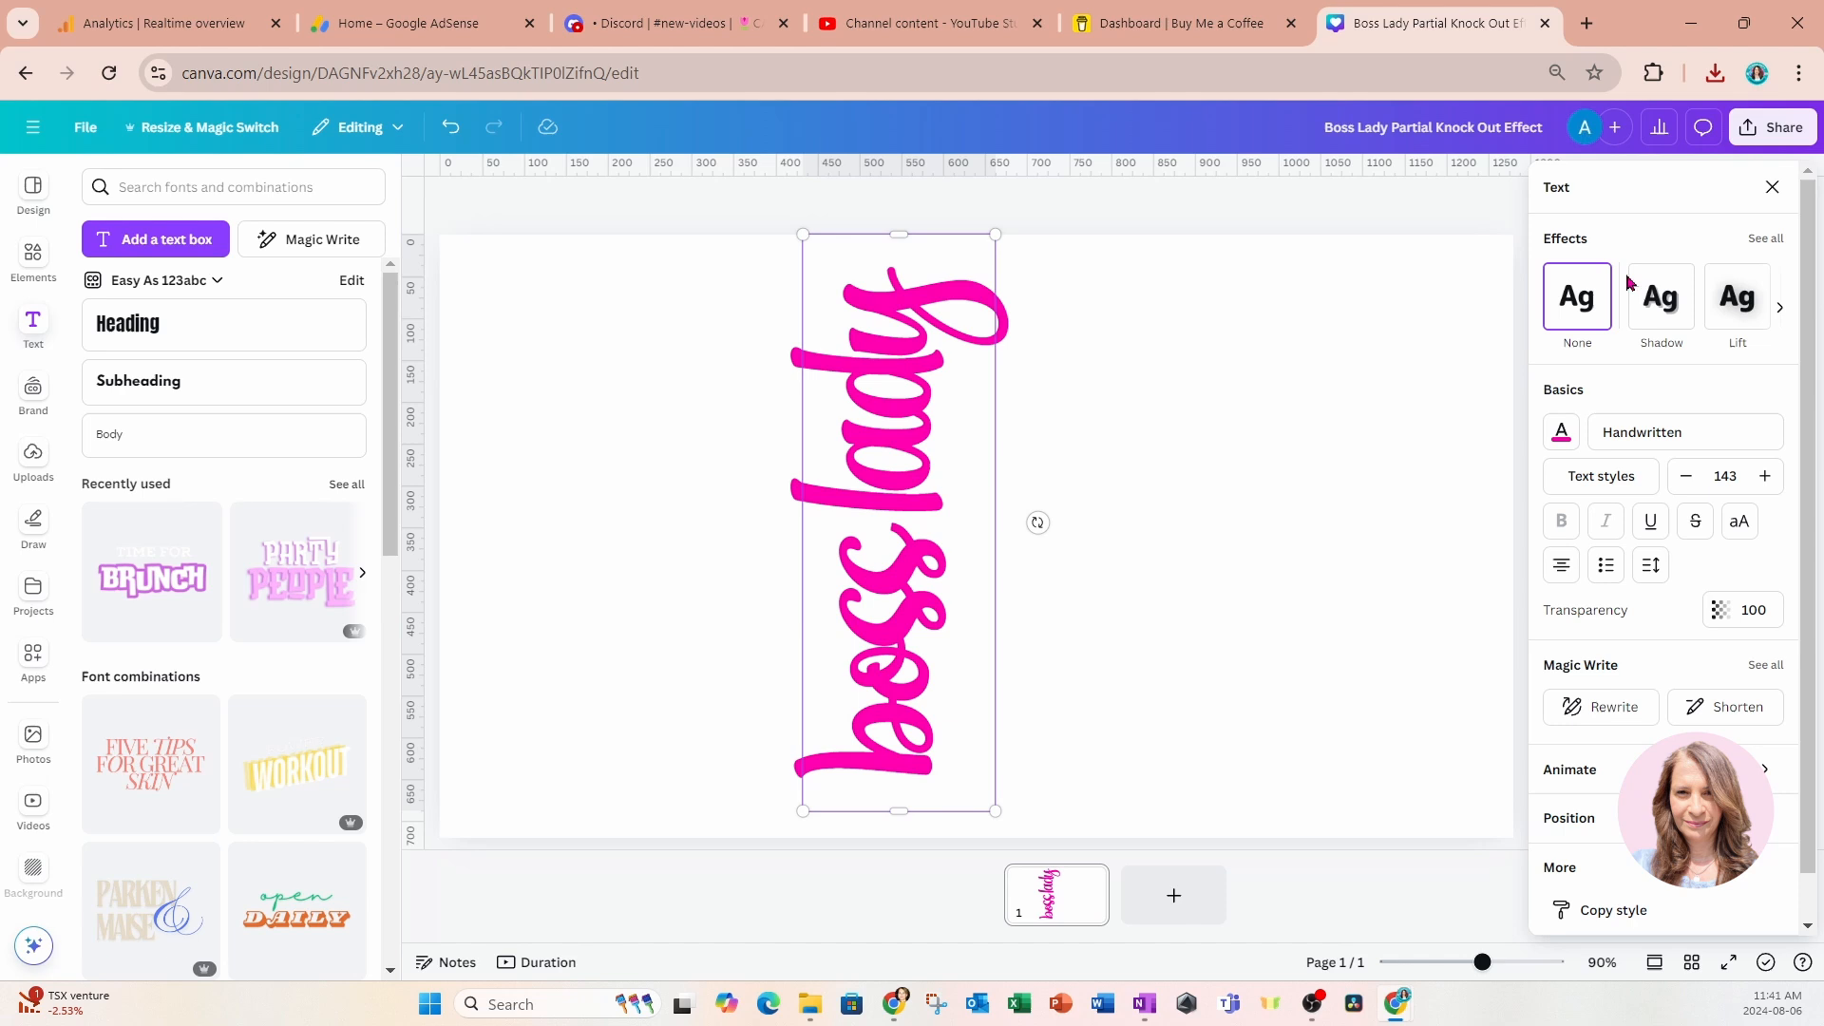
pyautogui.click(1569, 818)
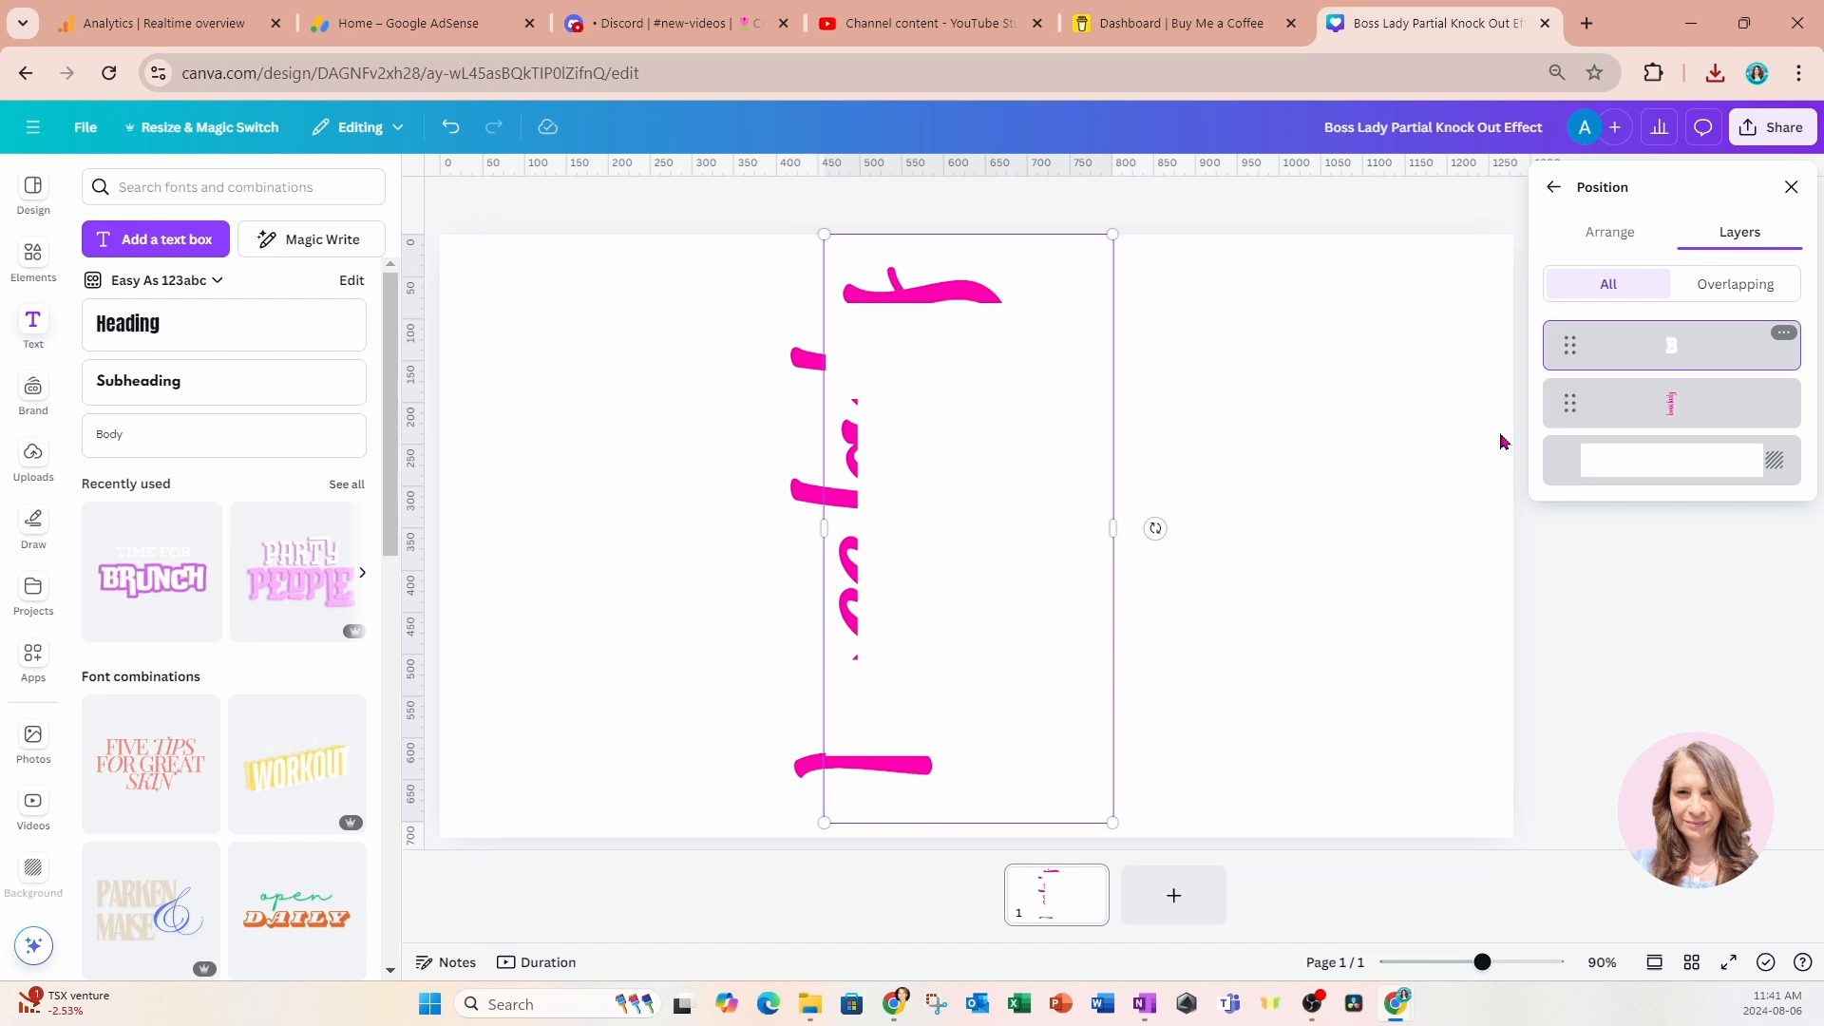
pyautogui.moveTo(876, 675)
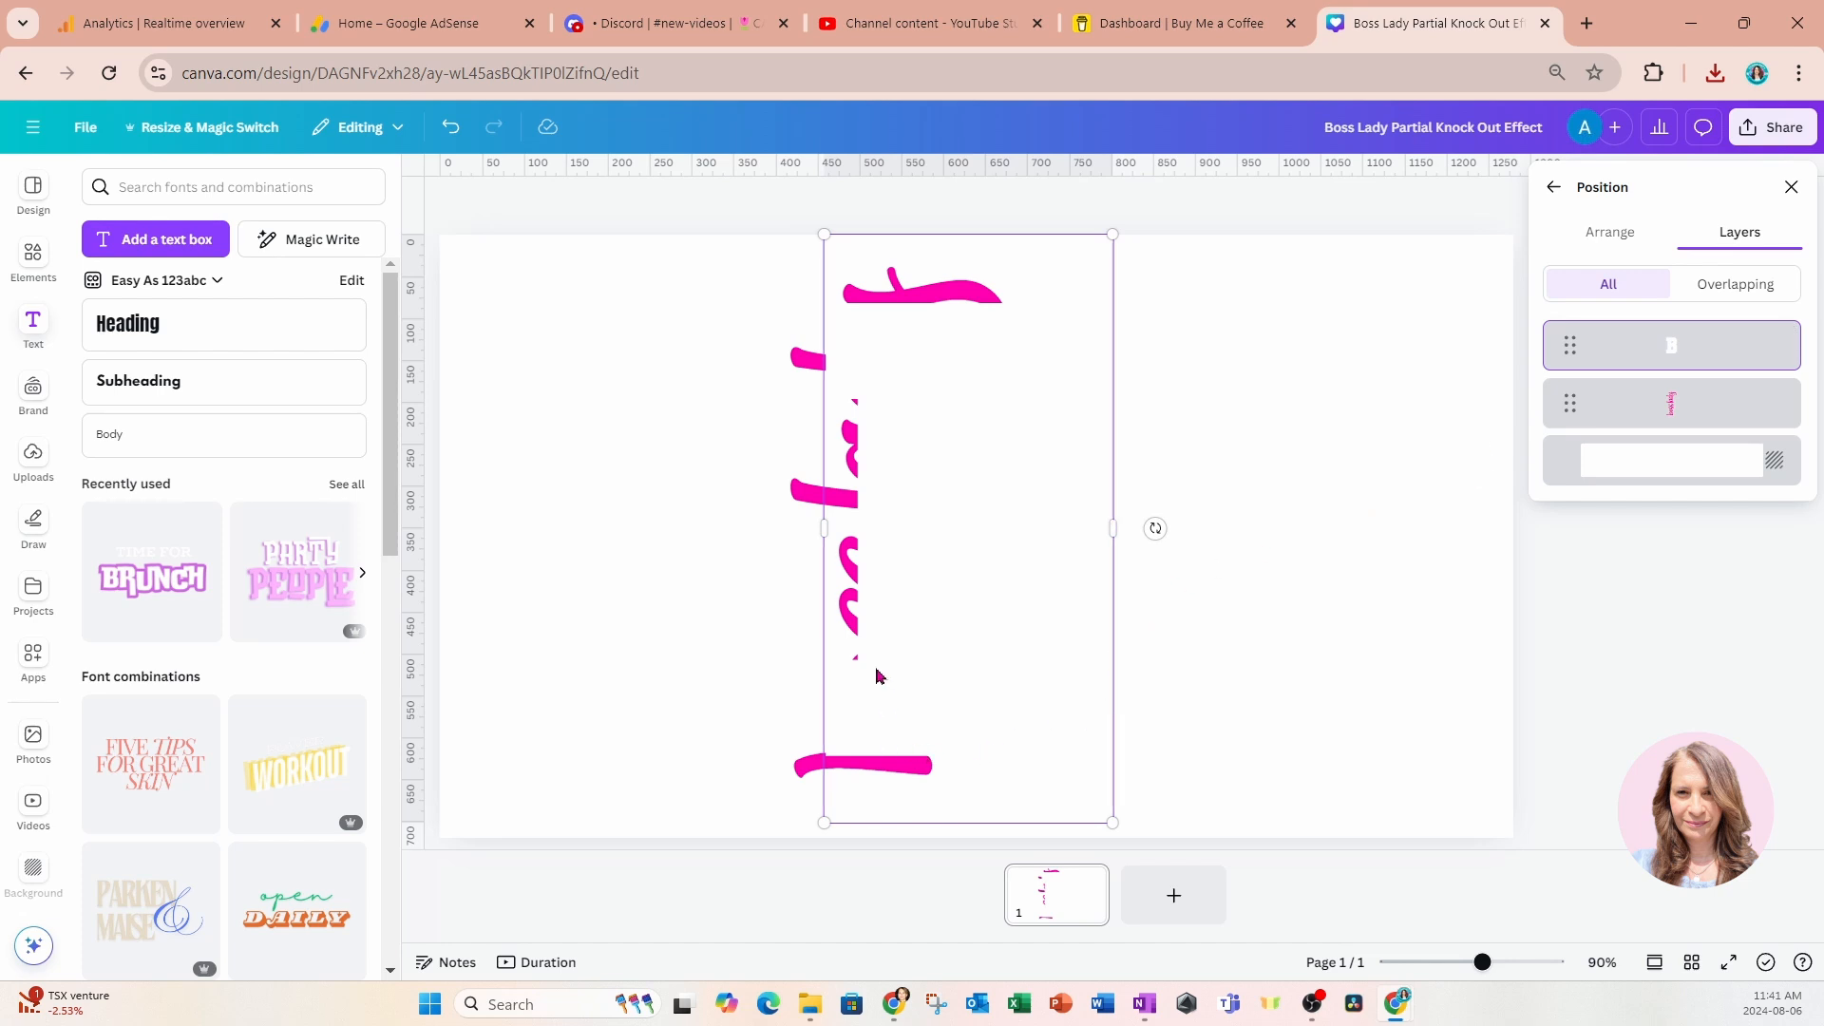
pyautogui.moveTo(905, 305)
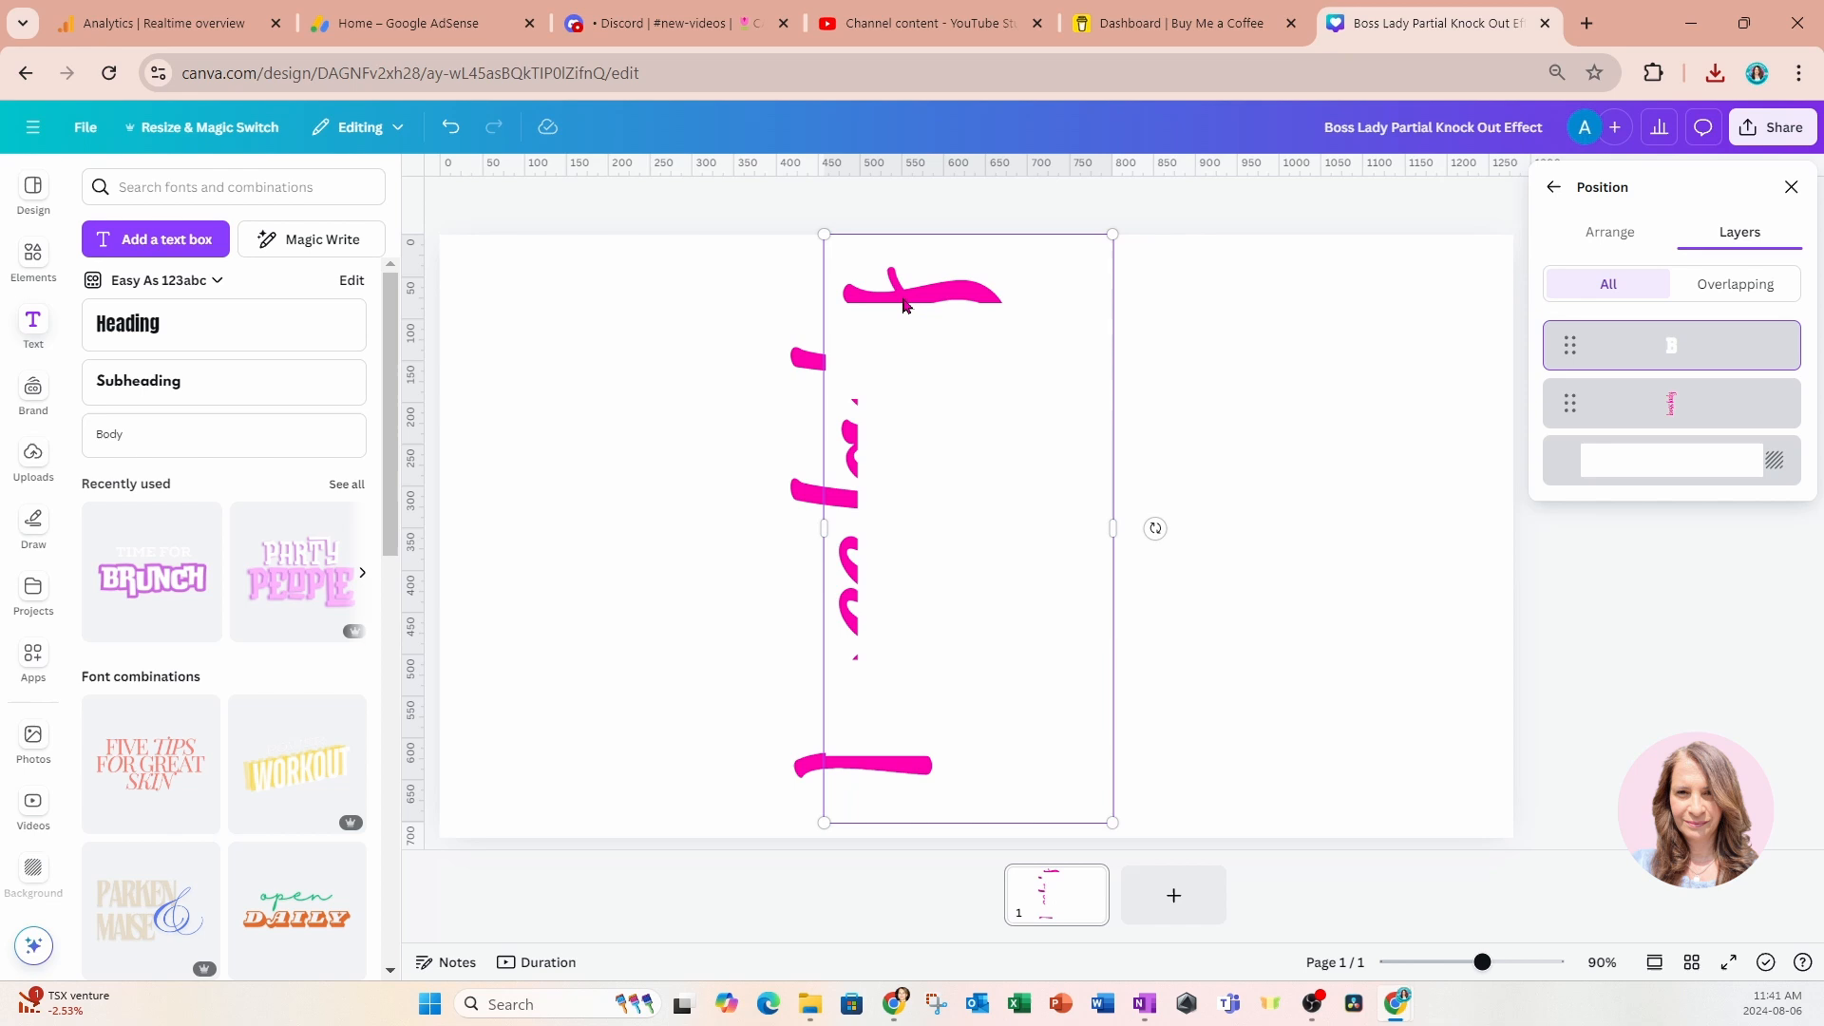
pyautogui.moveTo(1288, 419)
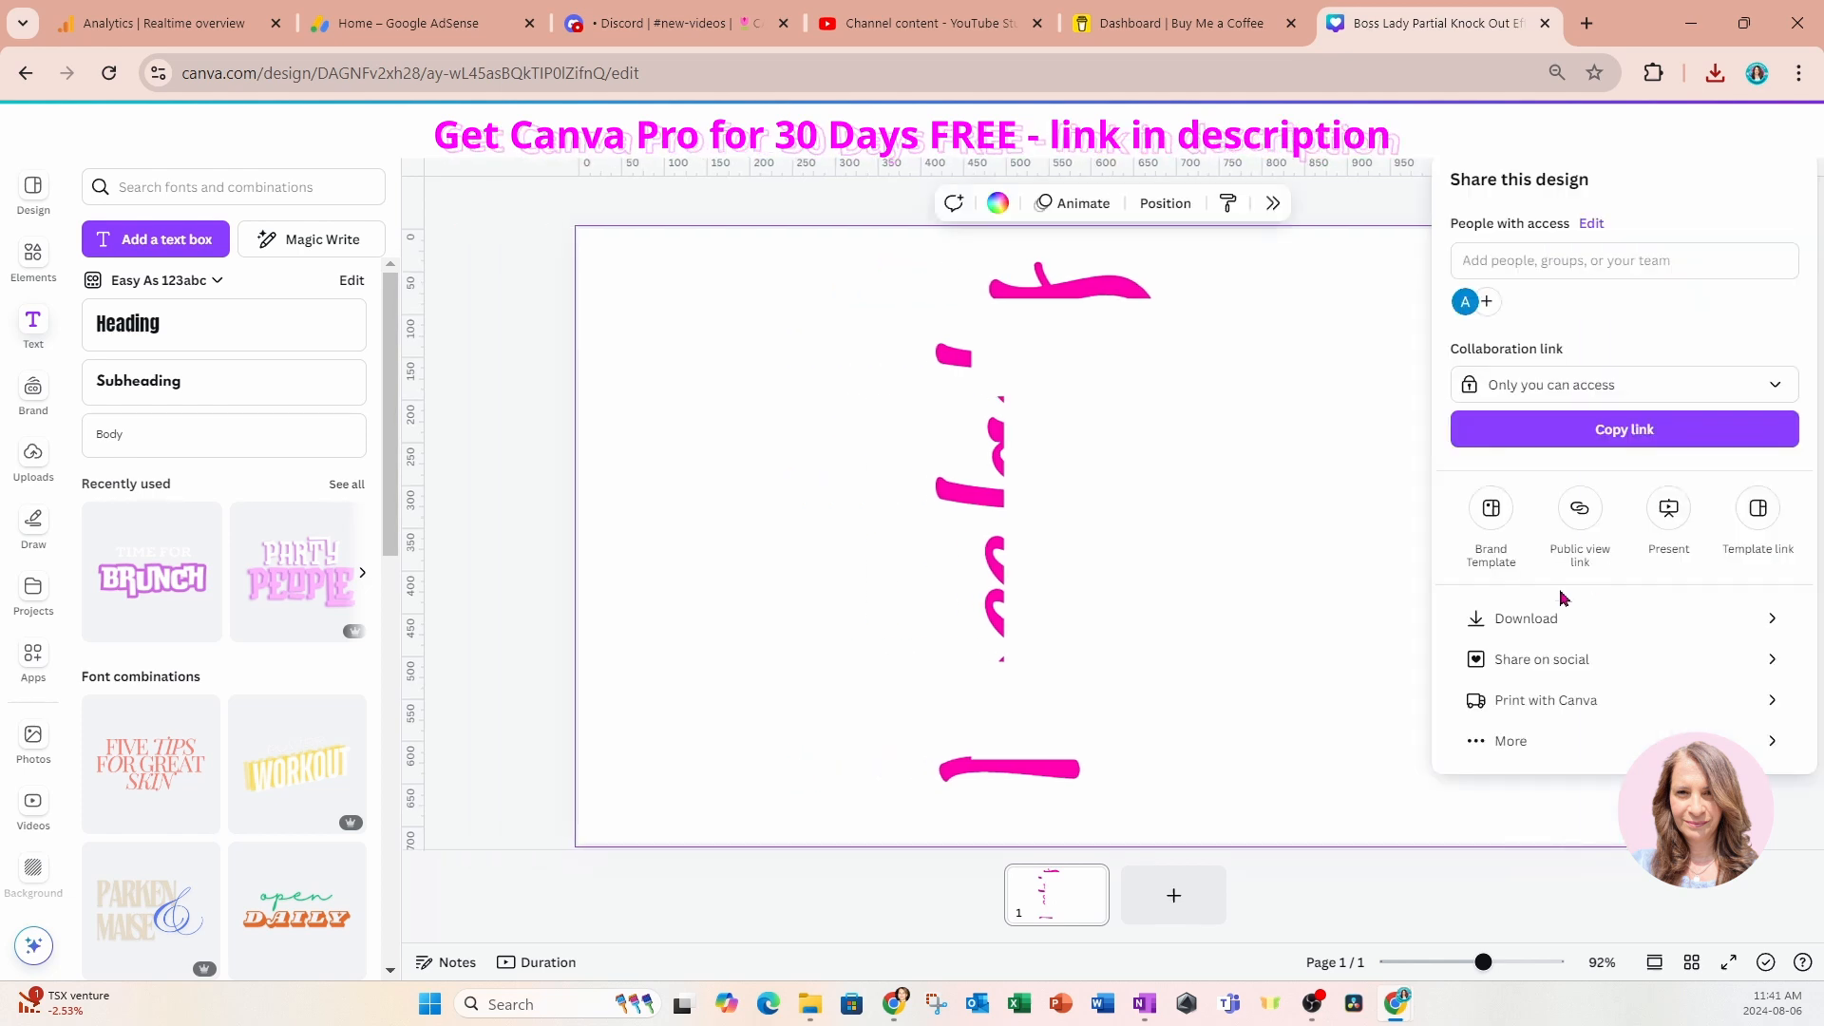
# Download the page with the pink script edges as a PNG.
pyautogui.click(1526, 617)
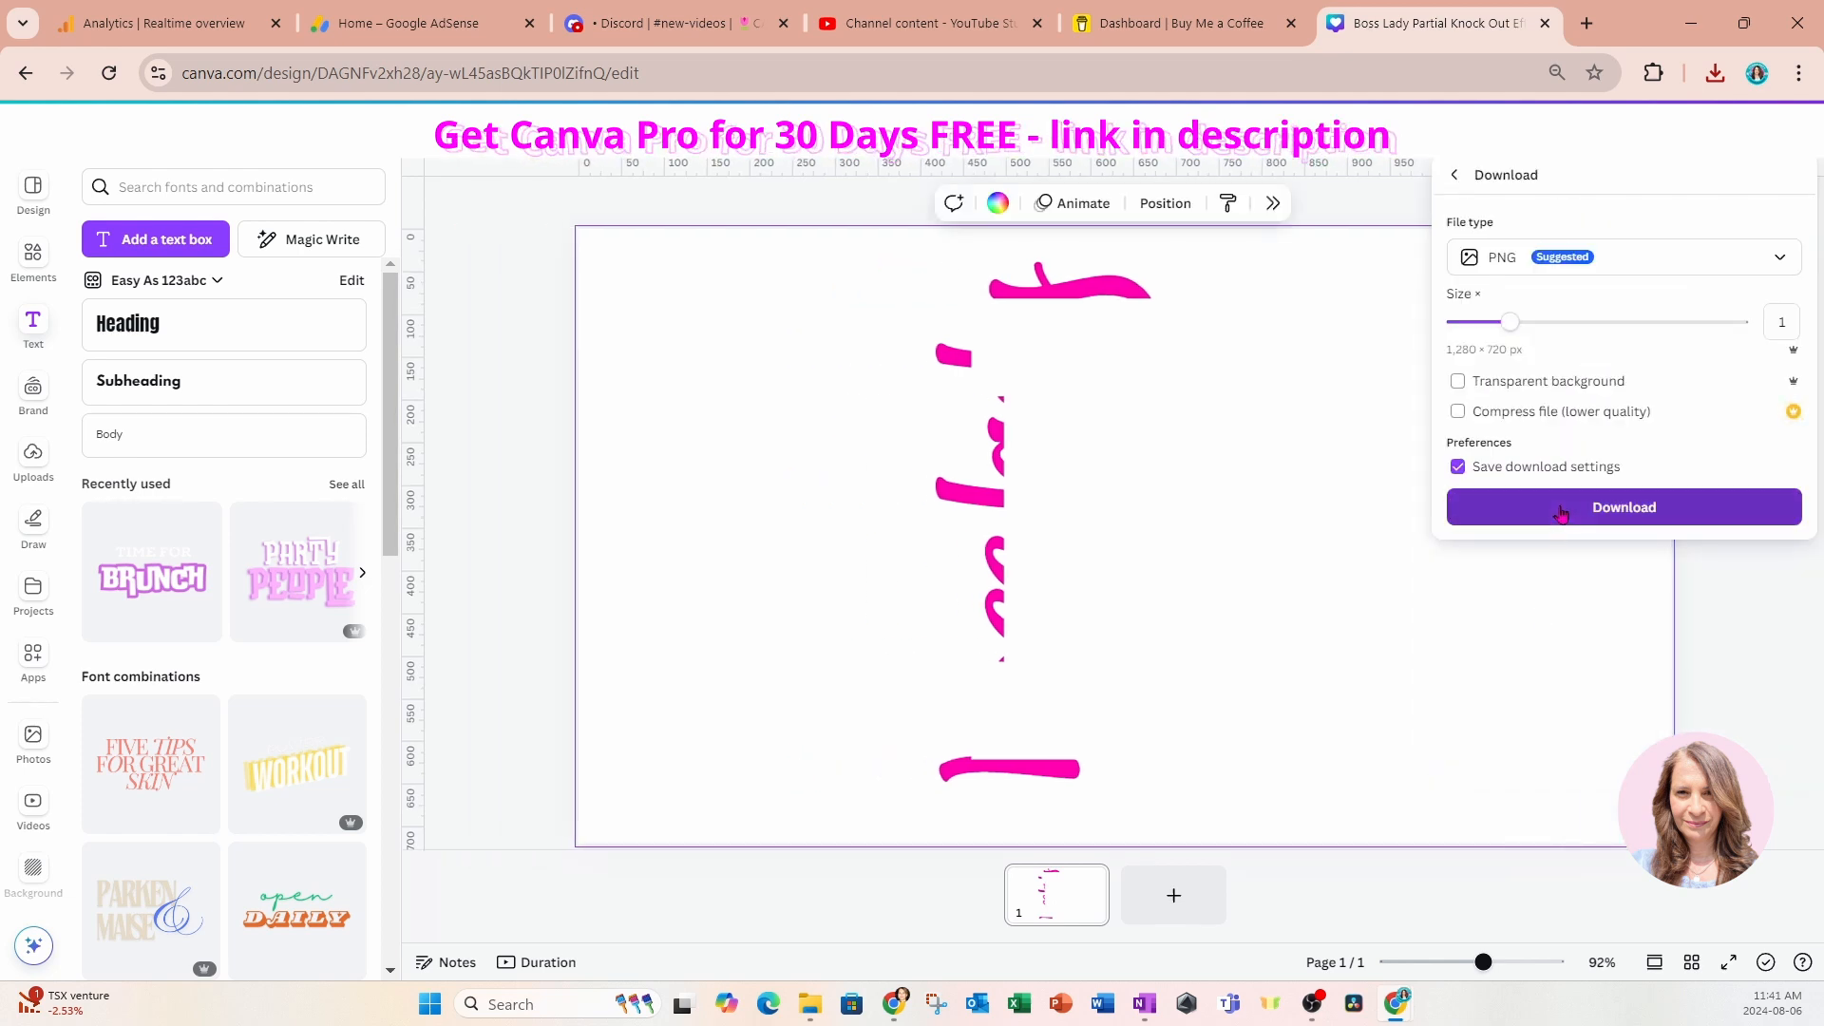
pyautogui.click(1621, 506)
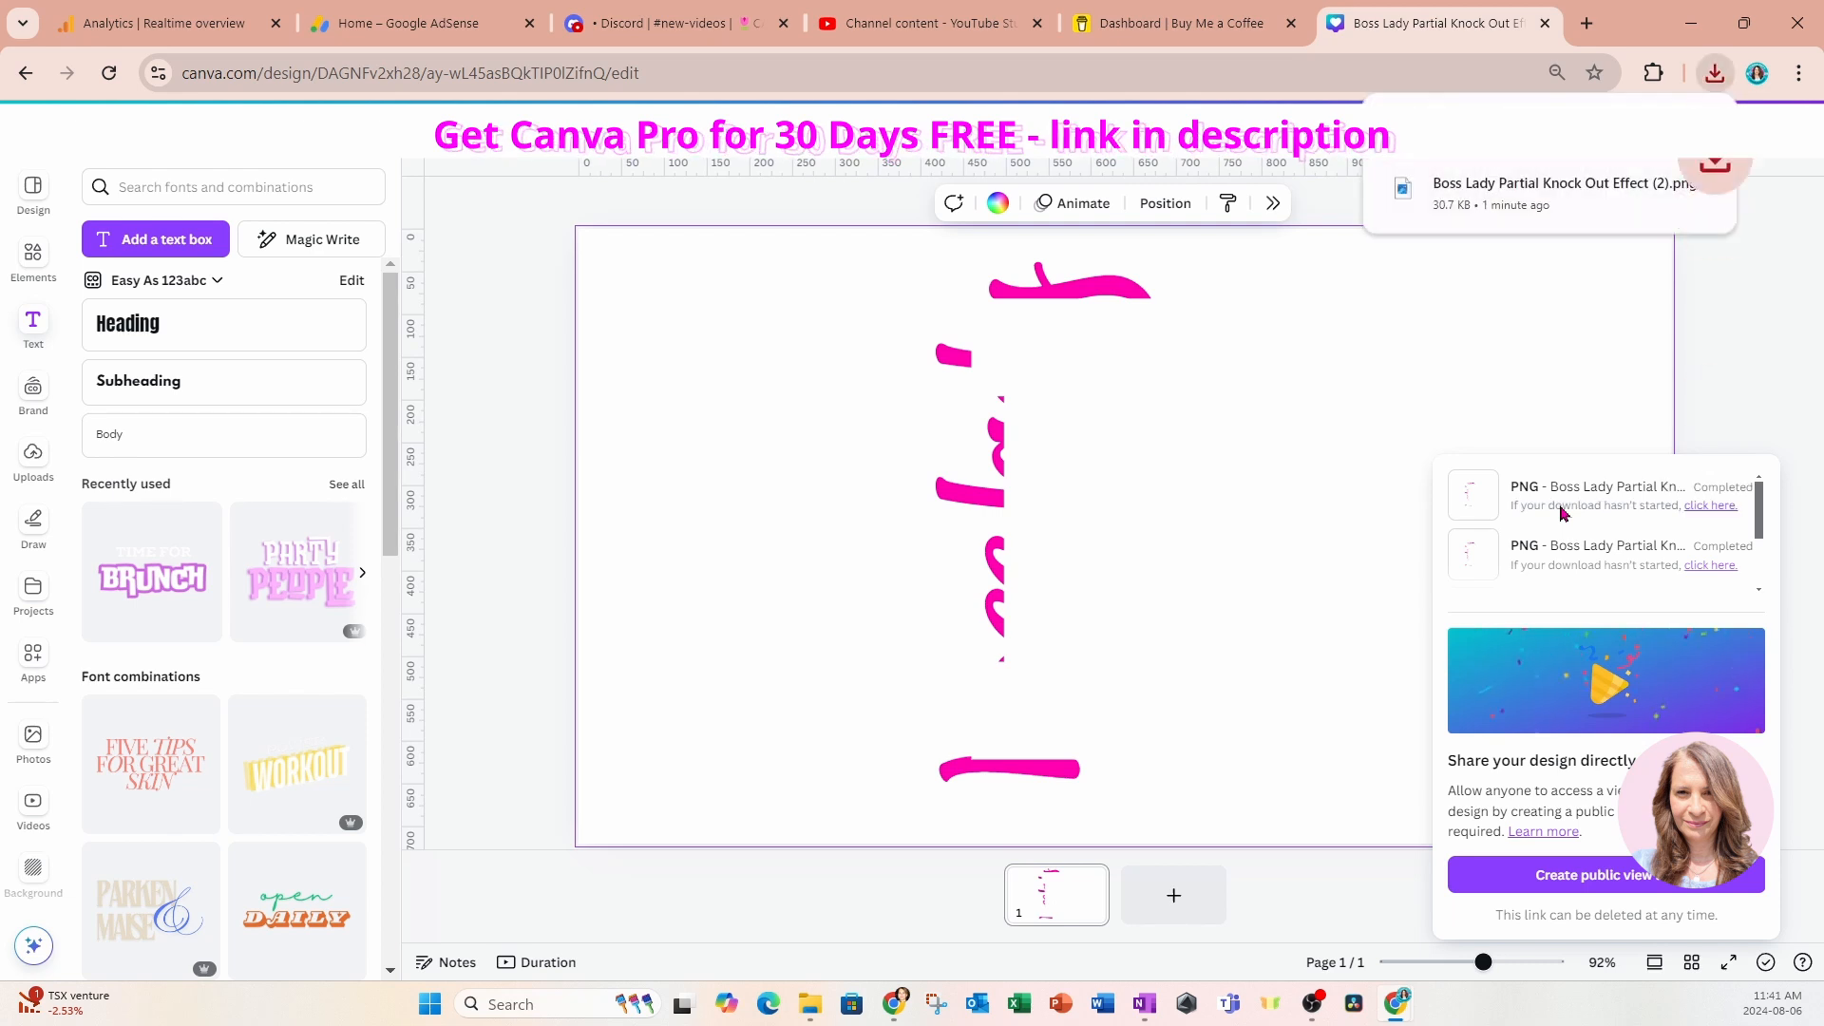
pyautogui.moveTo(1172, 896)
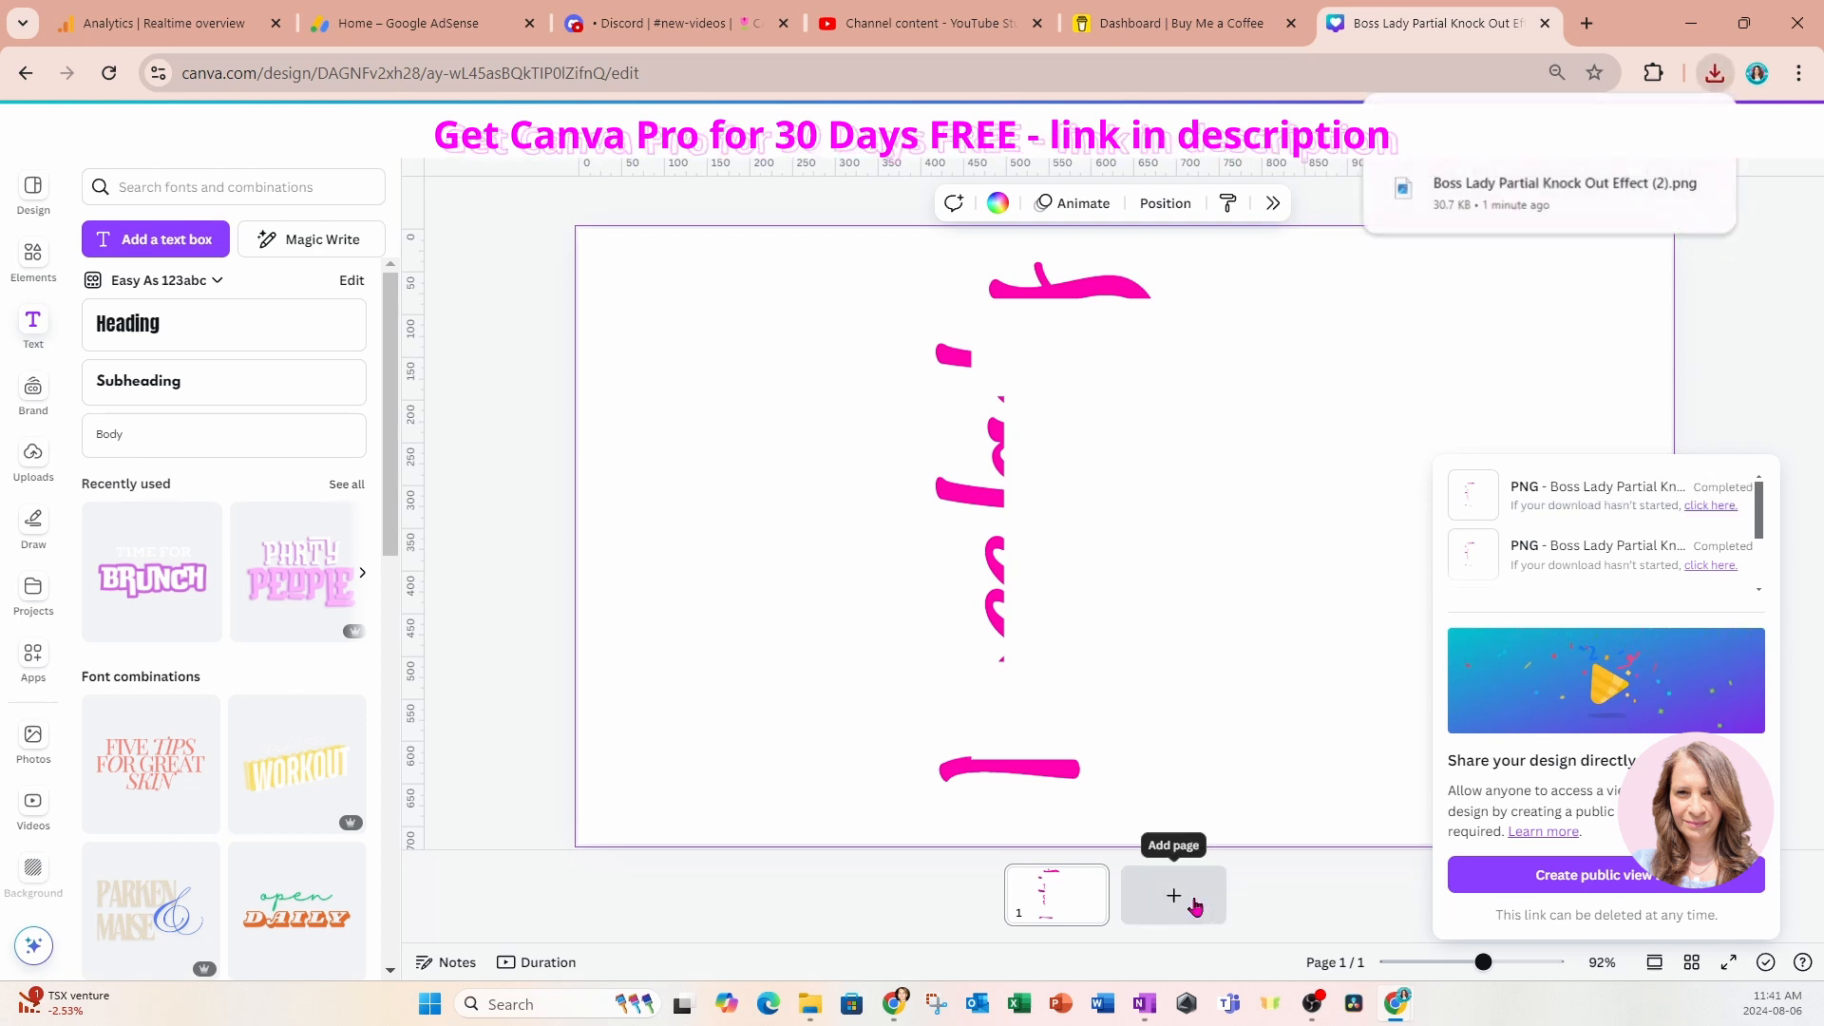
# Add a blank page 2 below the first page.
pyautogui.click(1172, 895)
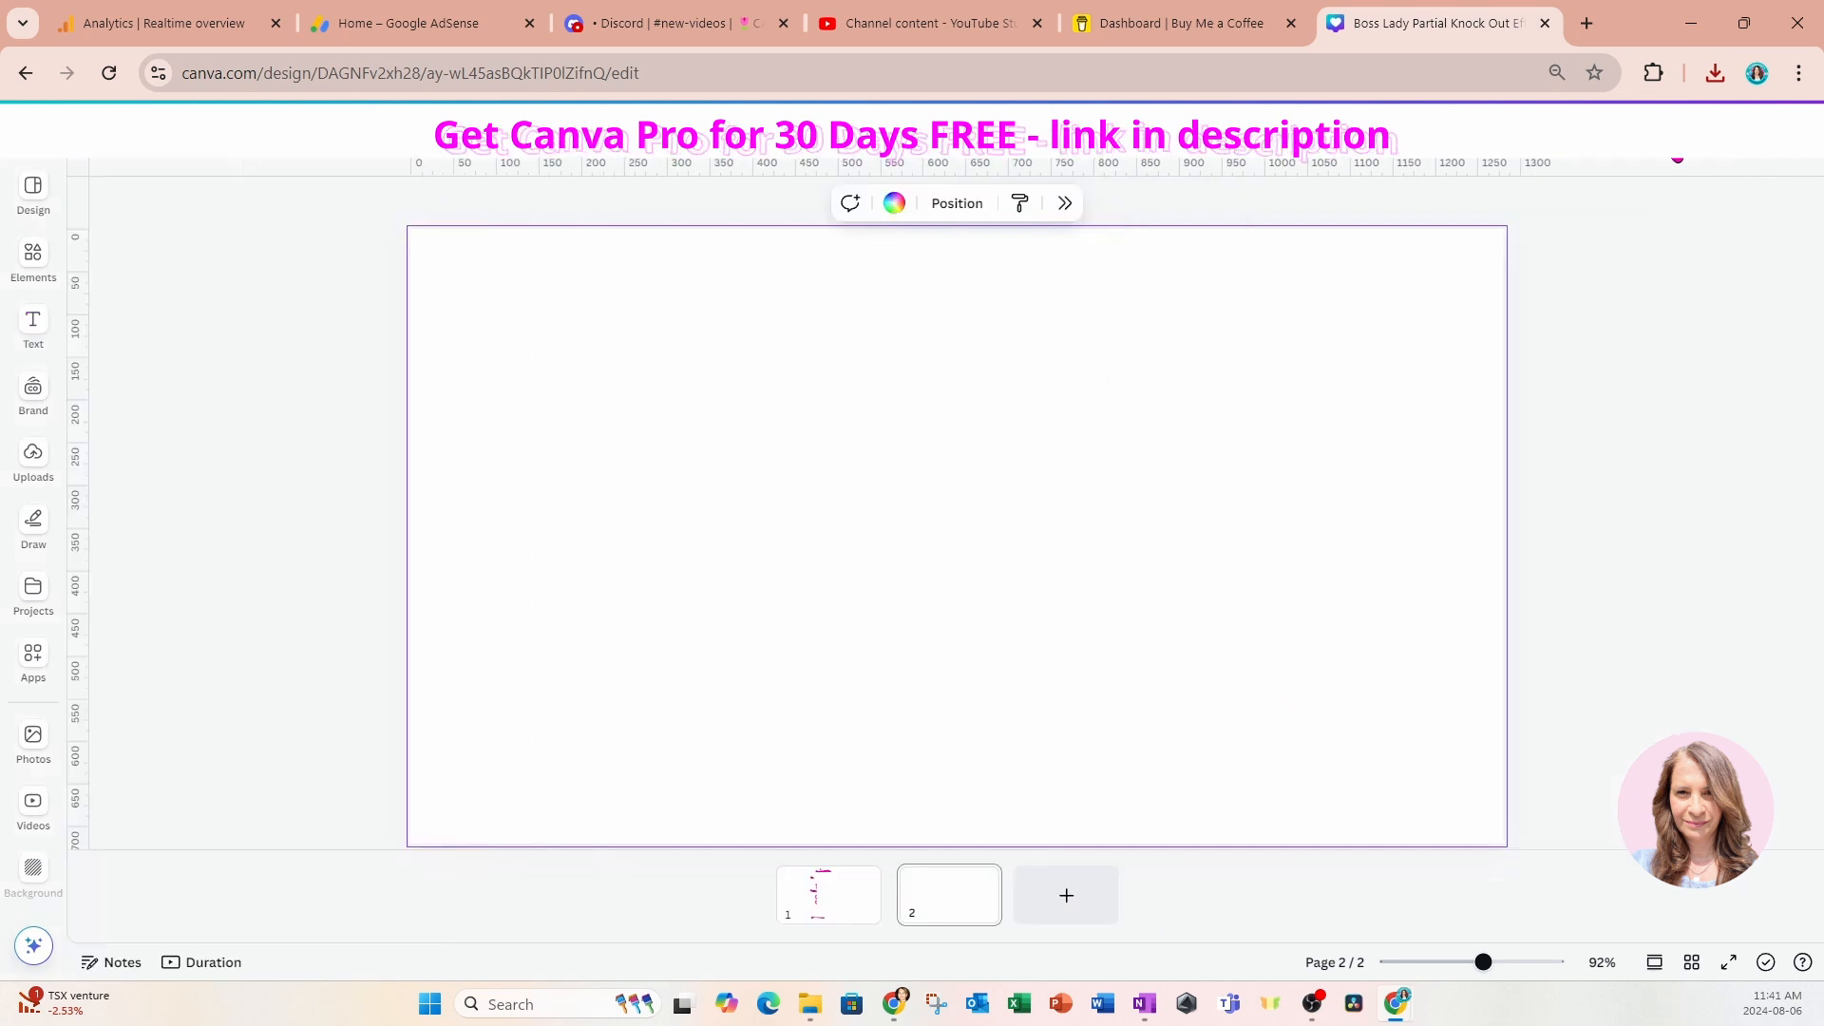
pyautogui.click(1714, 72)
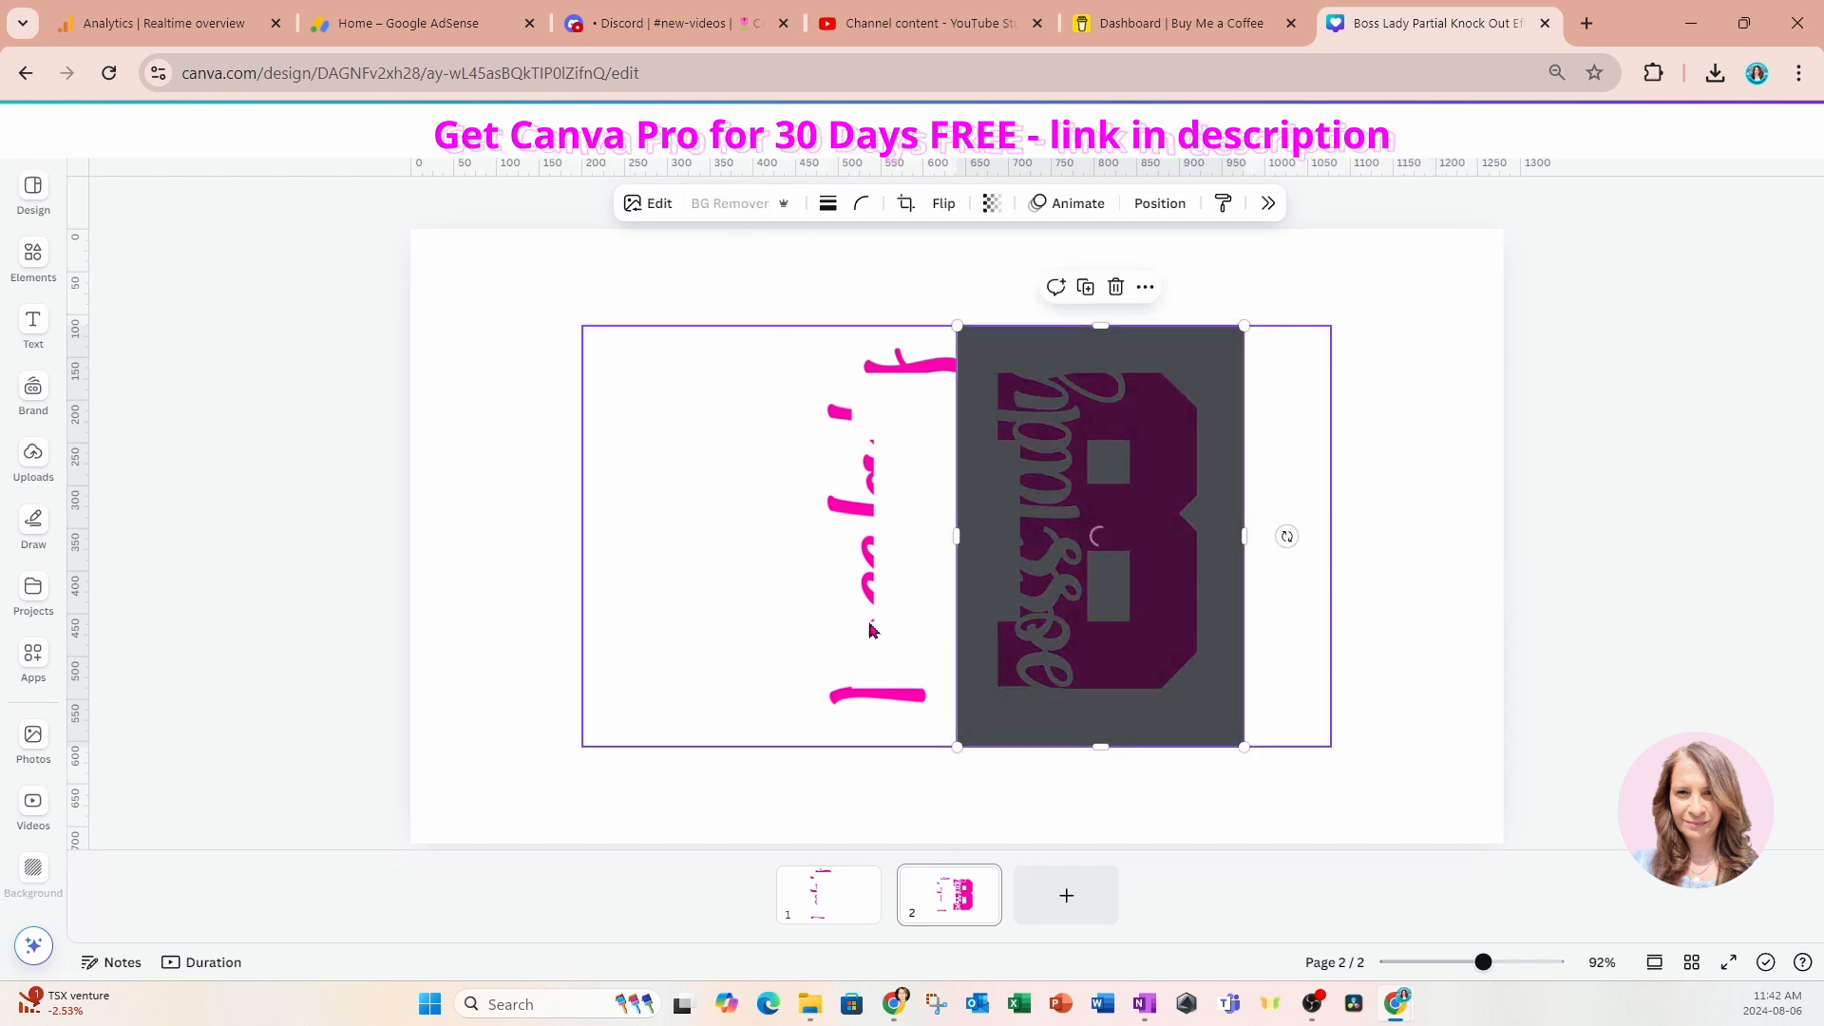
# Apply BG Remover to the B image and the script image.
pyautogui.click(729, 202)
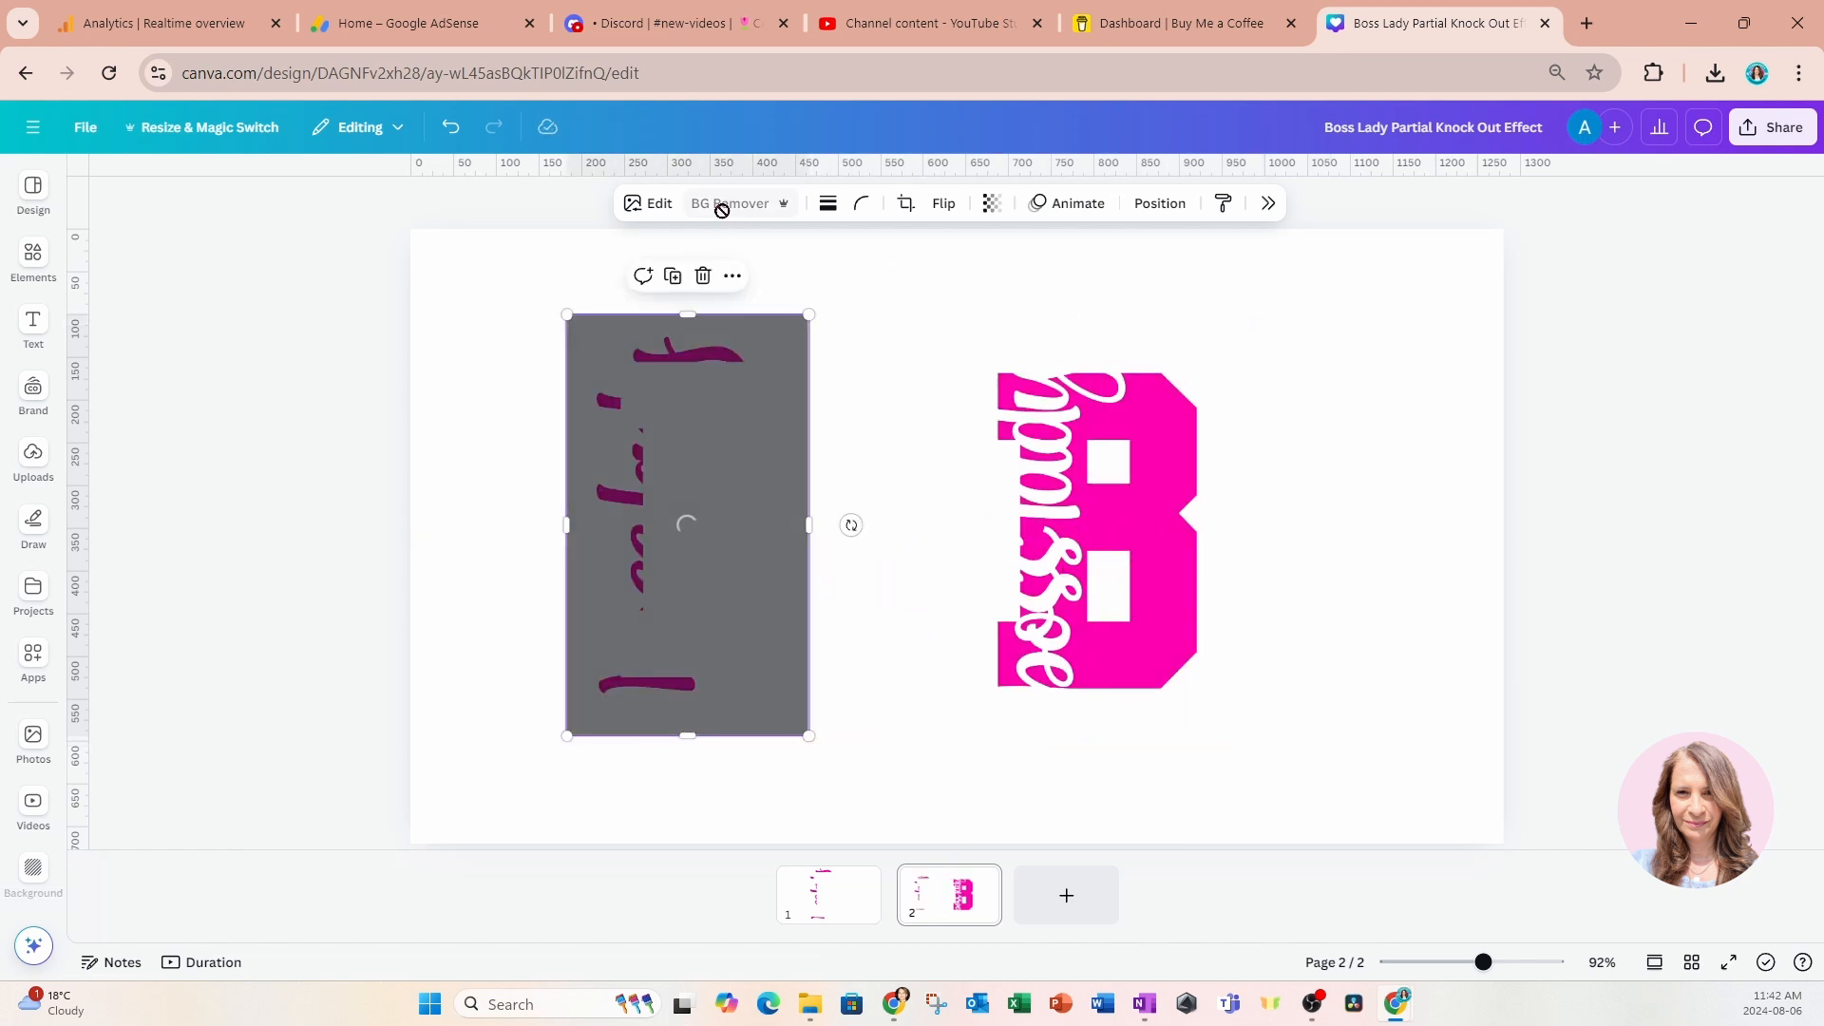
pyautogui.click(729, 202)
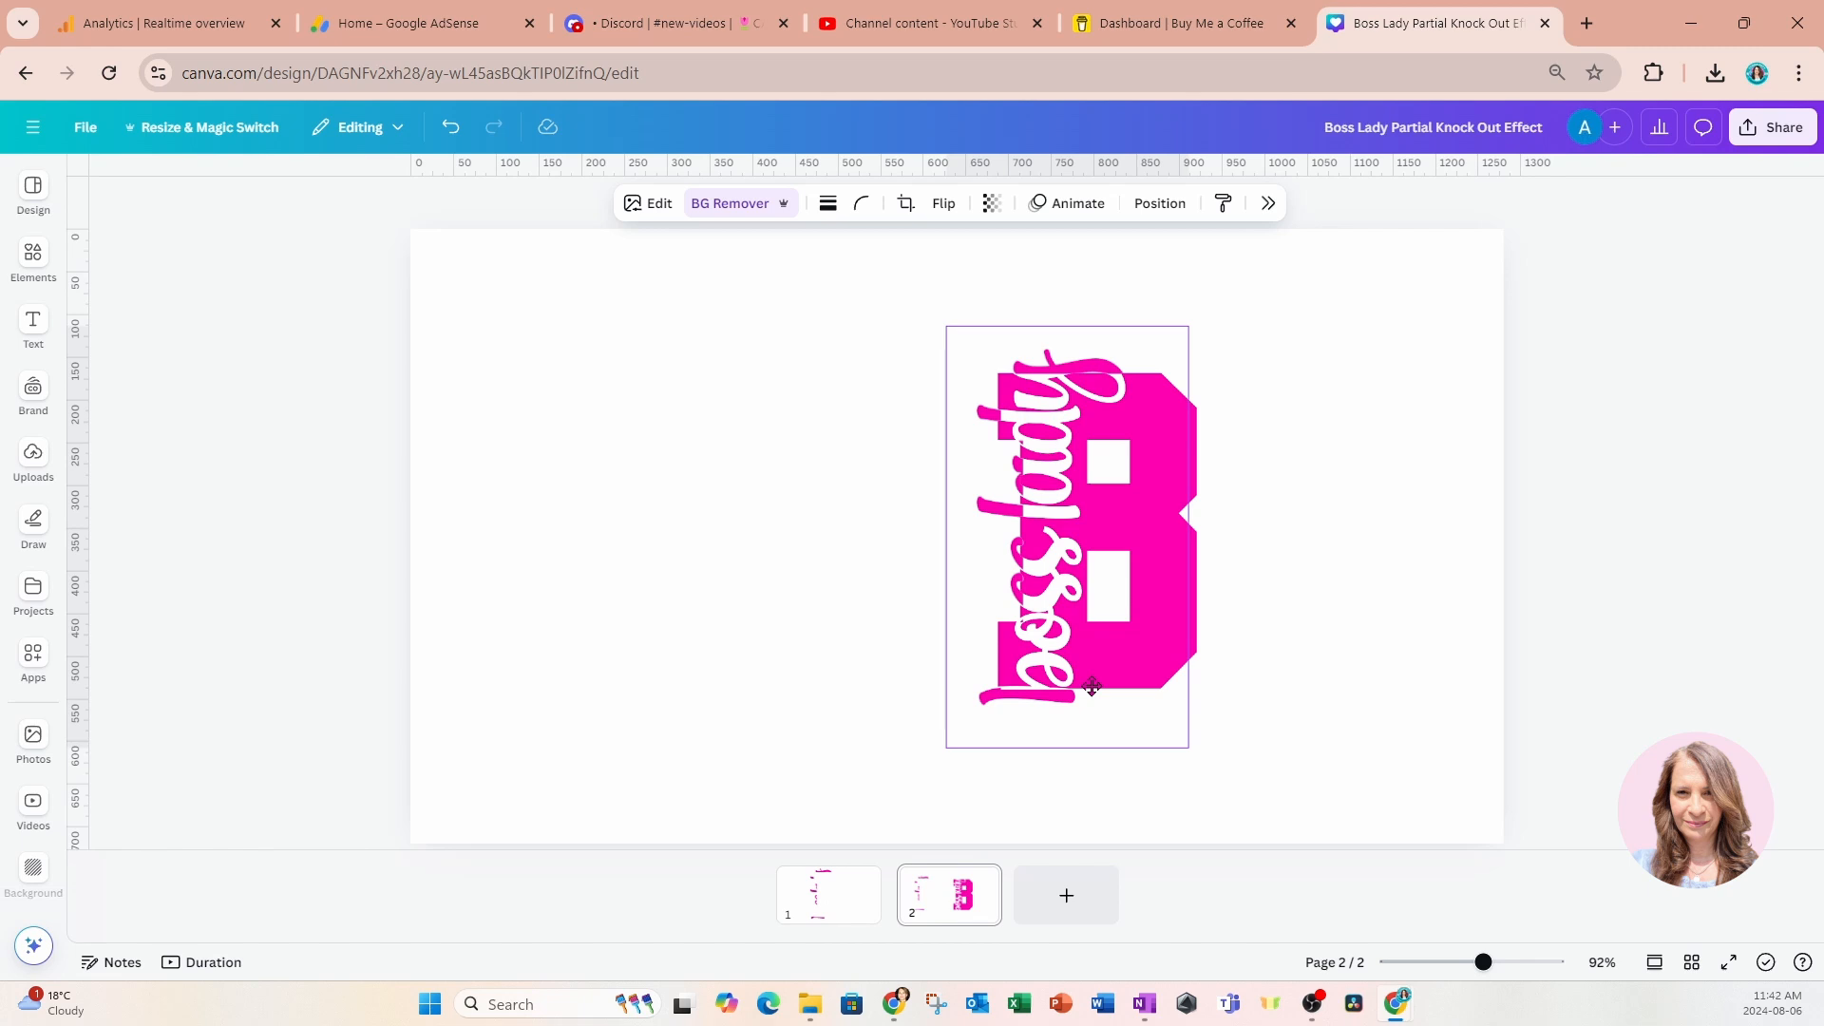
# Group the B and pink script images and scale them to nearly fill the page height.
pyautogui.click(1082, 534)
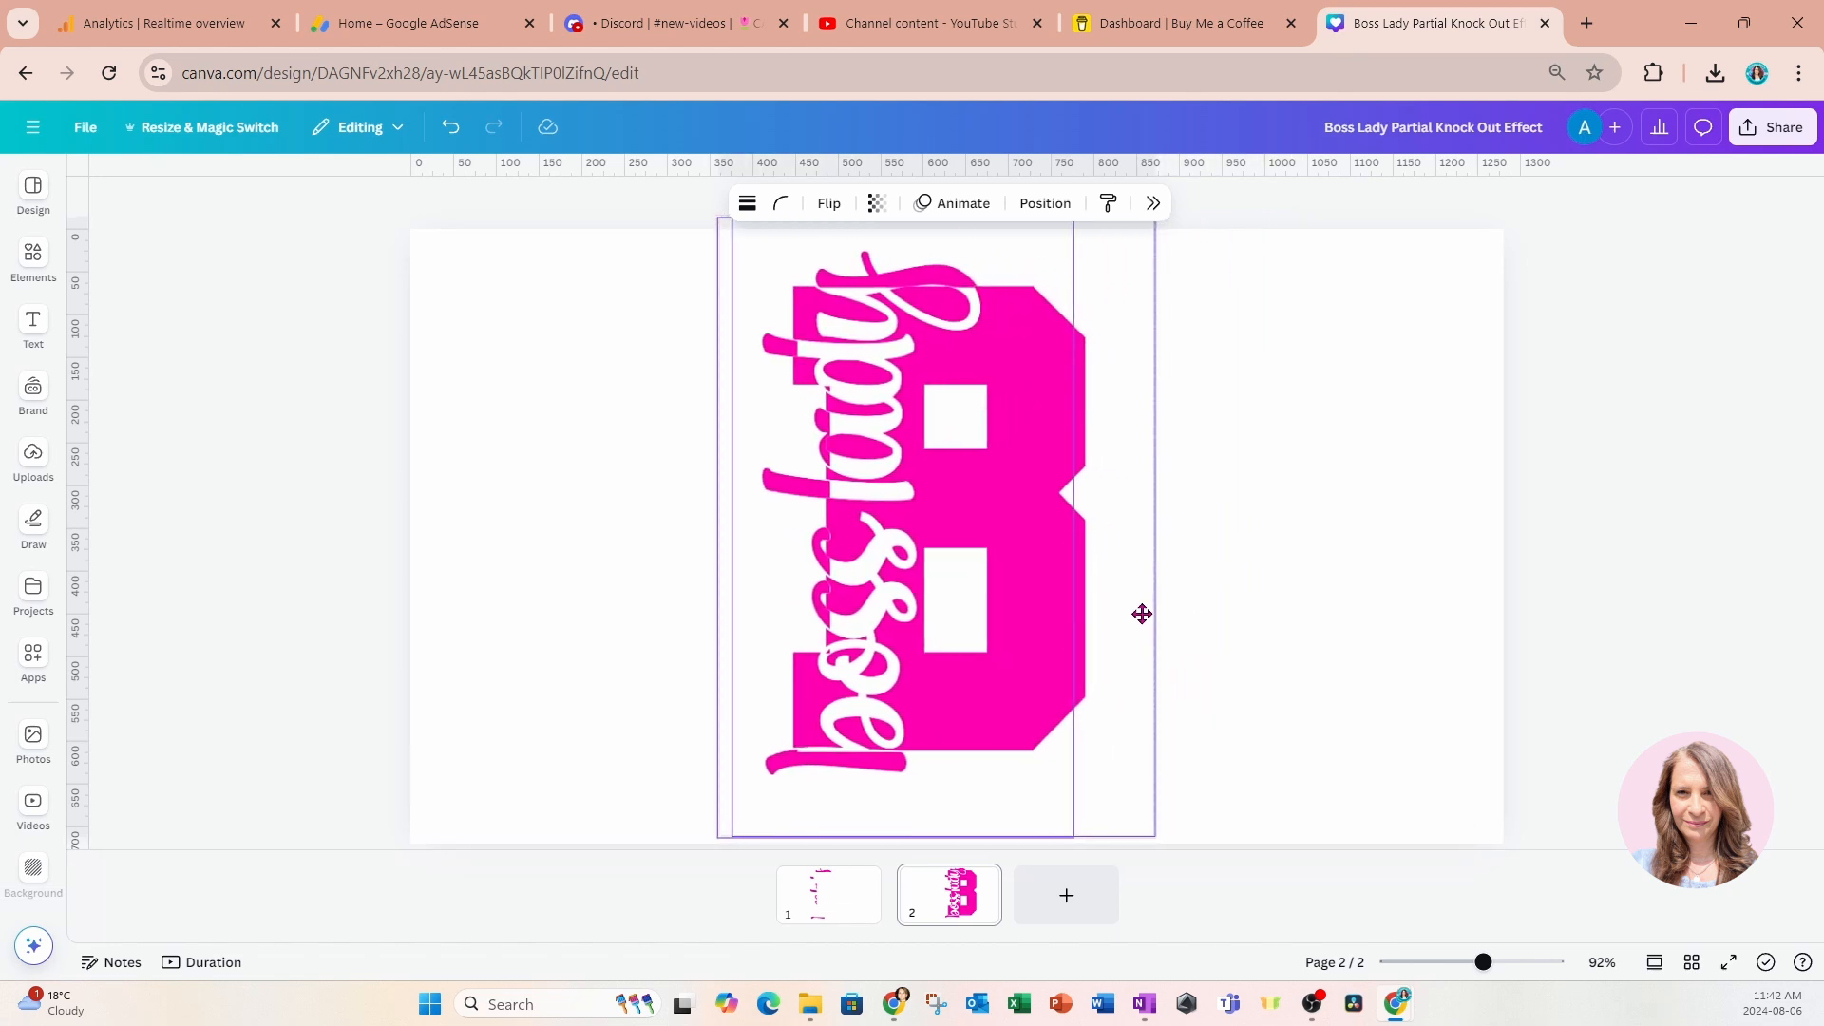
pyautogui.click(939, 524)
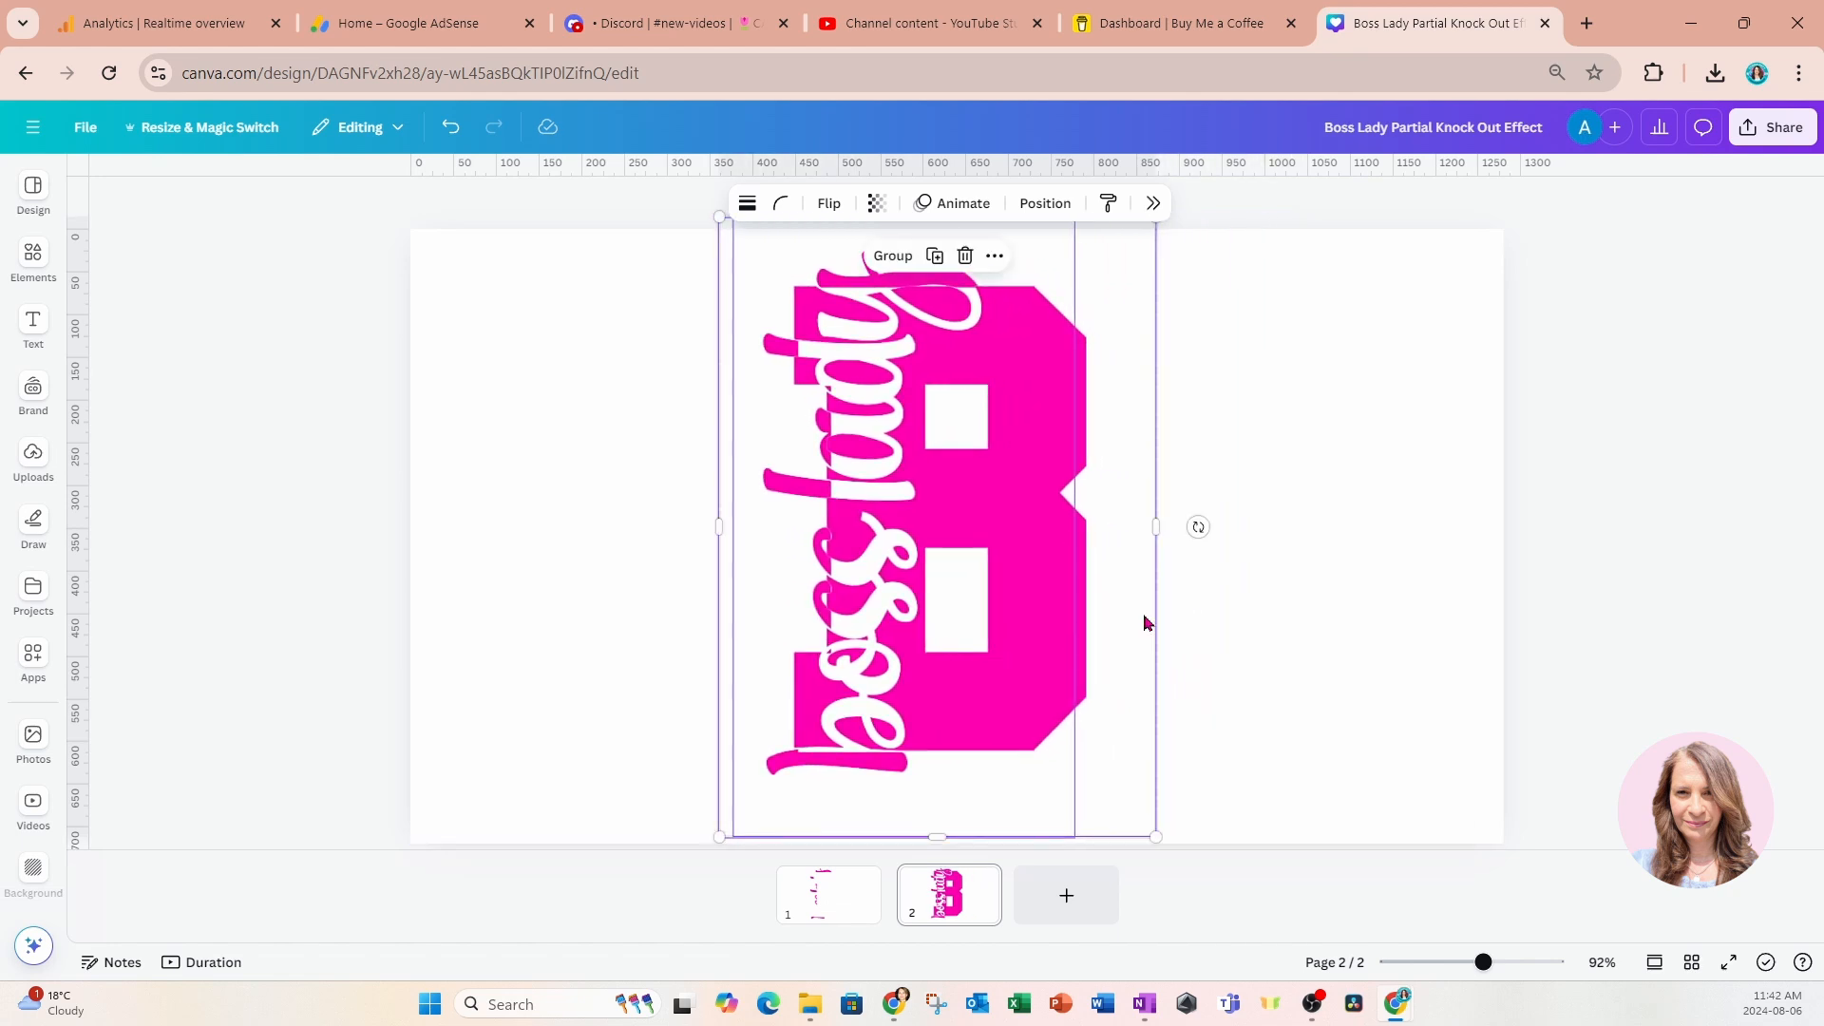
pyautogui.moveTo(1237, 761)
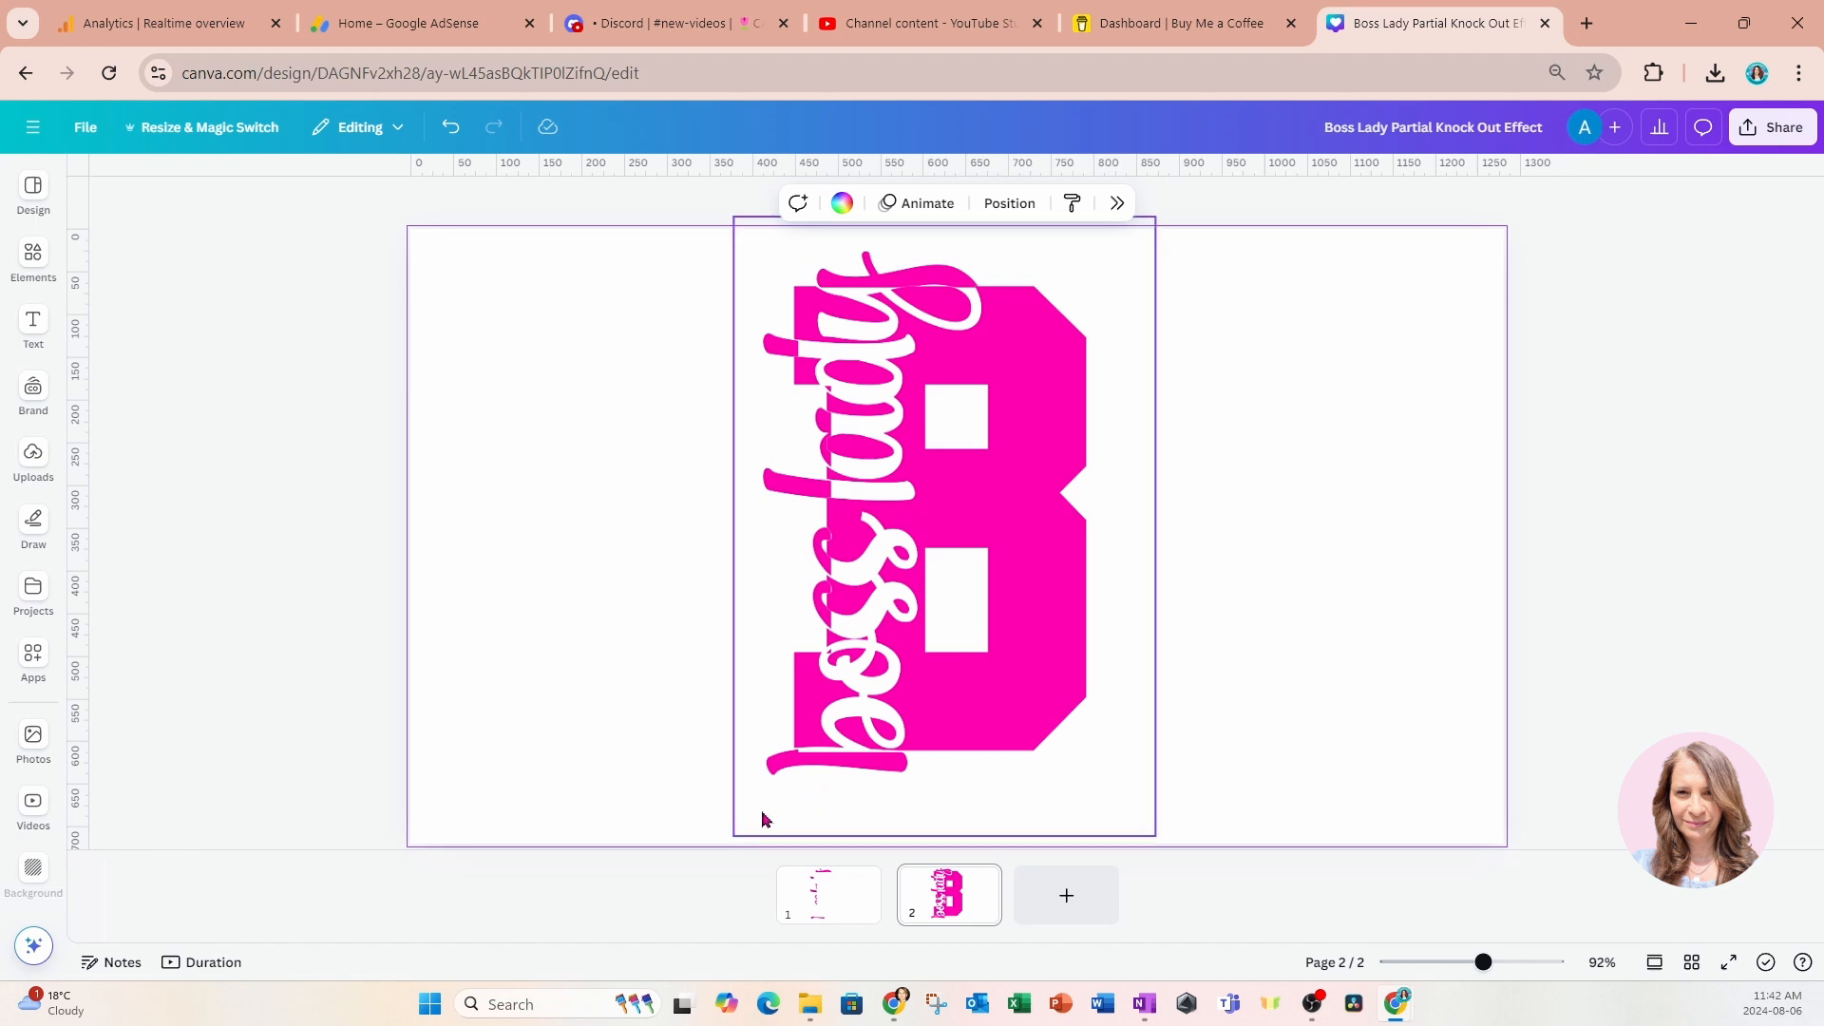
pyautogui.click(895, 523)
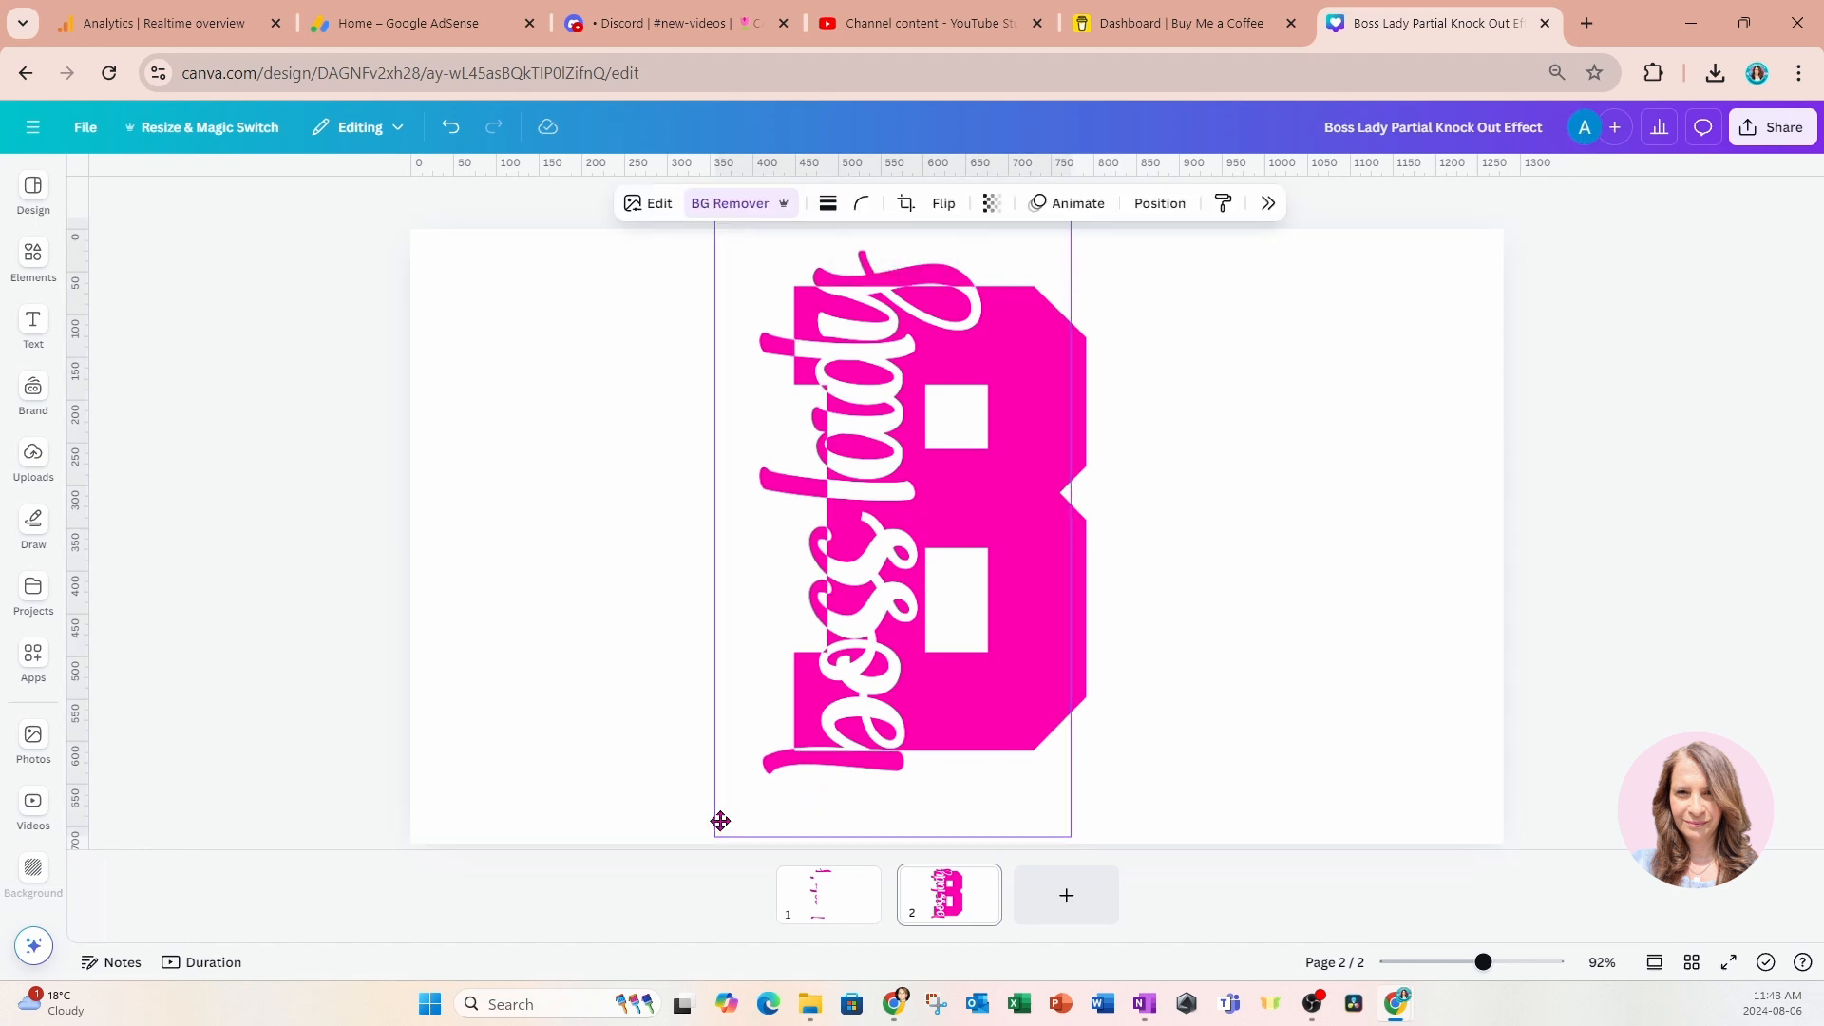
pyautogui.click(890, 523)
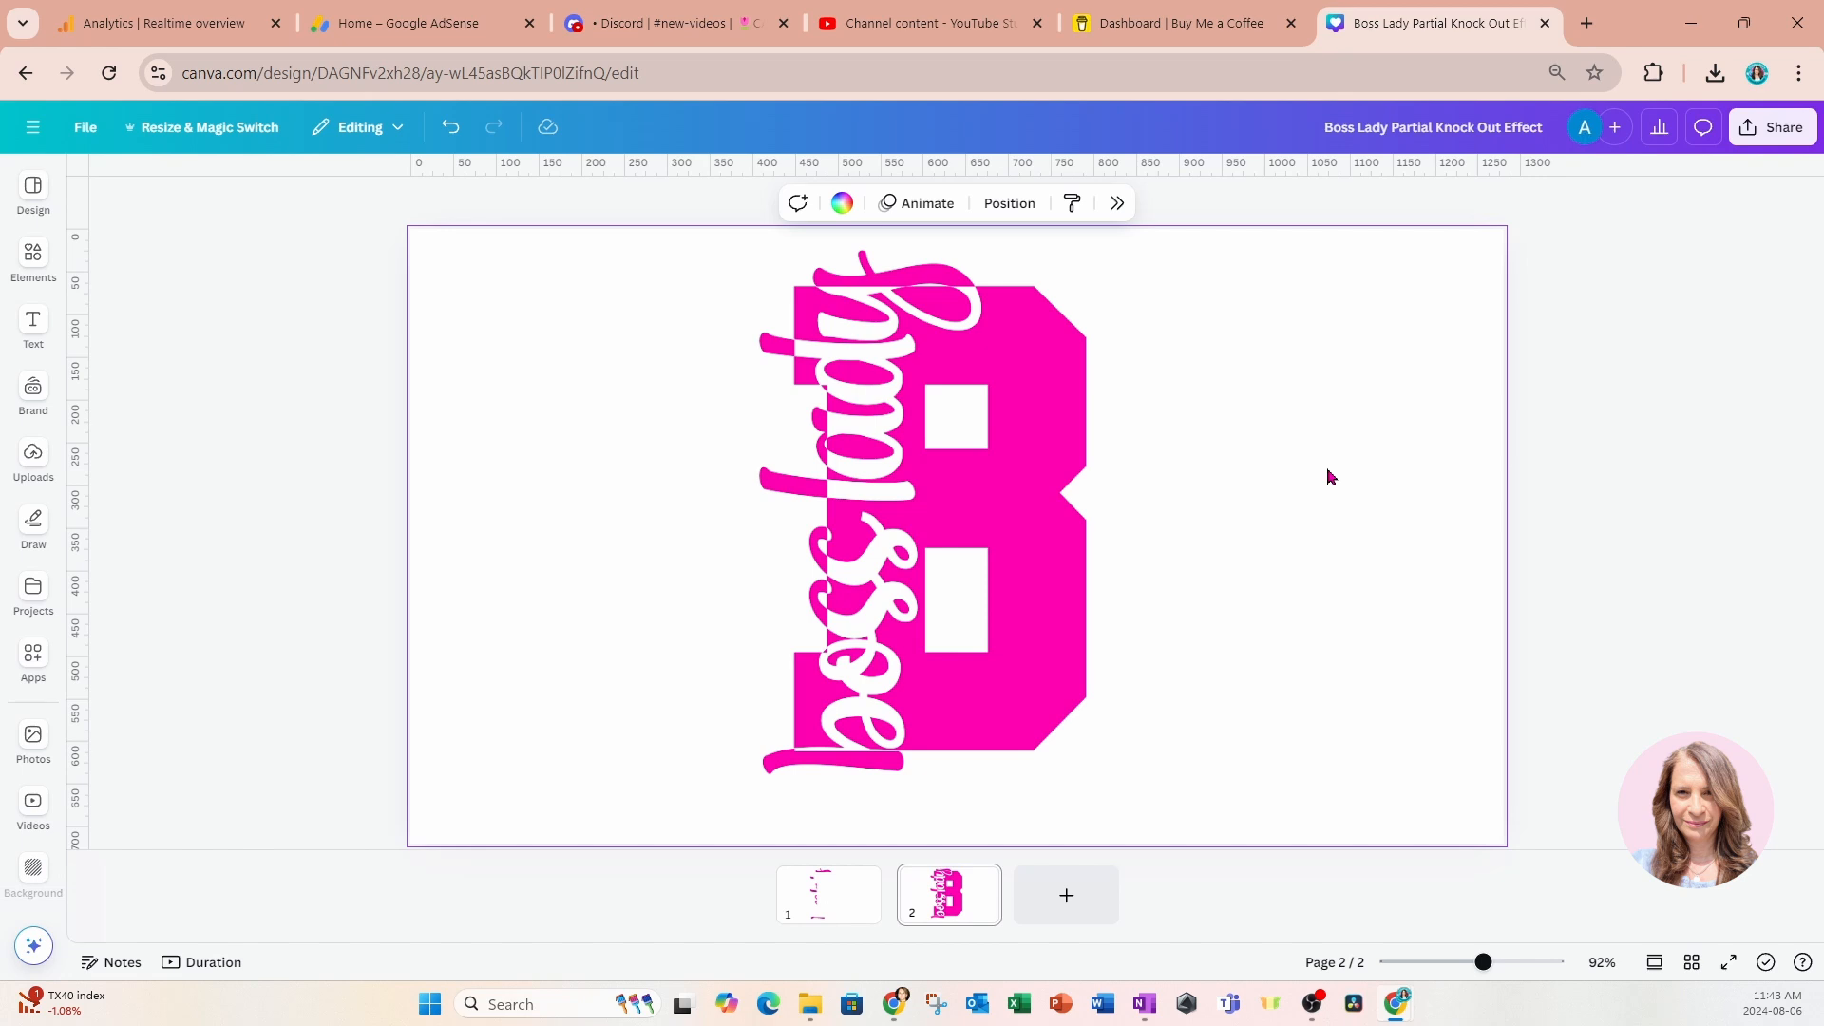
pyautogui.moveTo(1810, 470)
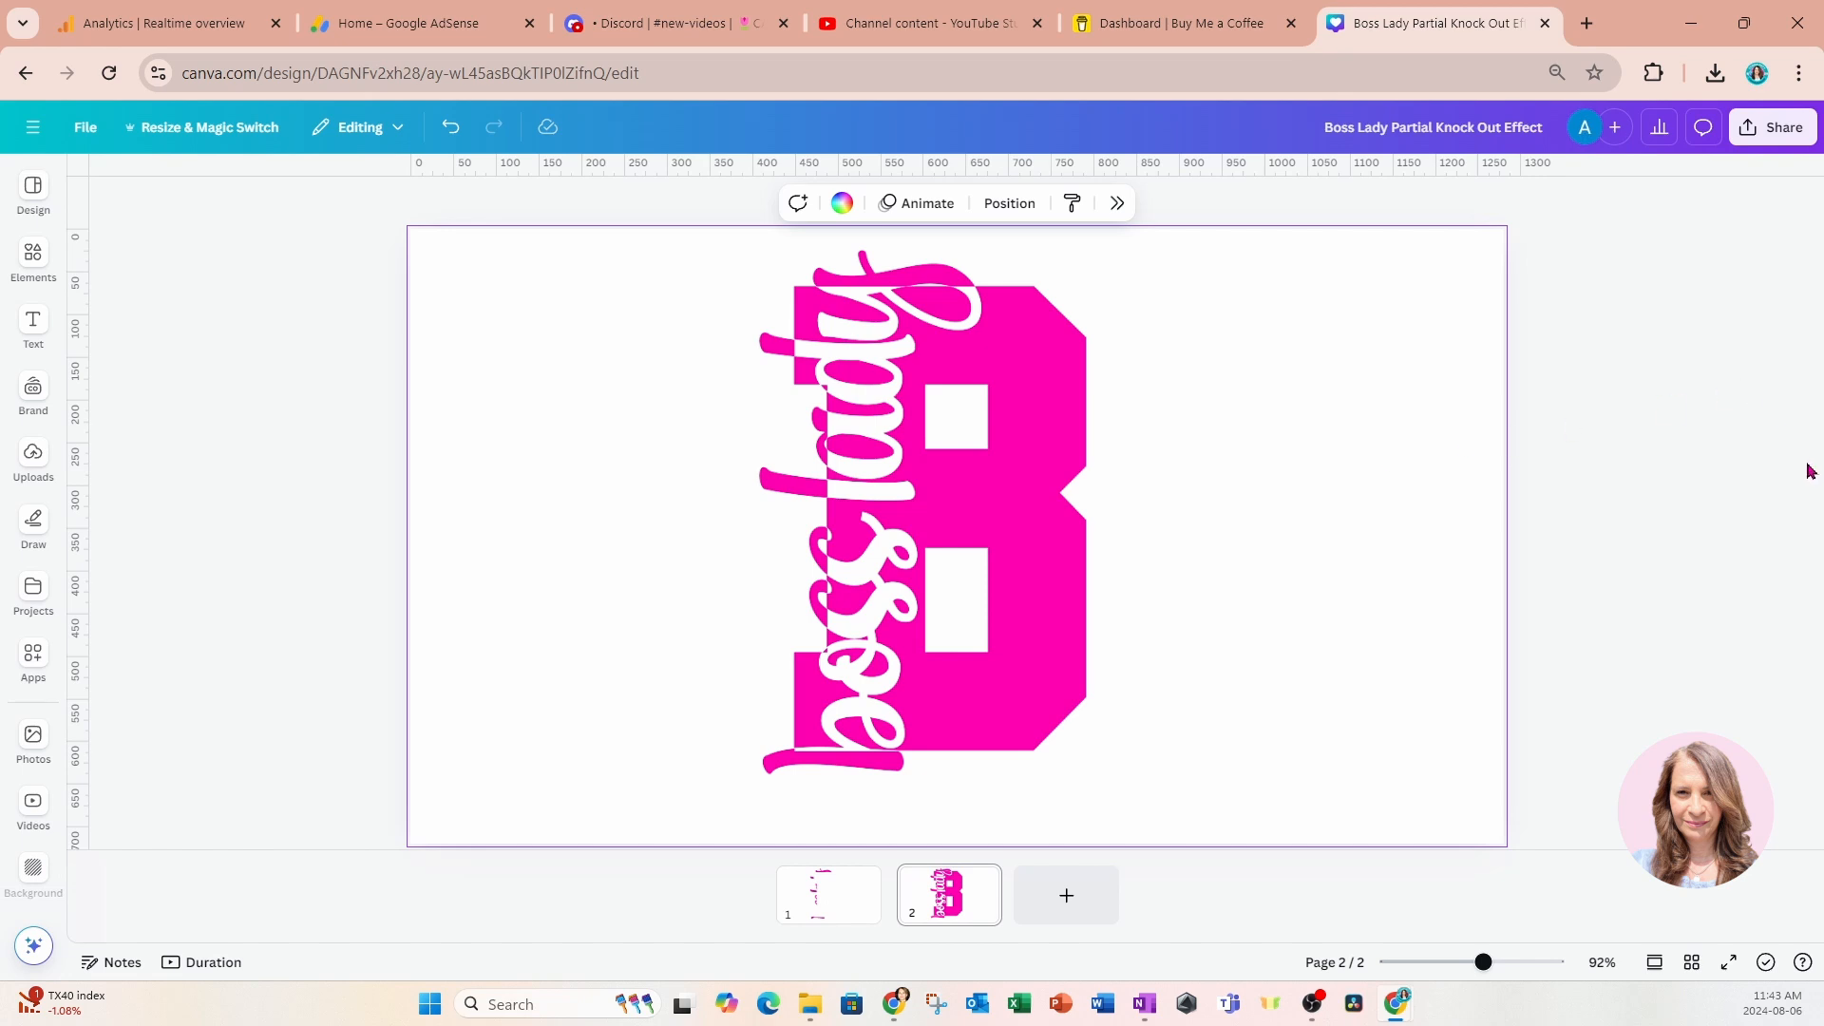